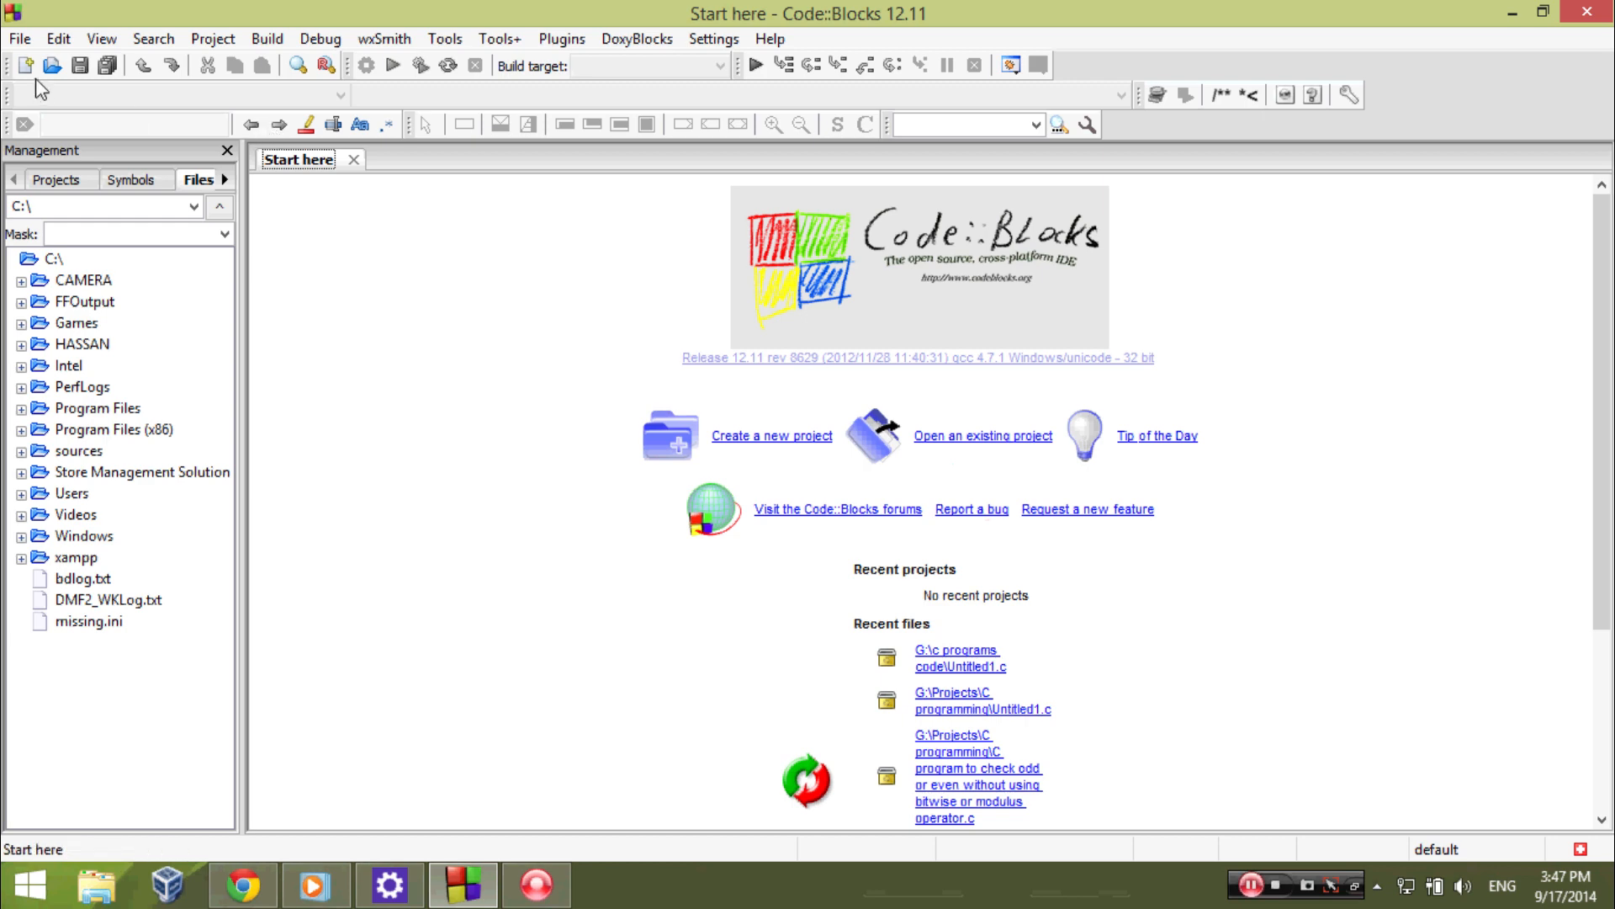
- Create an empty file with #include<stdio.h> and int main(), saved as Untitled2.c
click(29, 62)
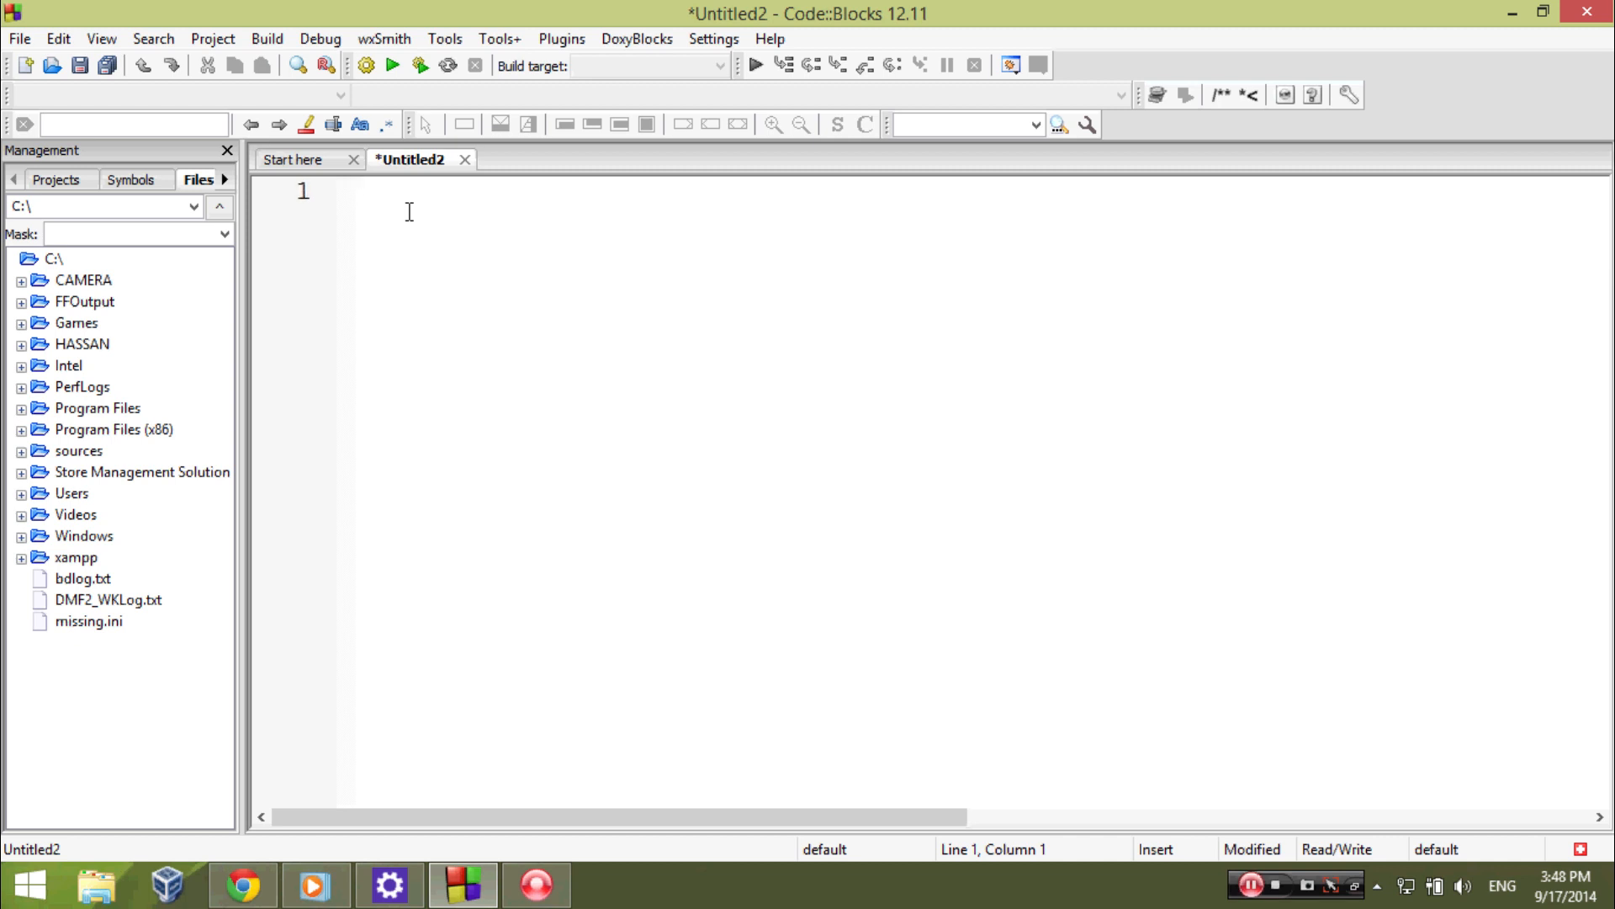
click(358, 193)
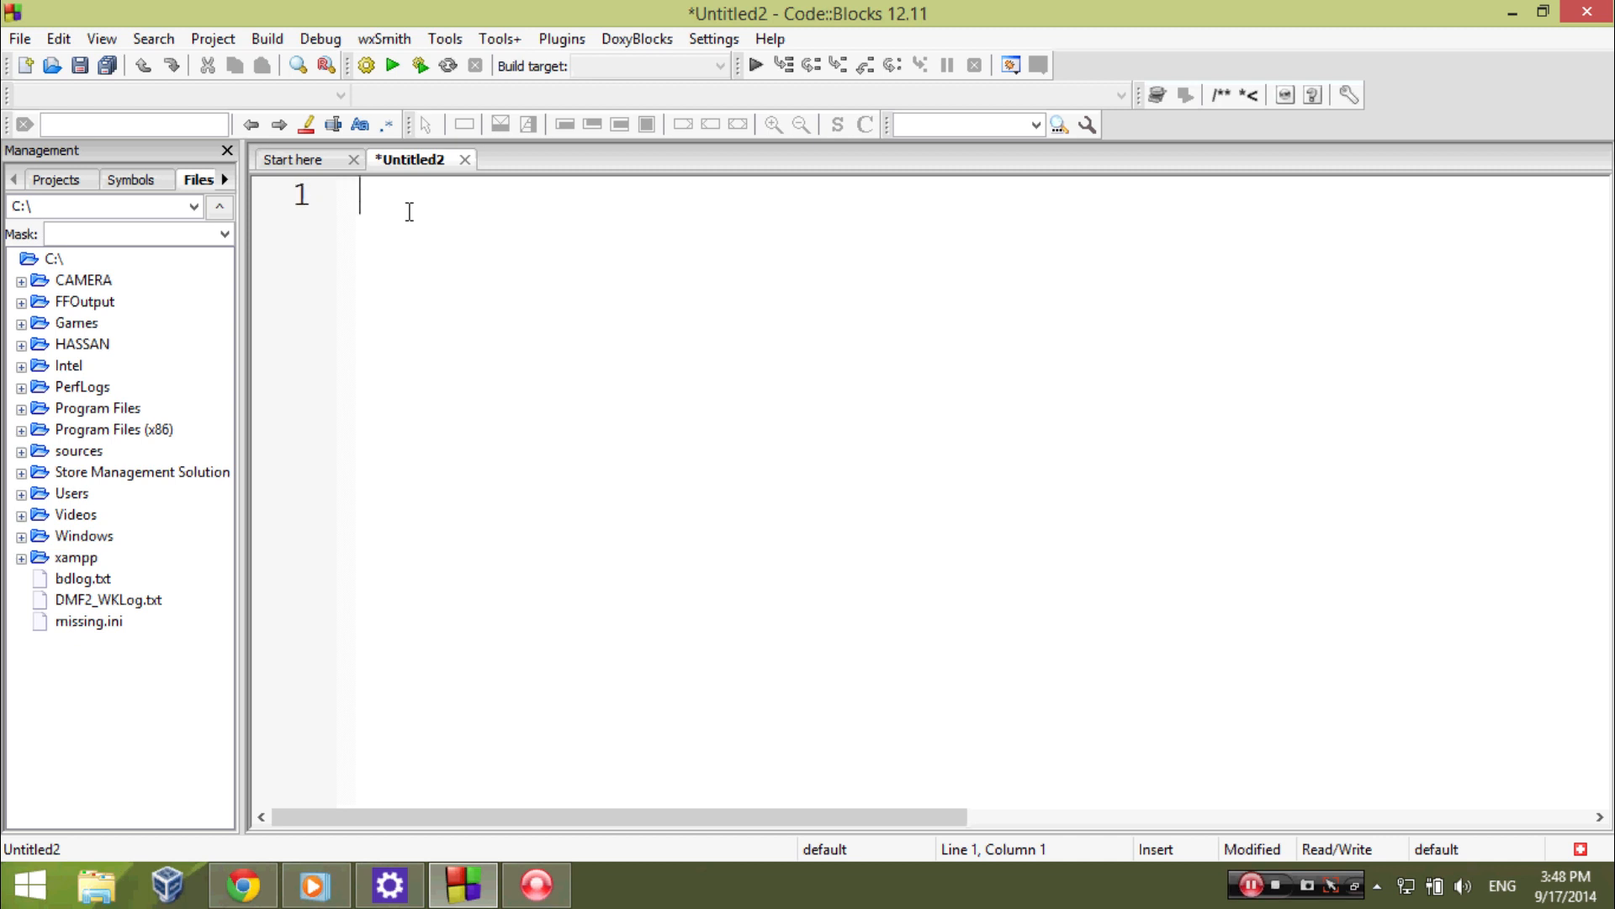
text(#include<st)
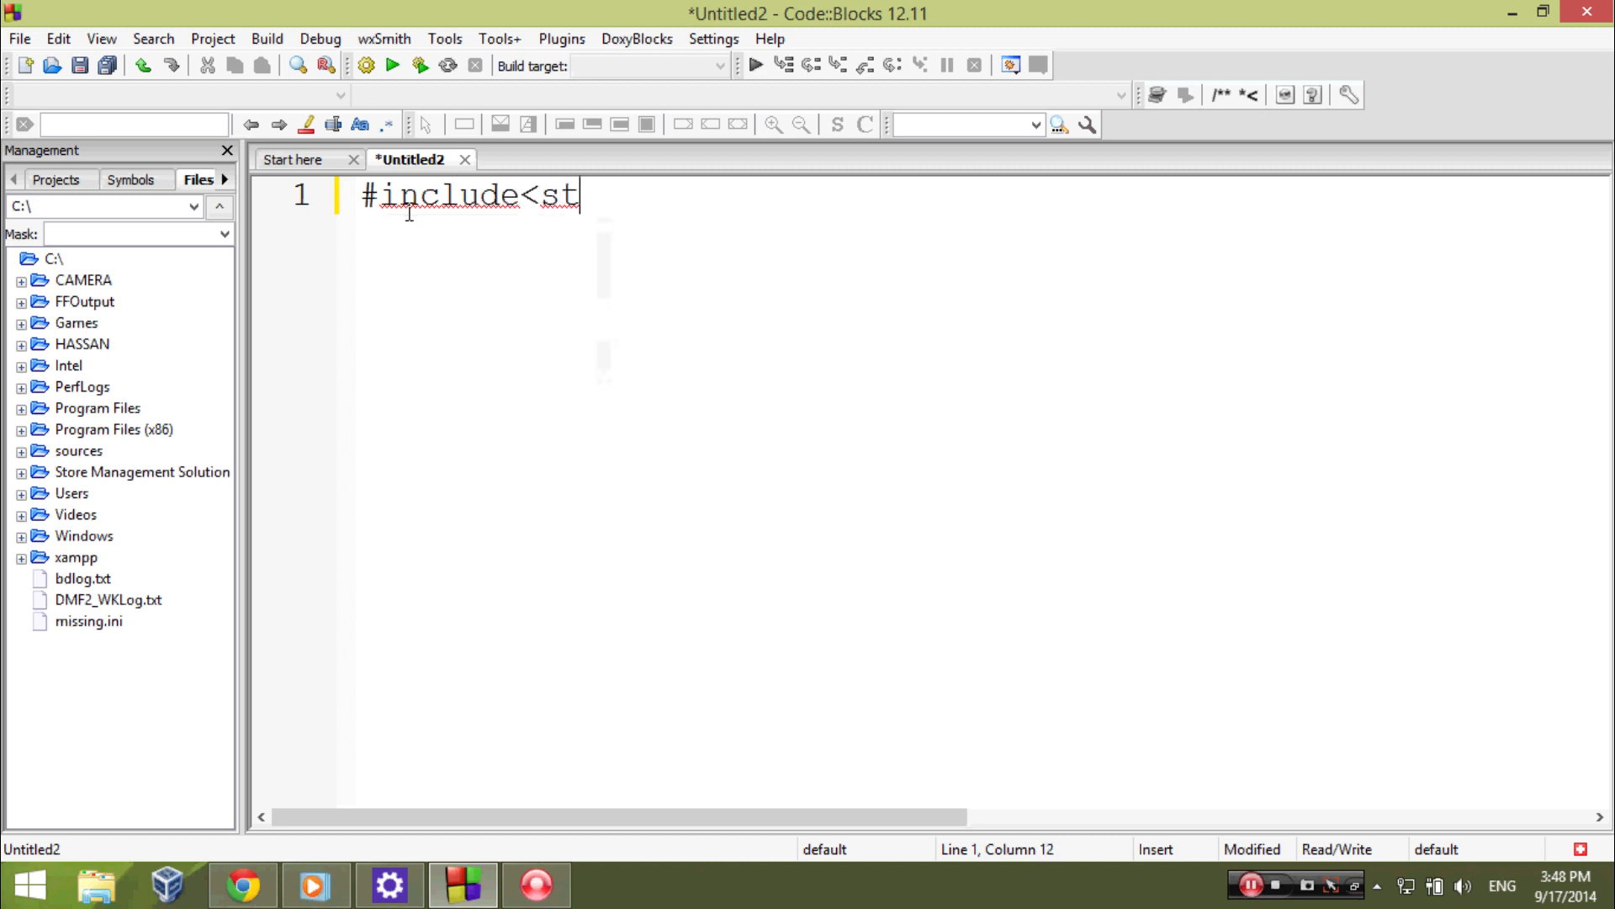
text(dio.h>)
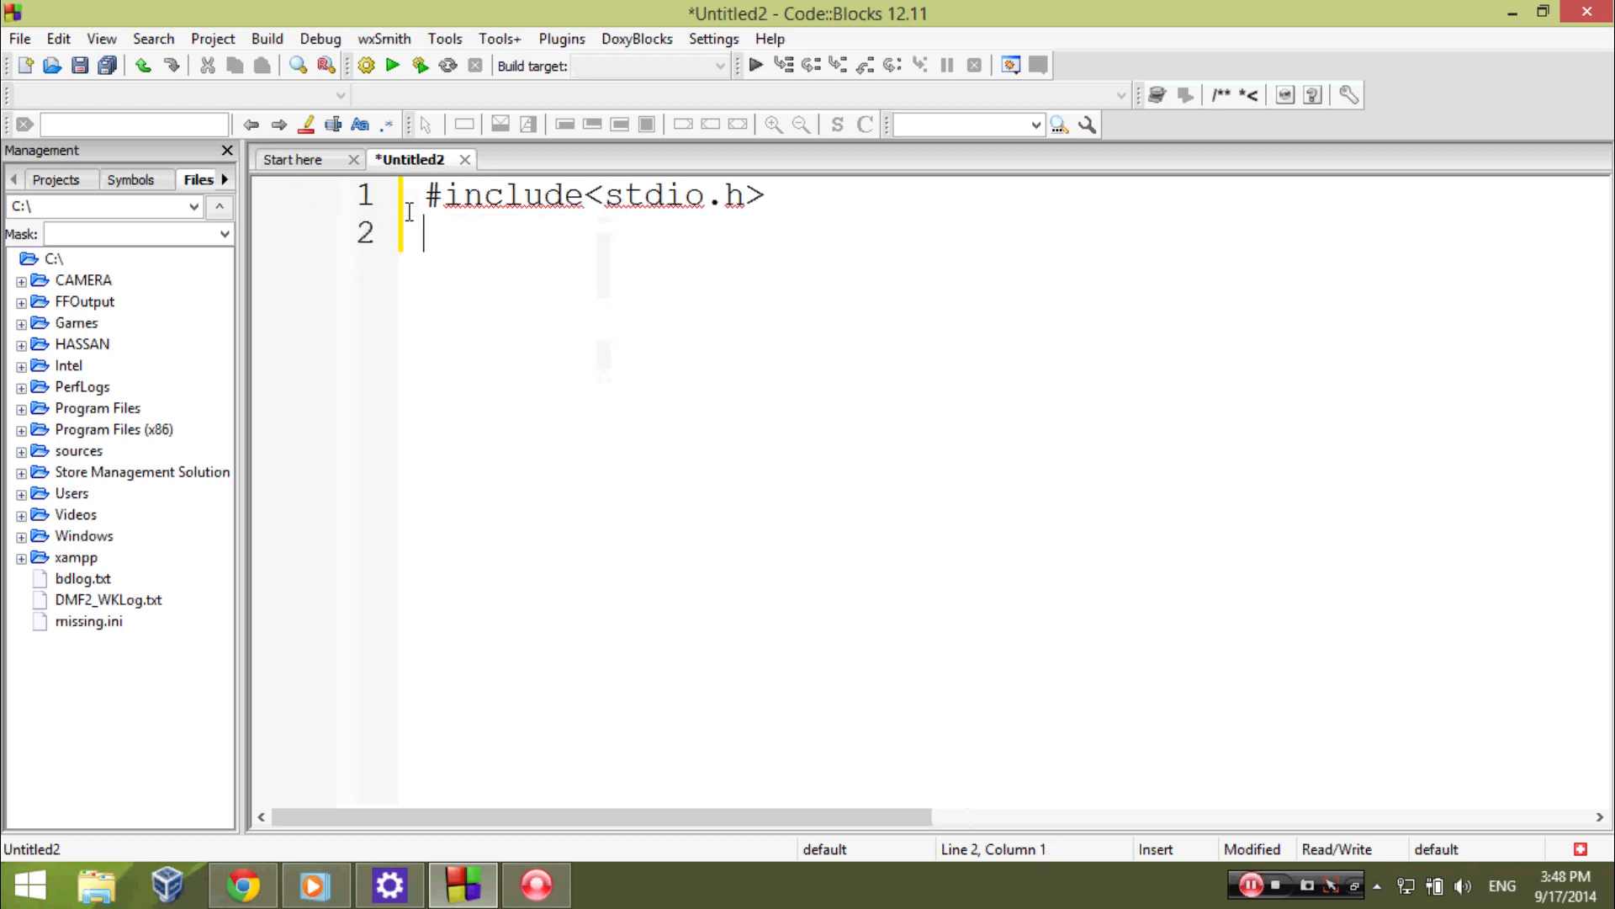
text(int)
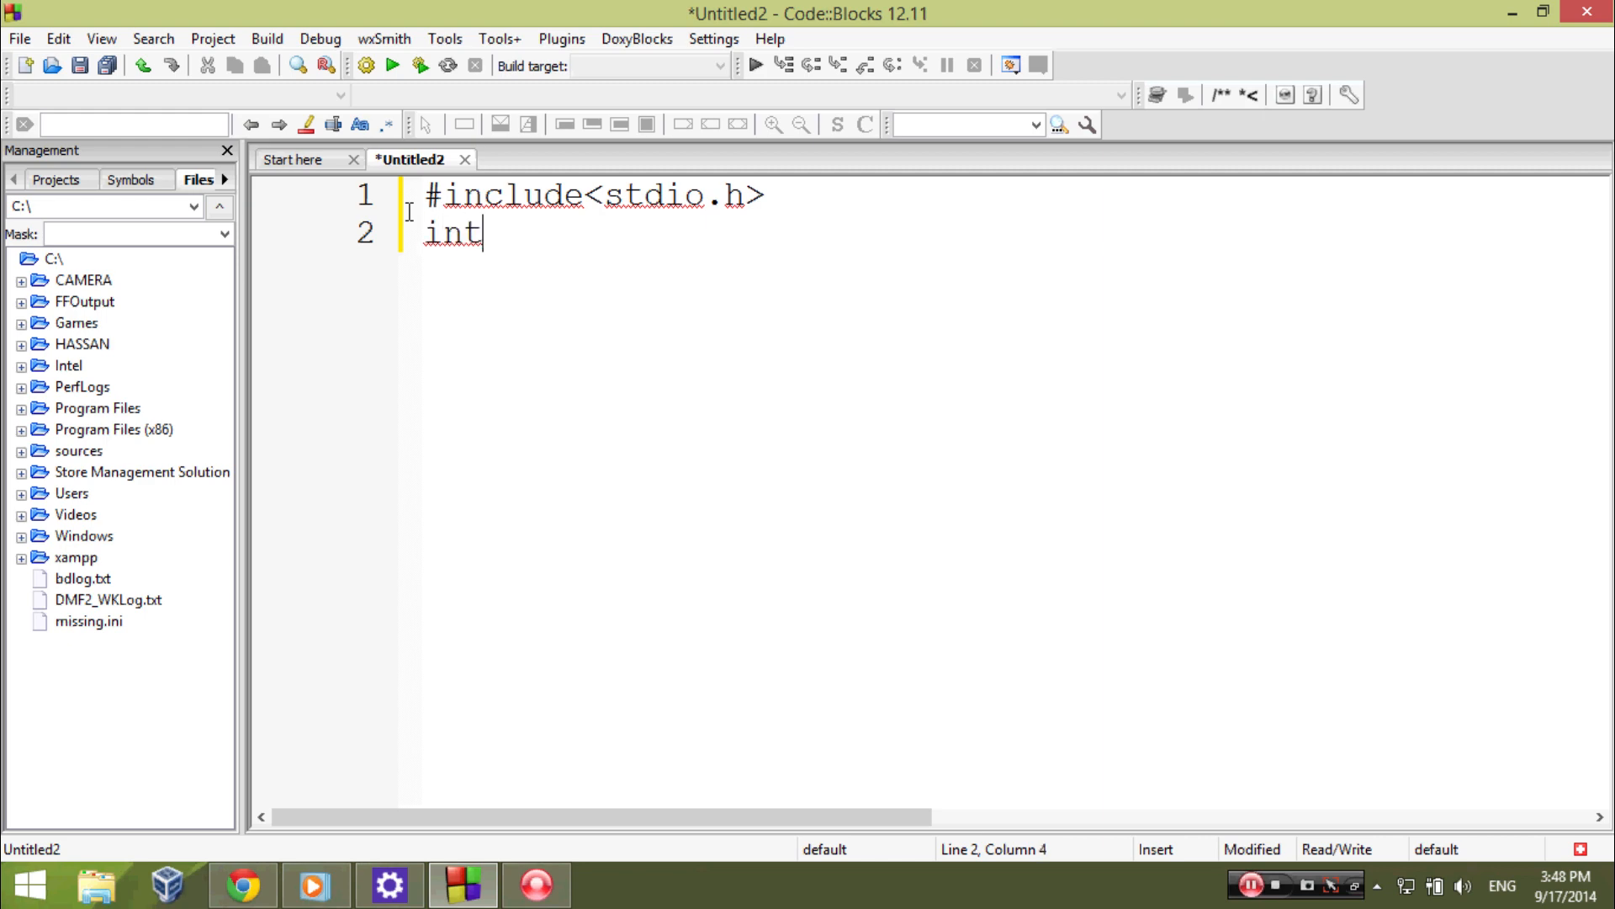
text(main)
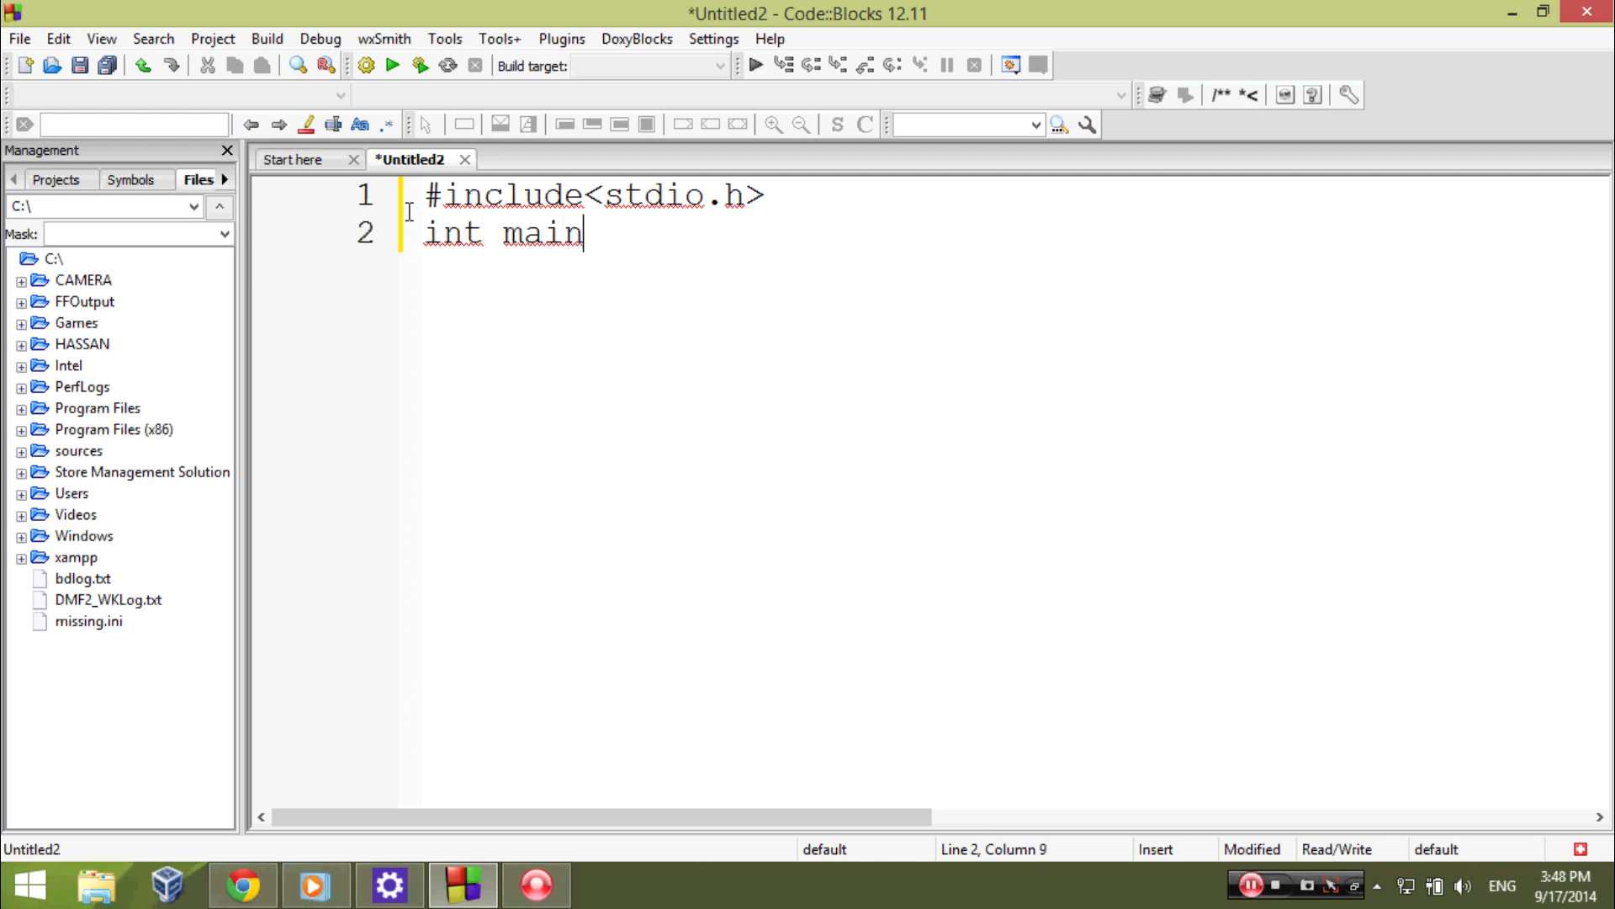
text(())
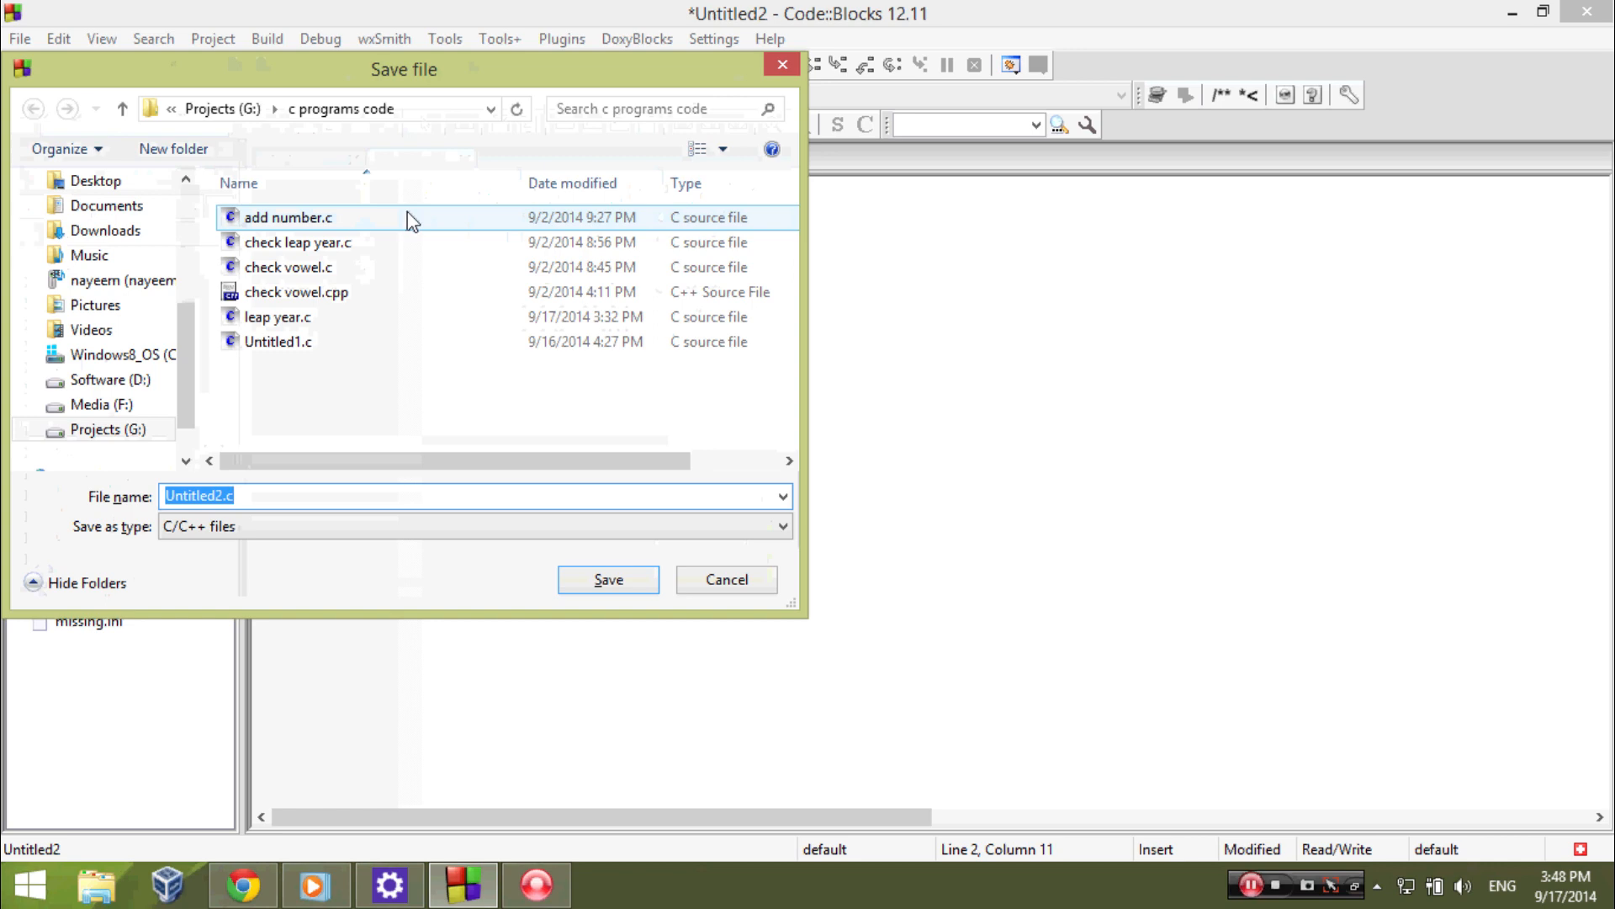
click(608, 579)
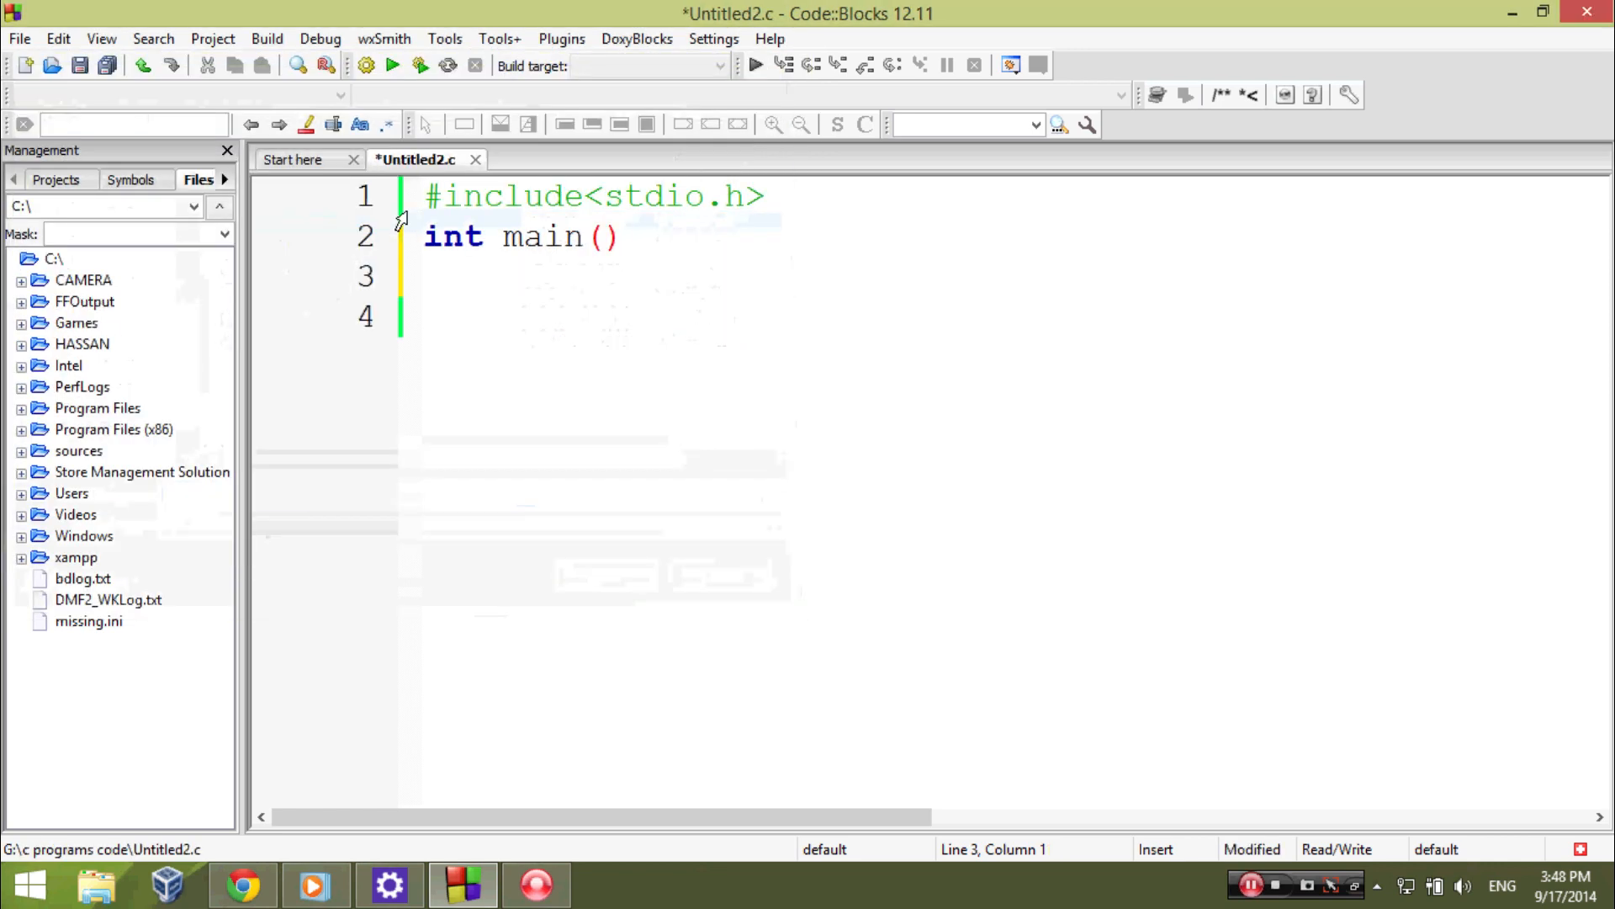
- Open main's body with a brace and declare int year;
text({)
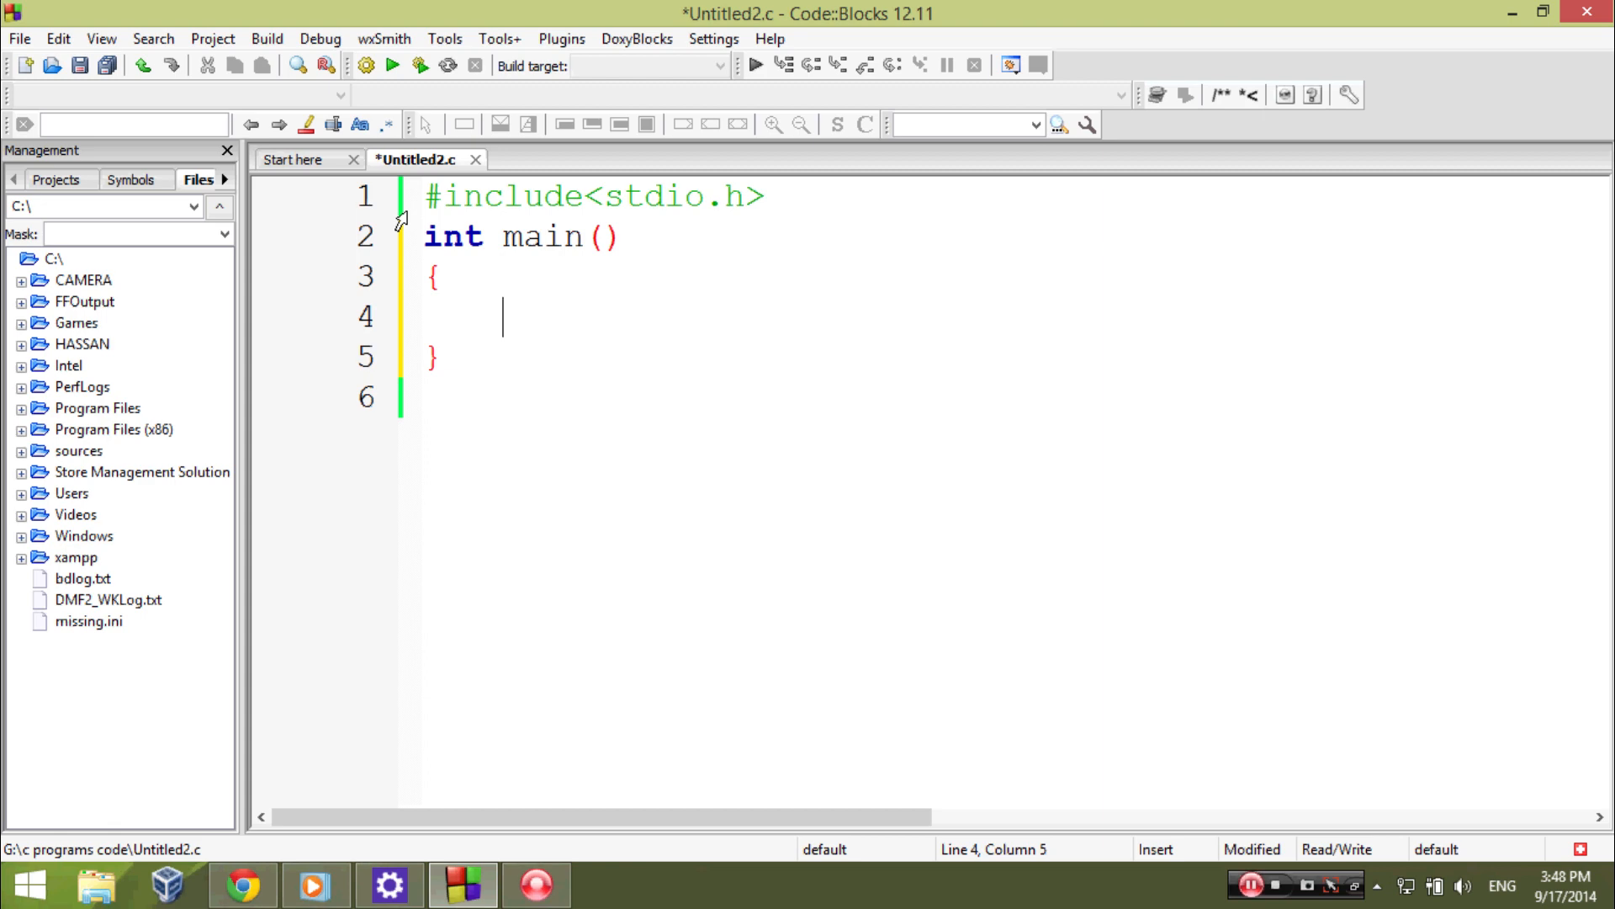
text(int ye)
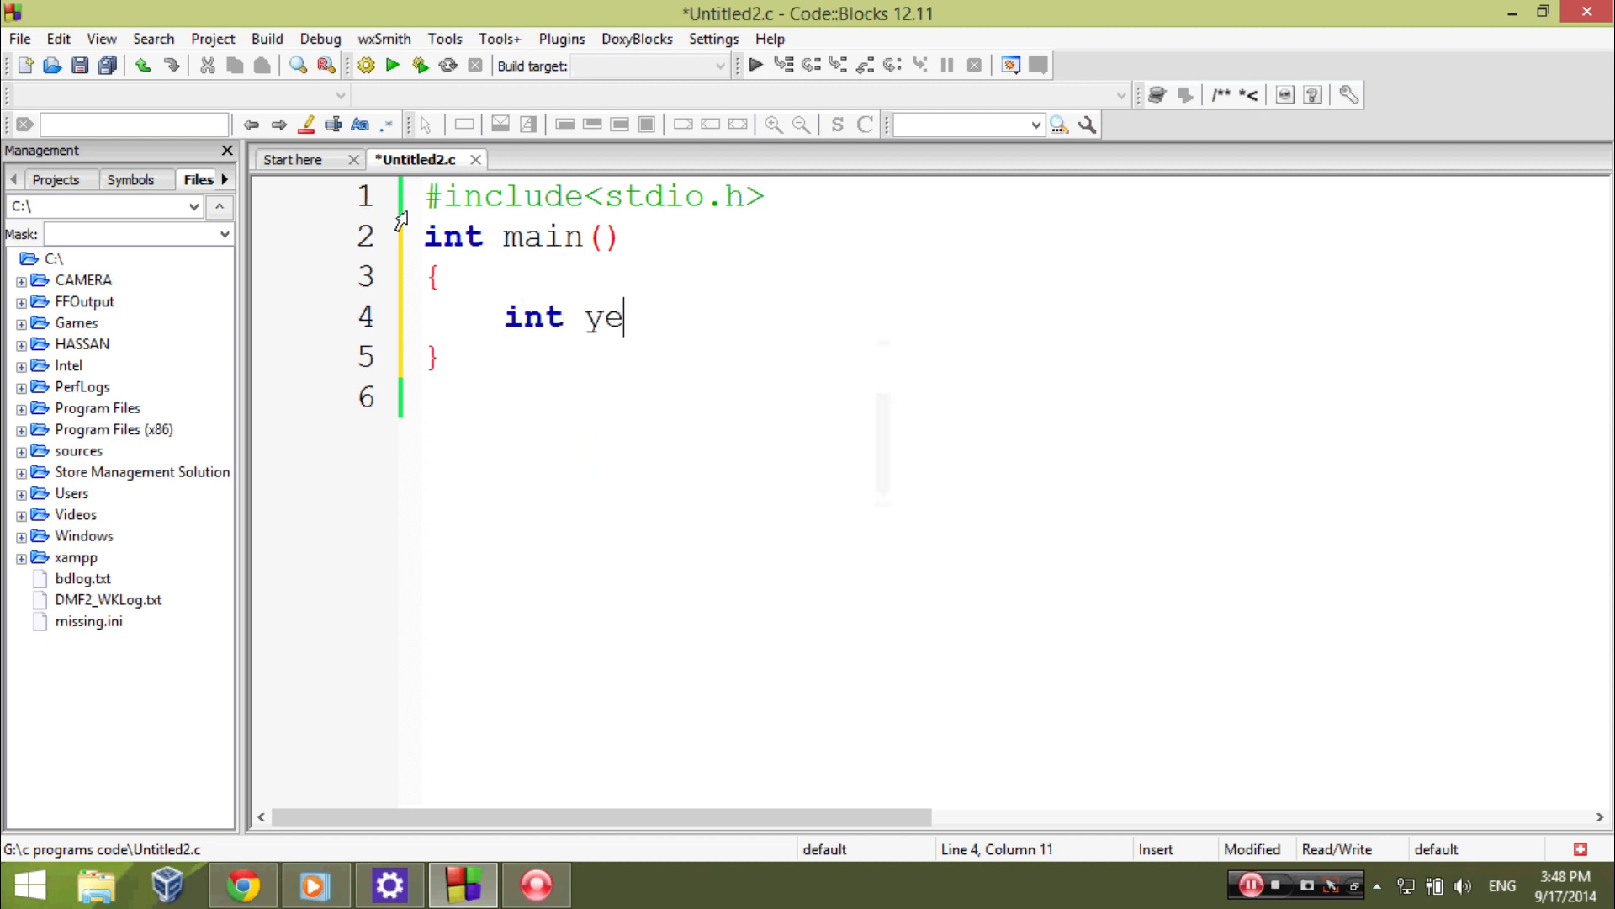
text(ar;)
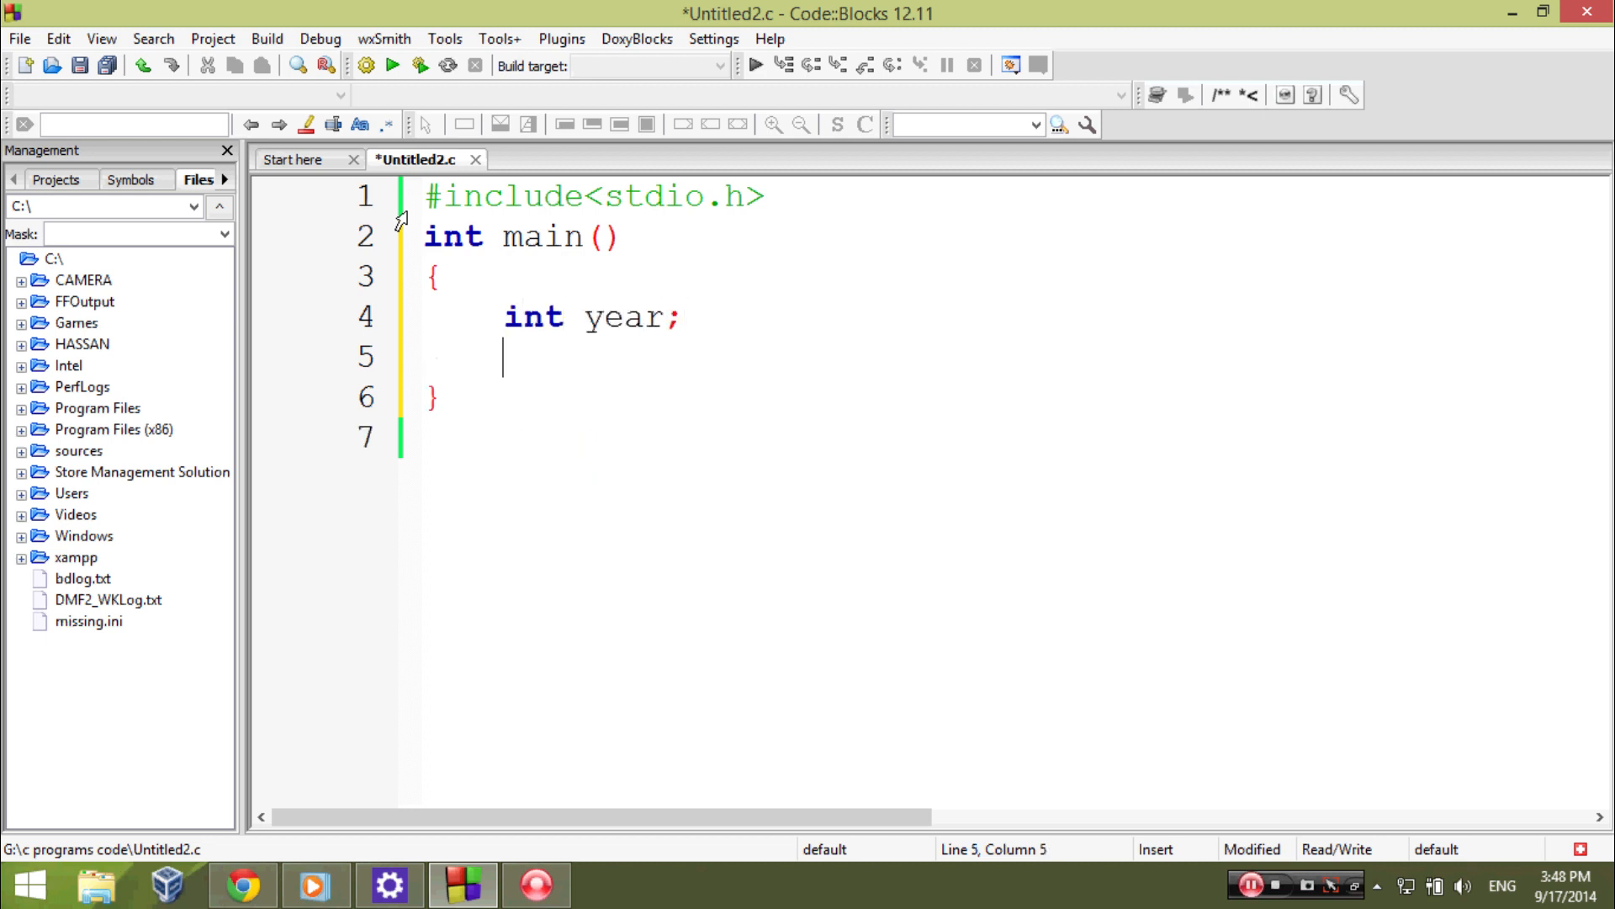
- Add printf("Enter a year if it is a leap year\n"); as the prompt
text(printf(")
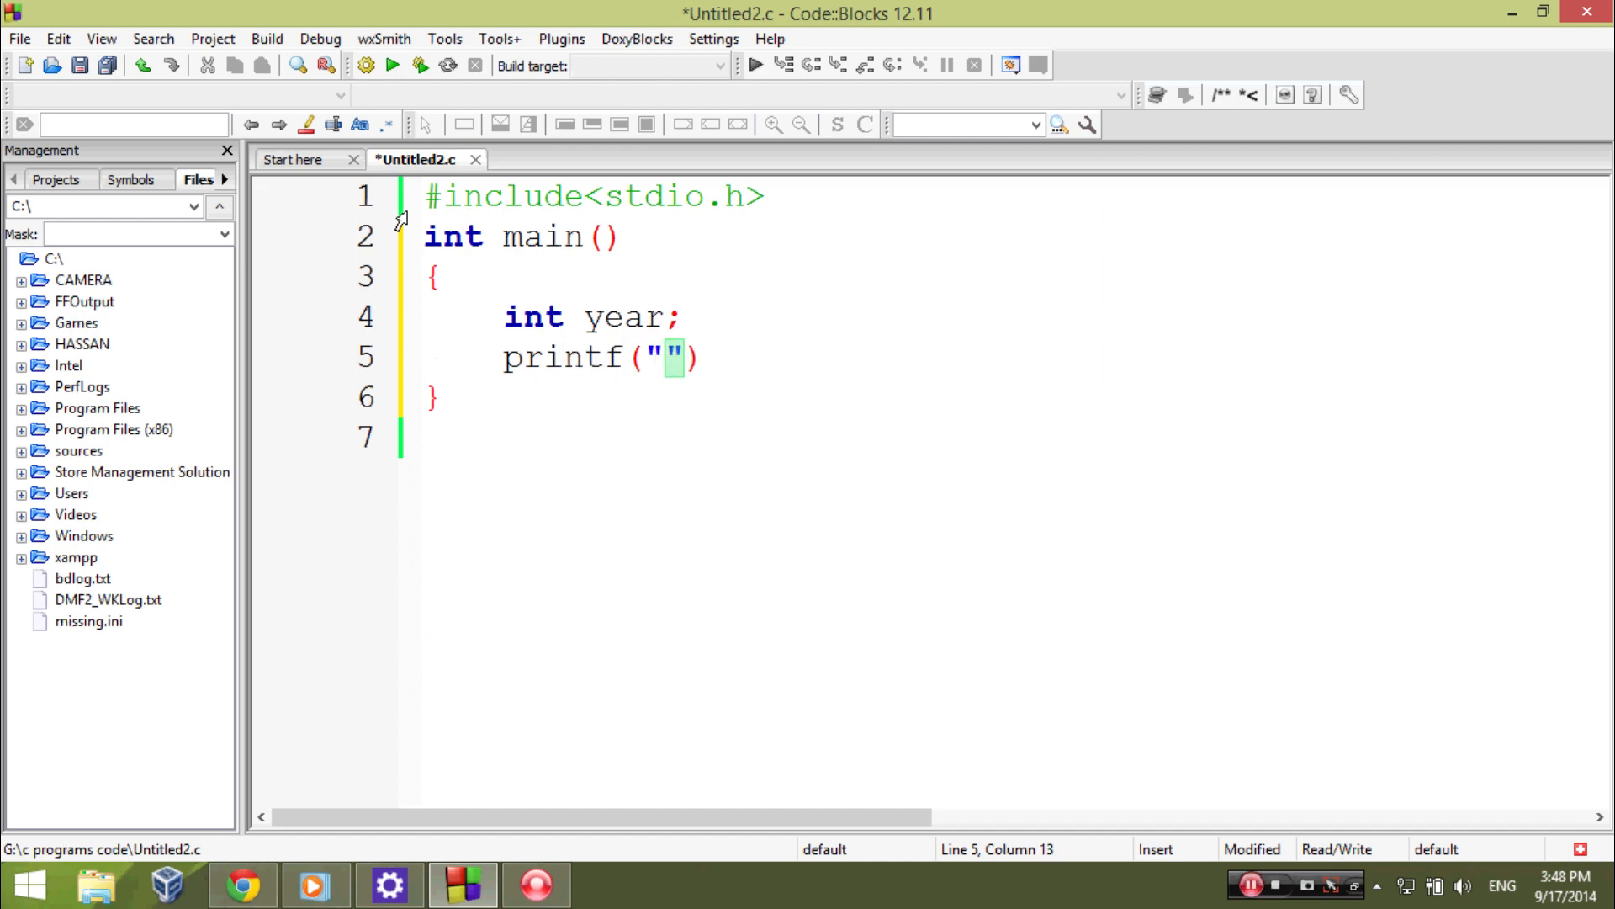
text(En)
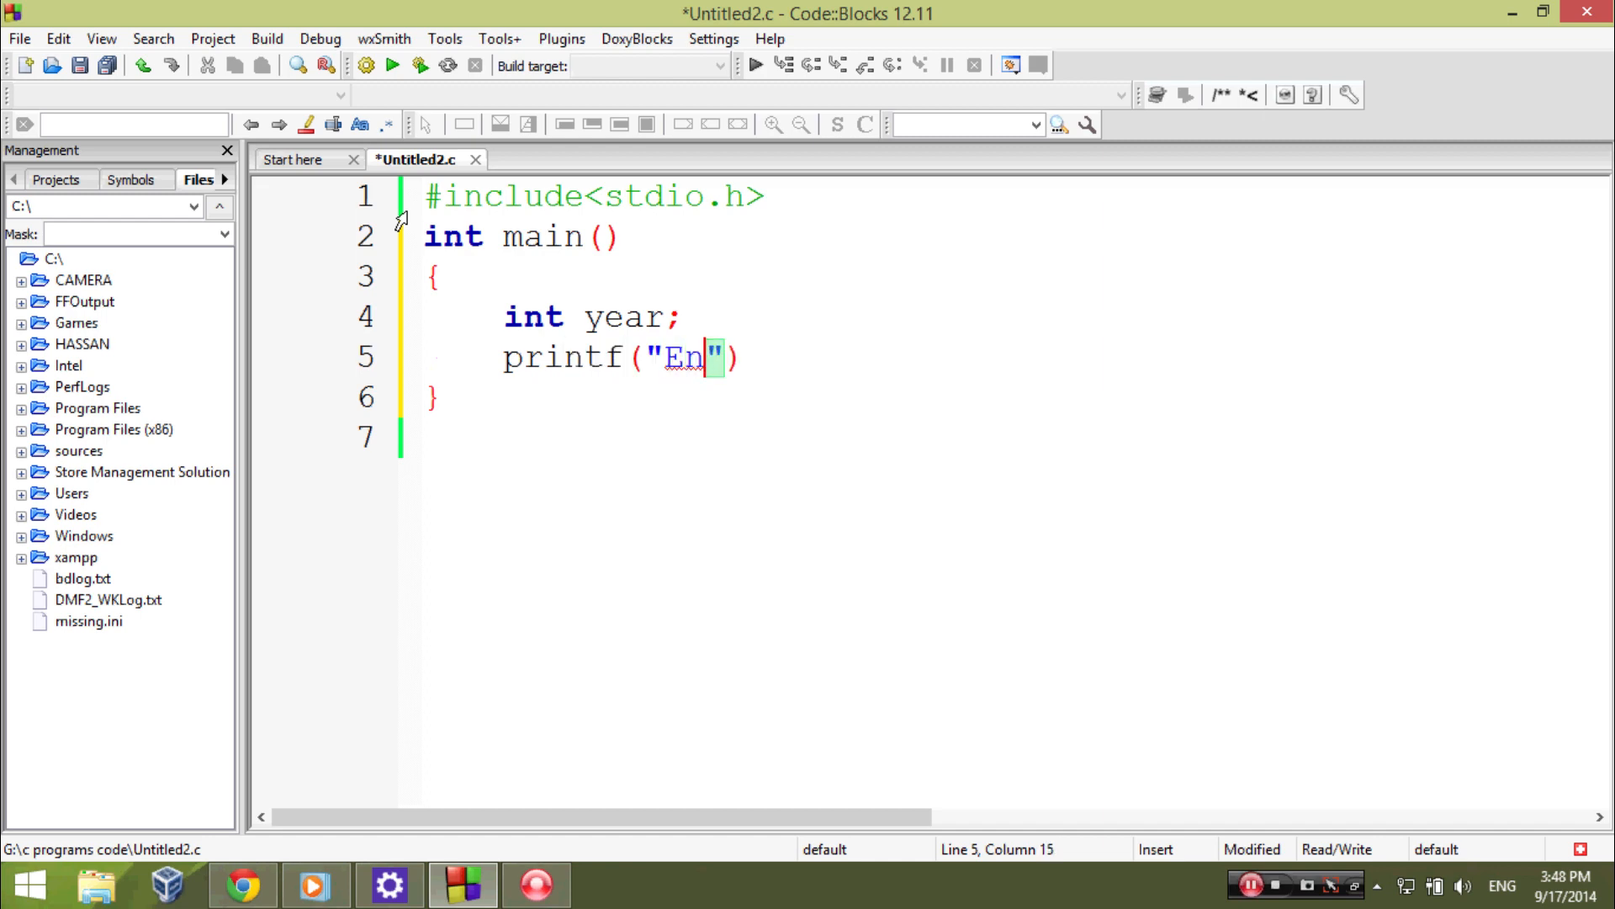
text(ter a)
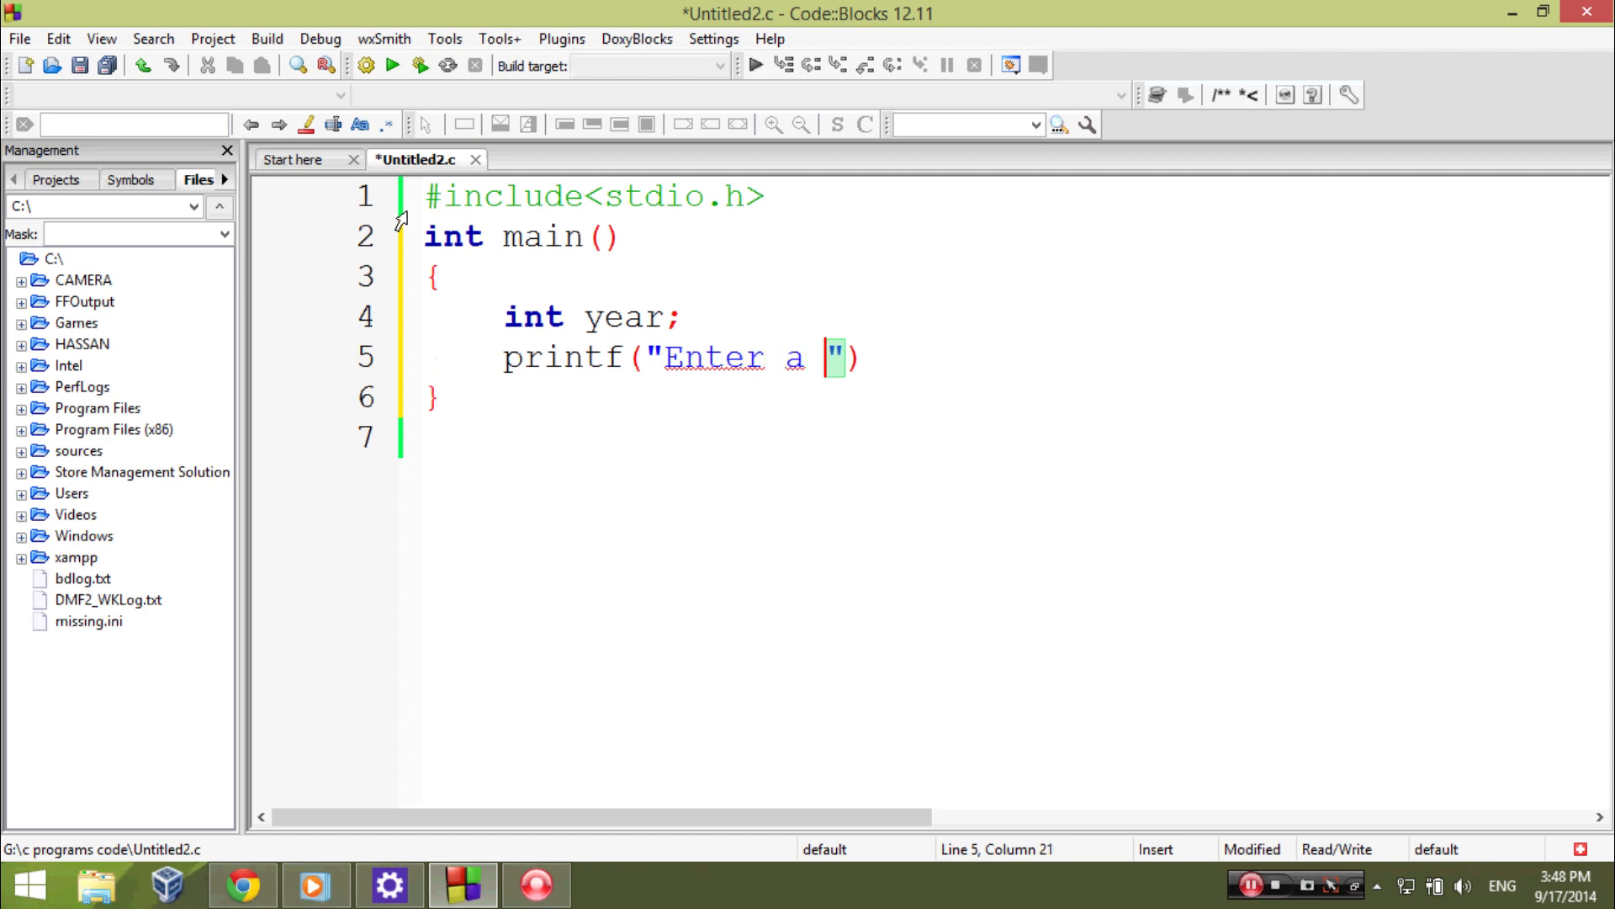
text(vera)
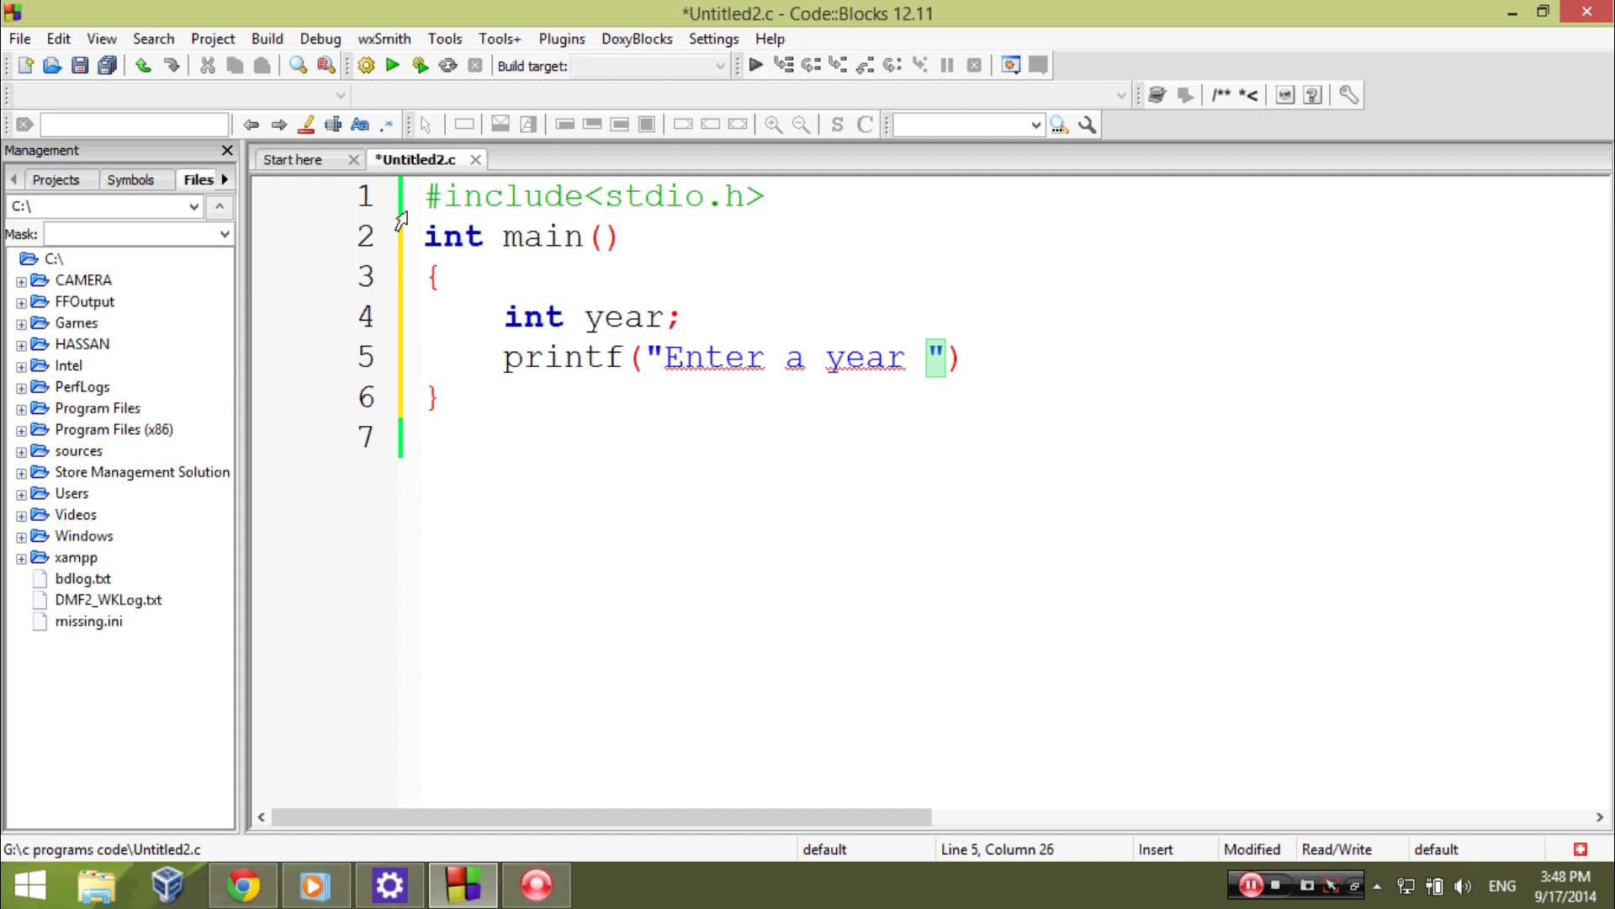
text(if it is a)
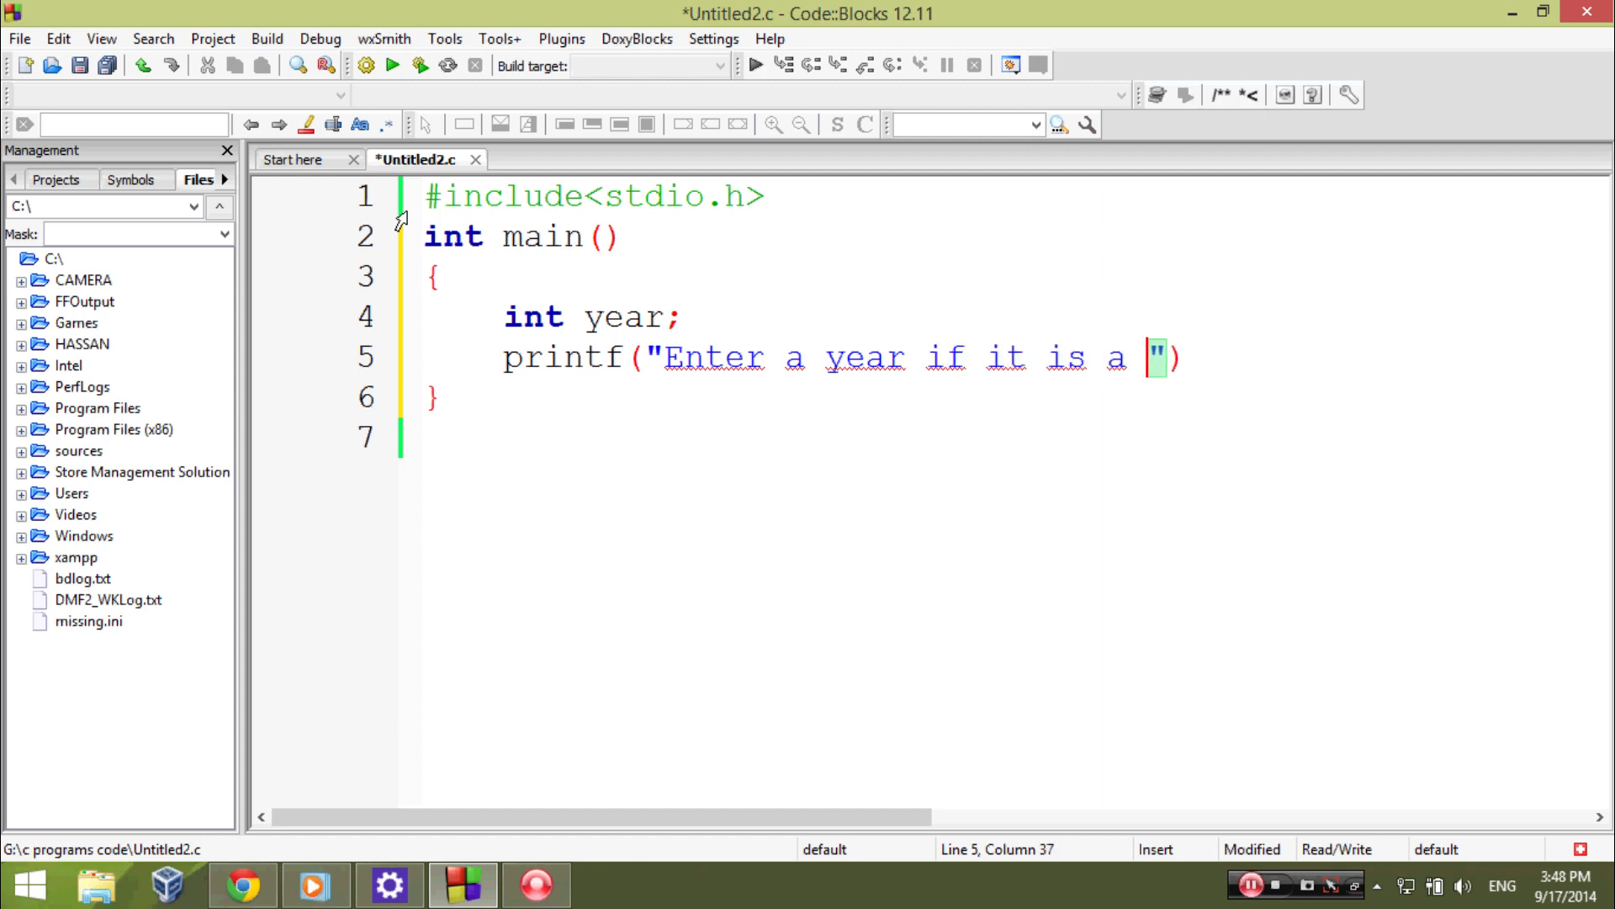
text(leap yer)
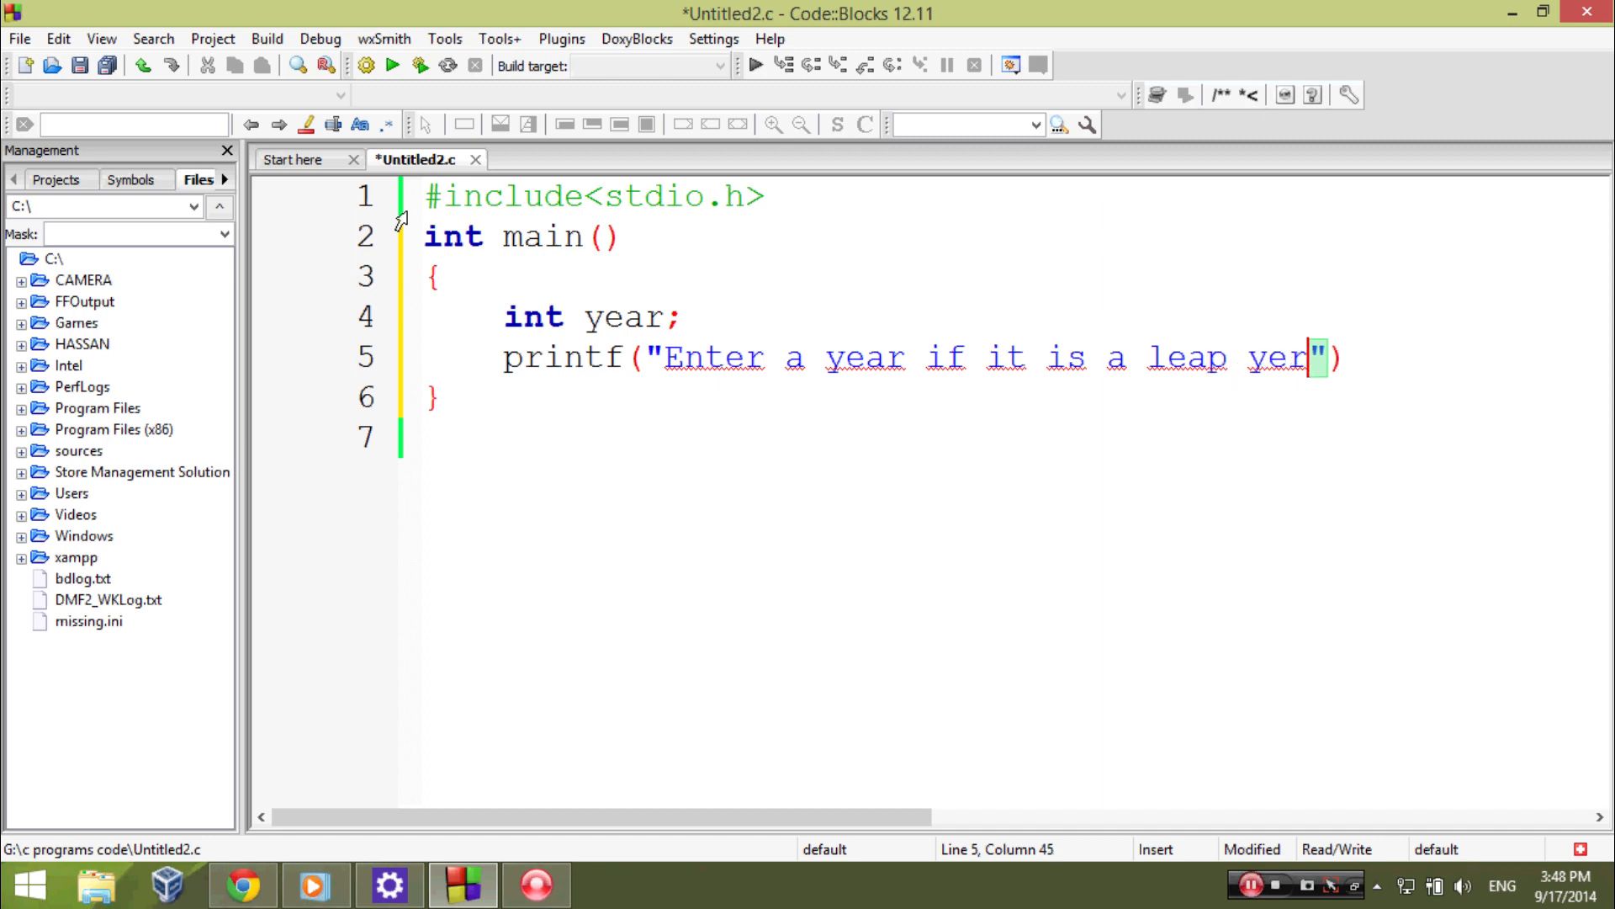
text(r)
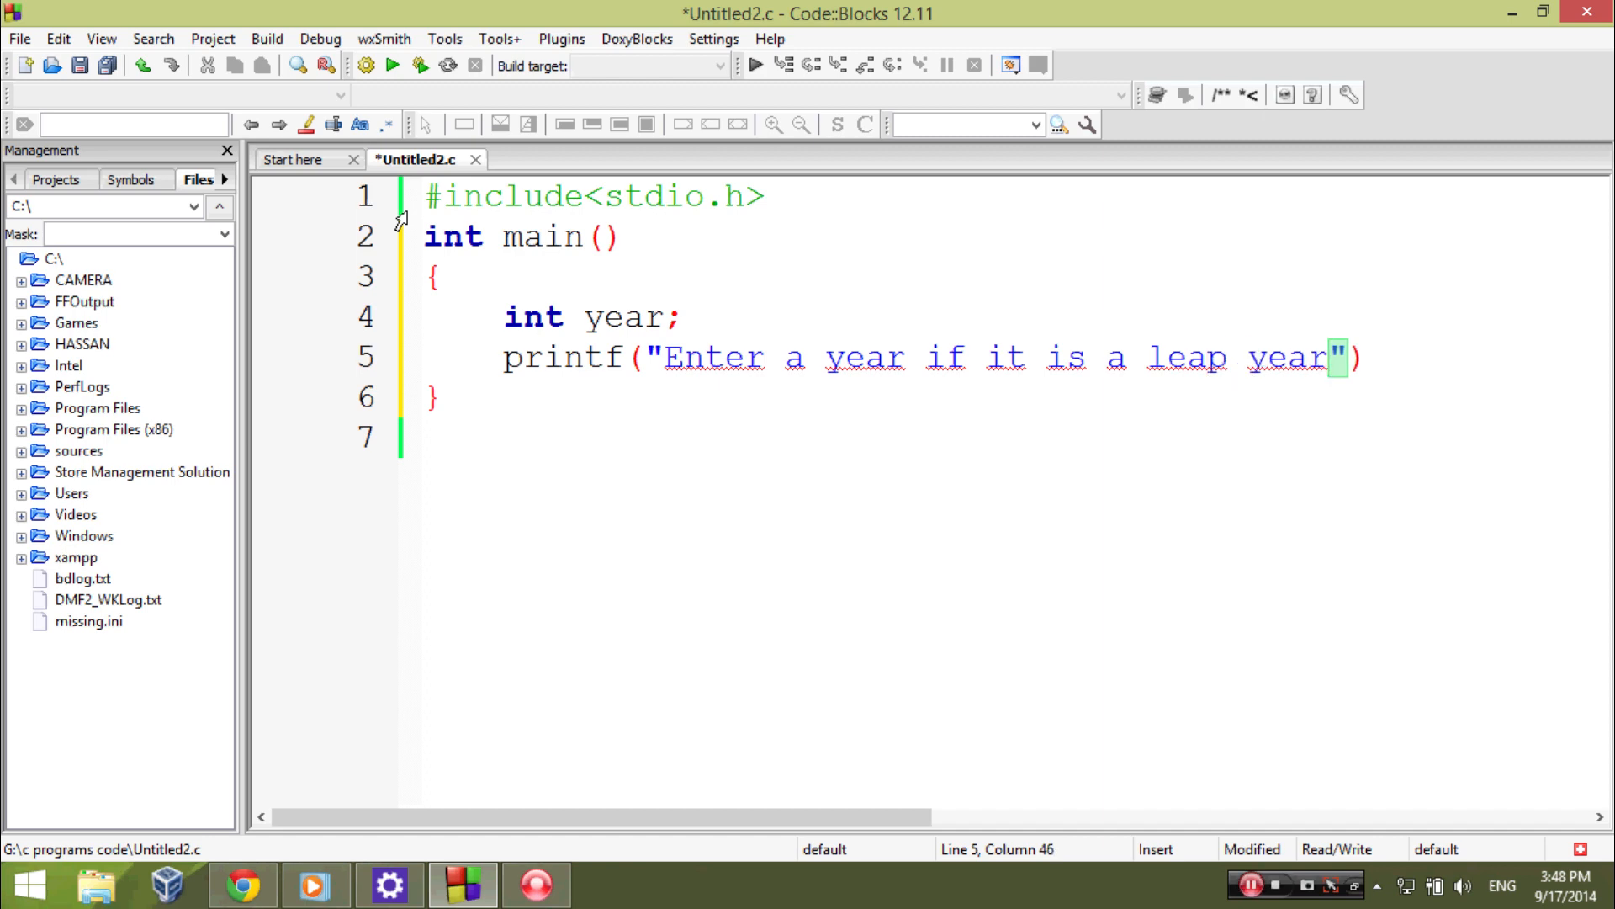
text(\n)
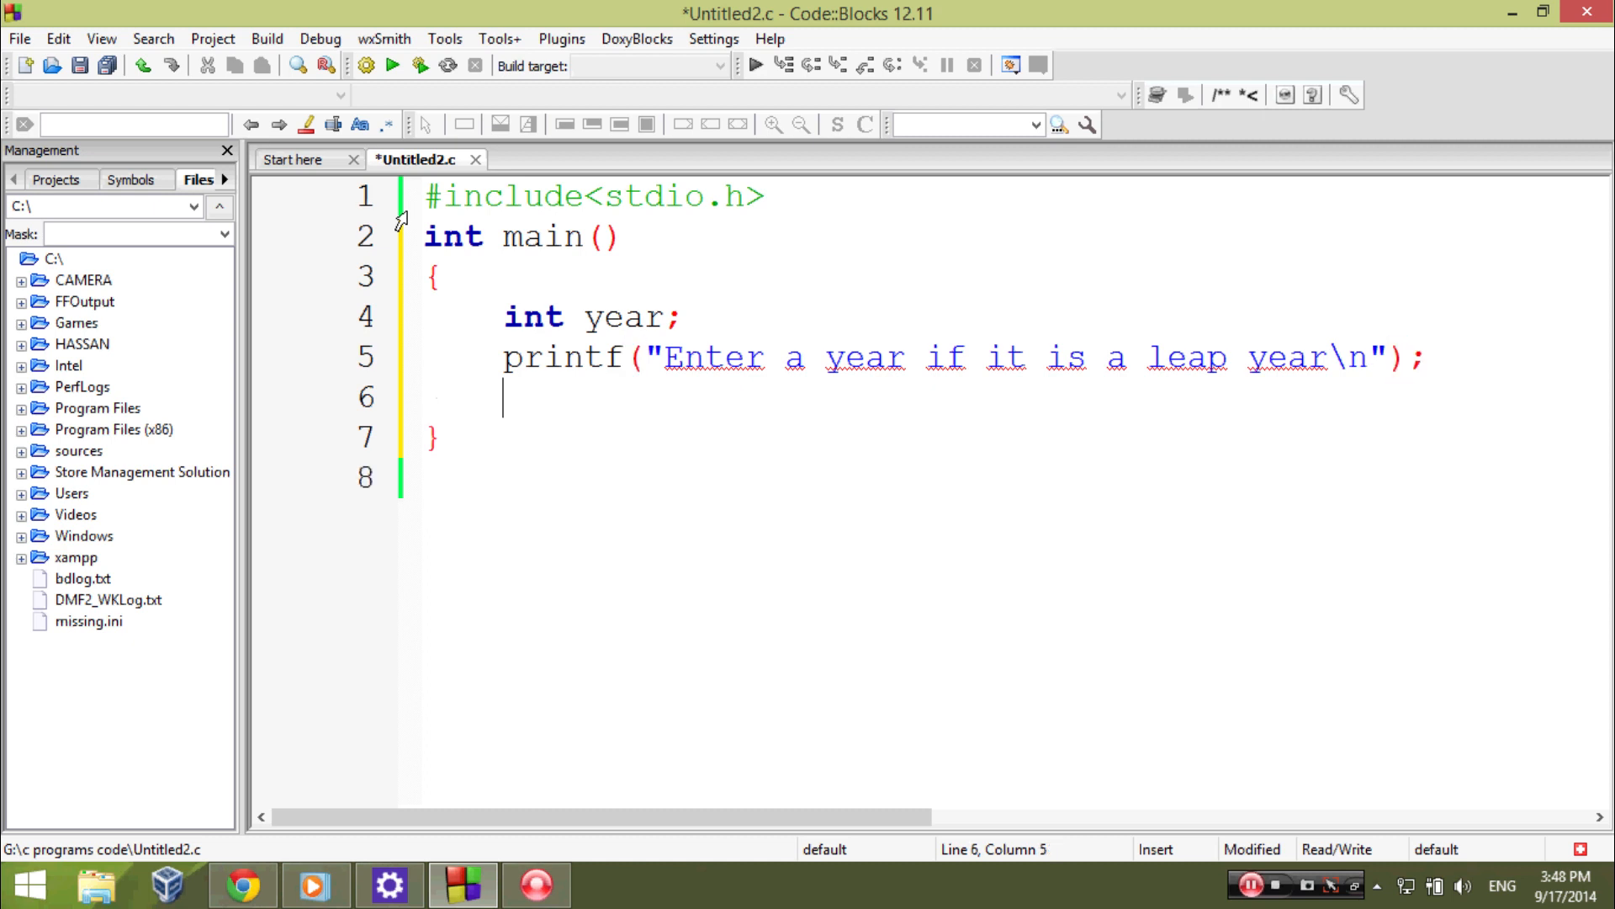
- Add scanf("%d",&year); to read the entered year
text(scanf)
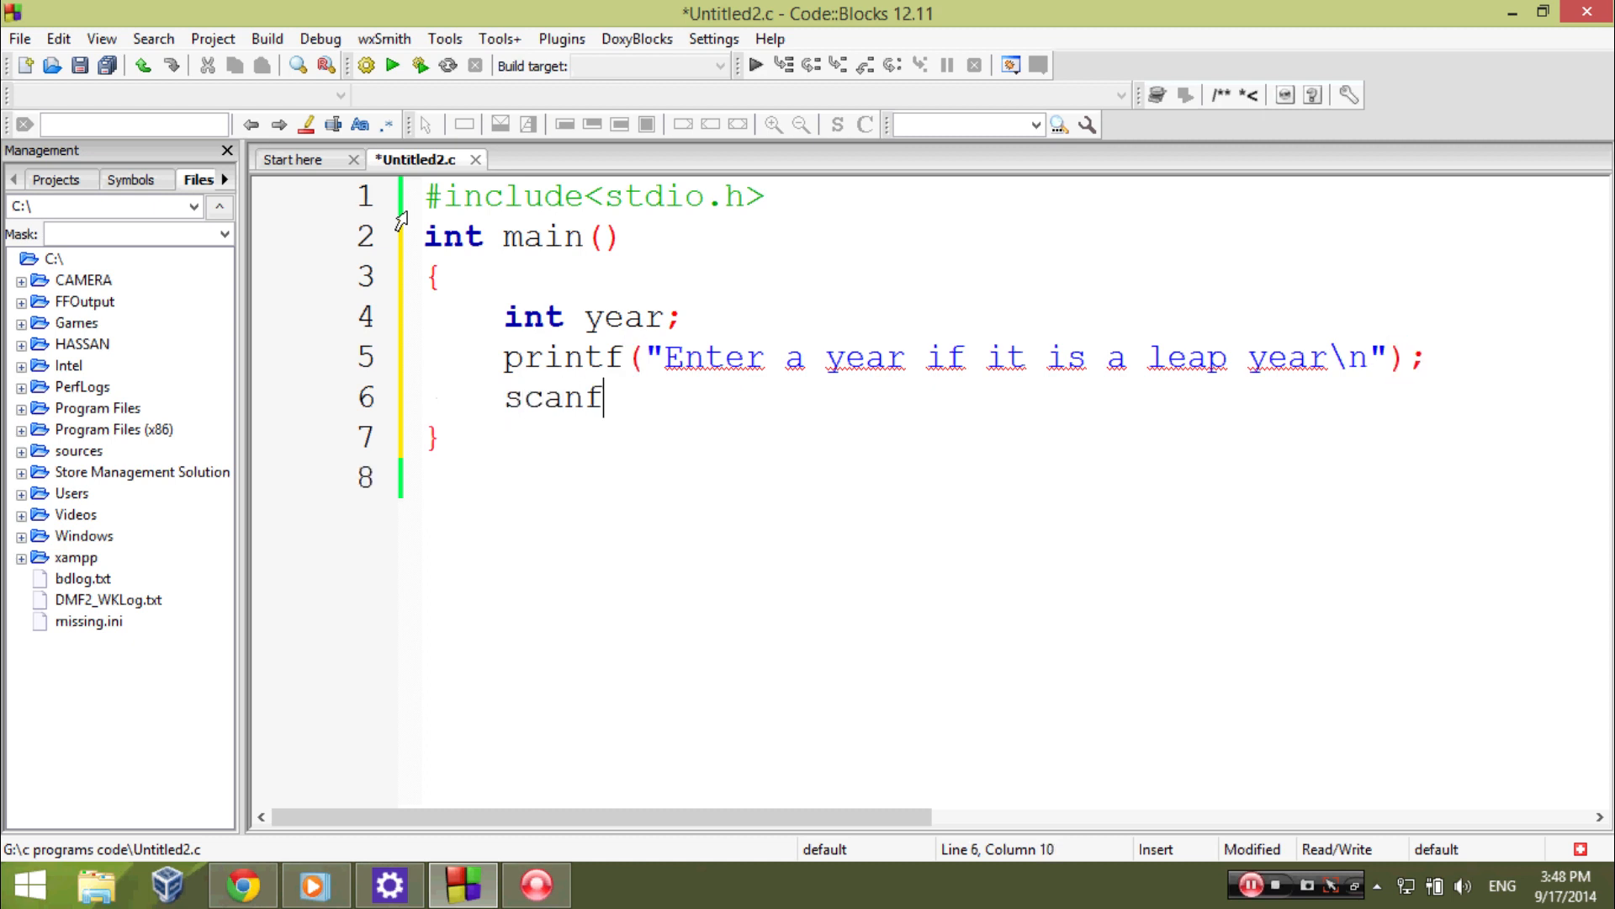
text(("%)
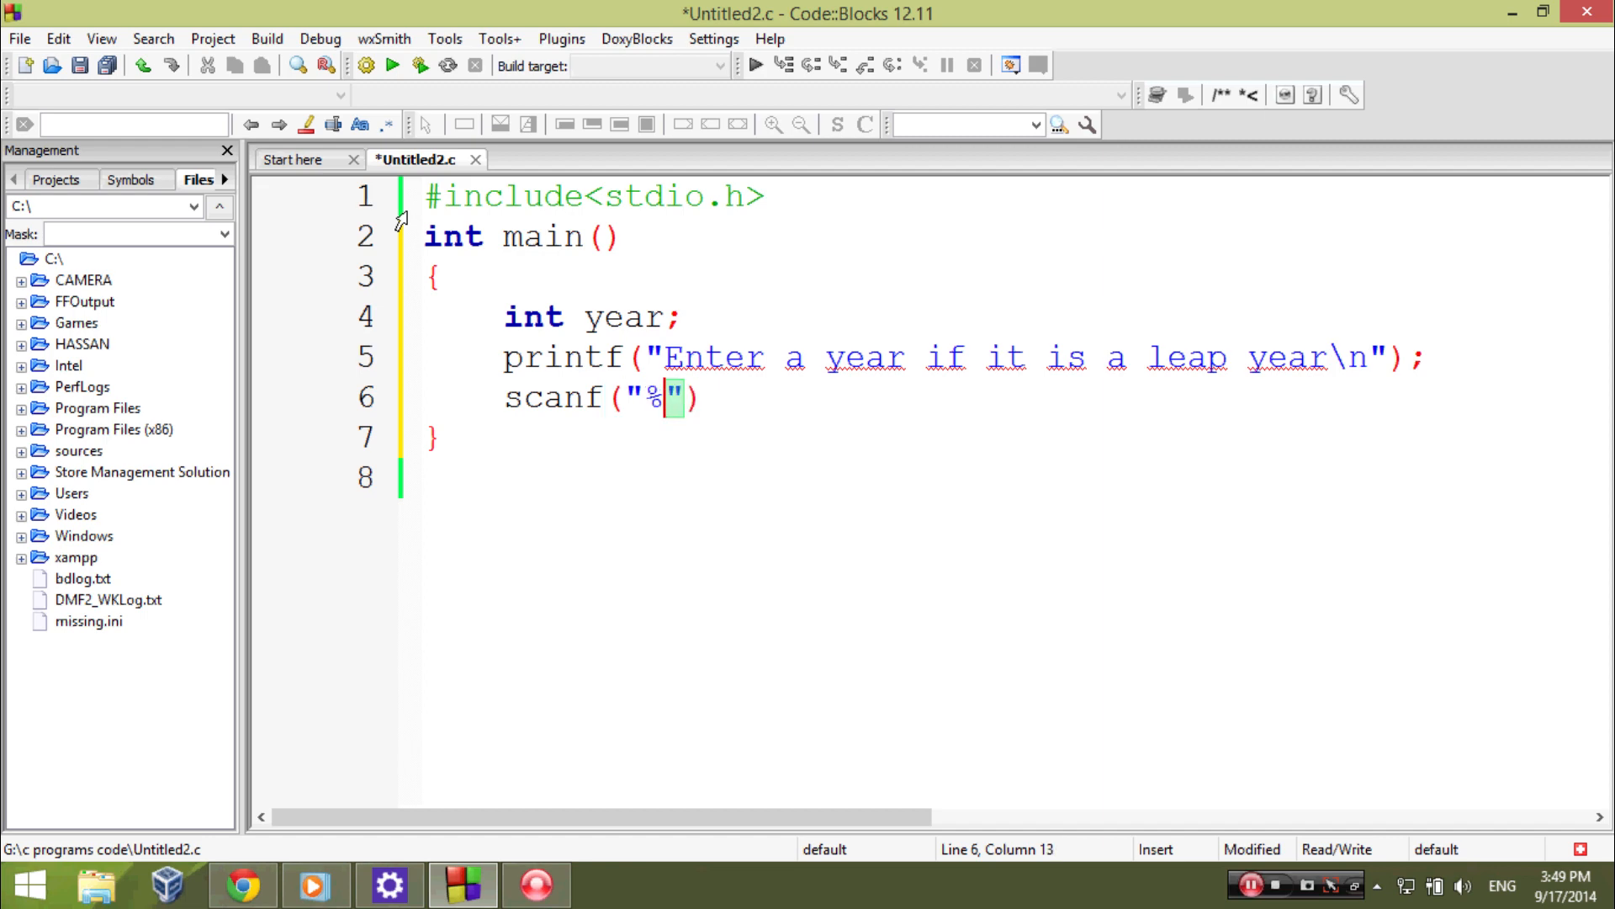
text(d)
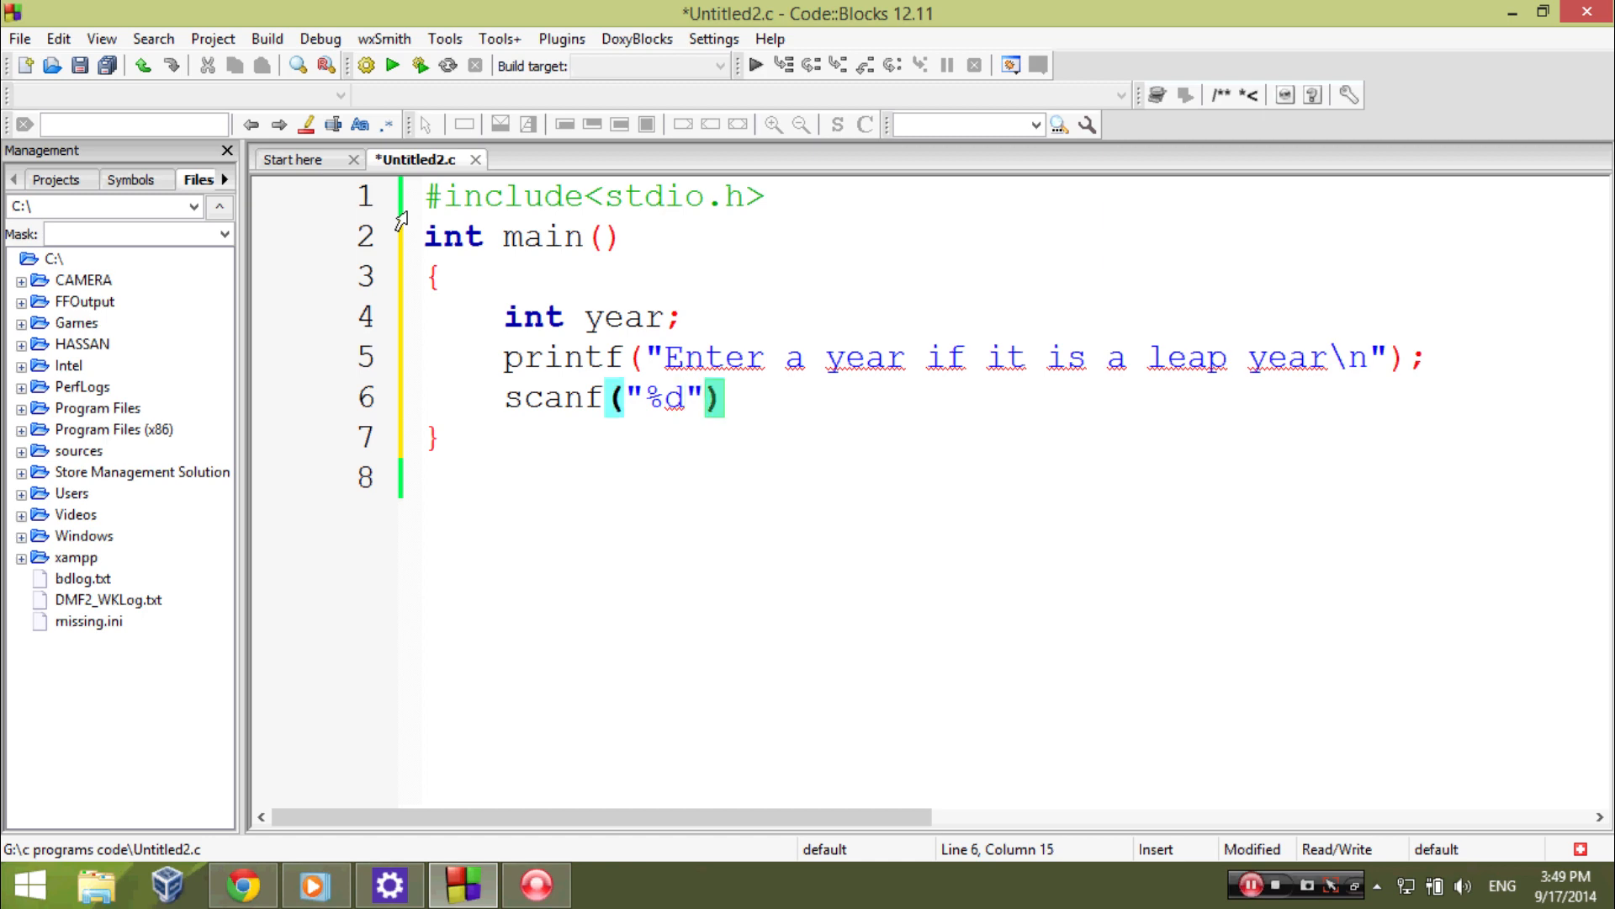
text(,&ya)
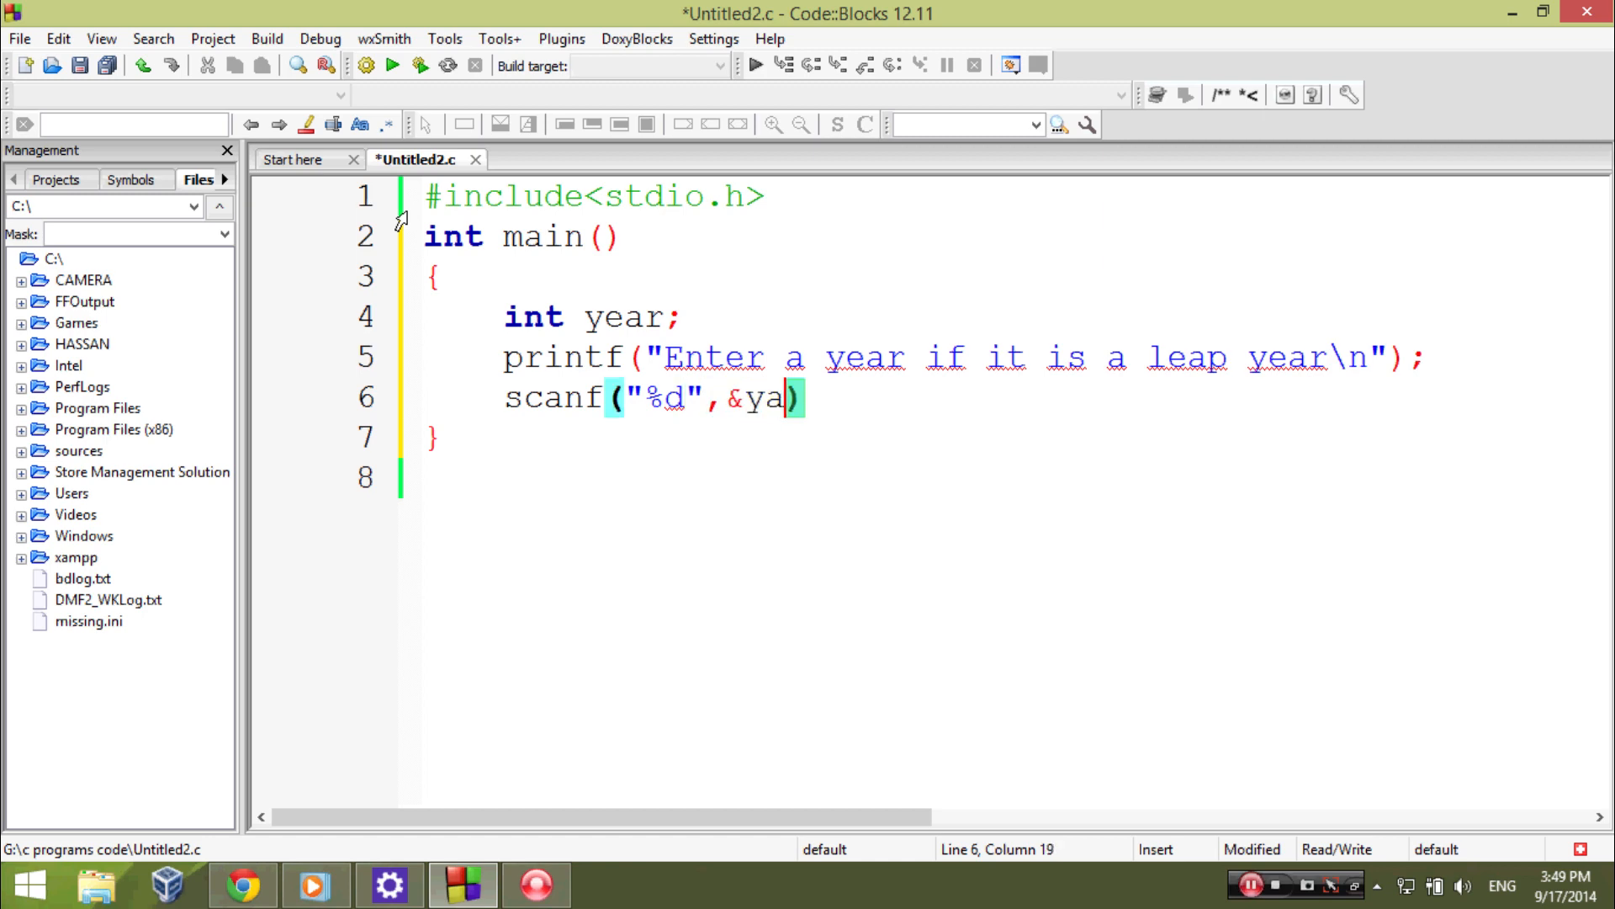
text(r)
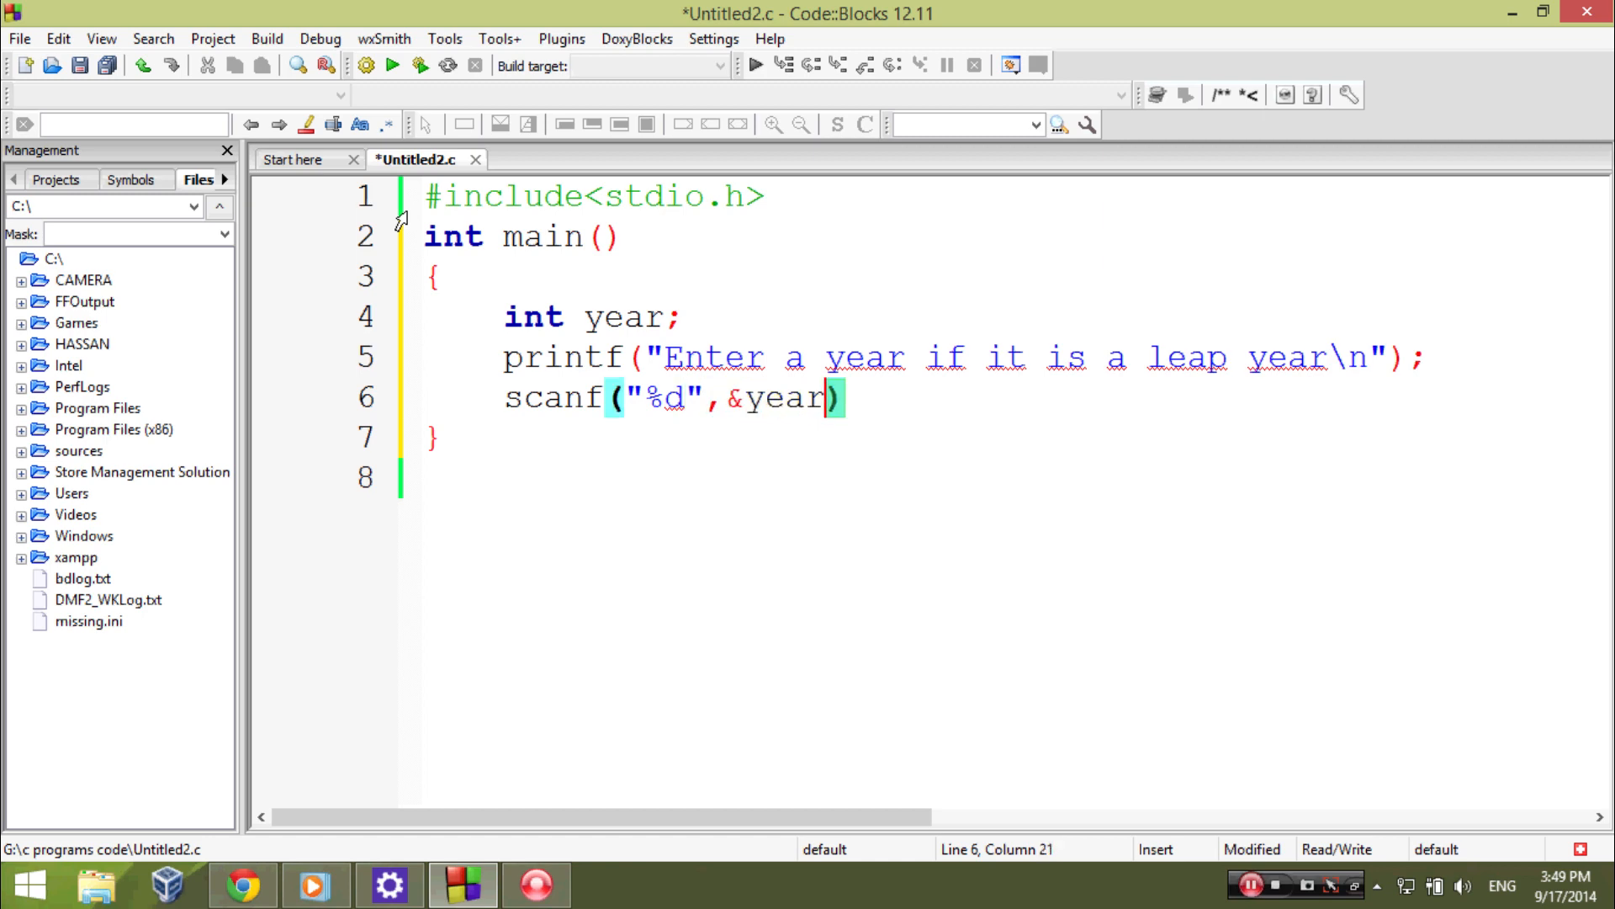
text(;)
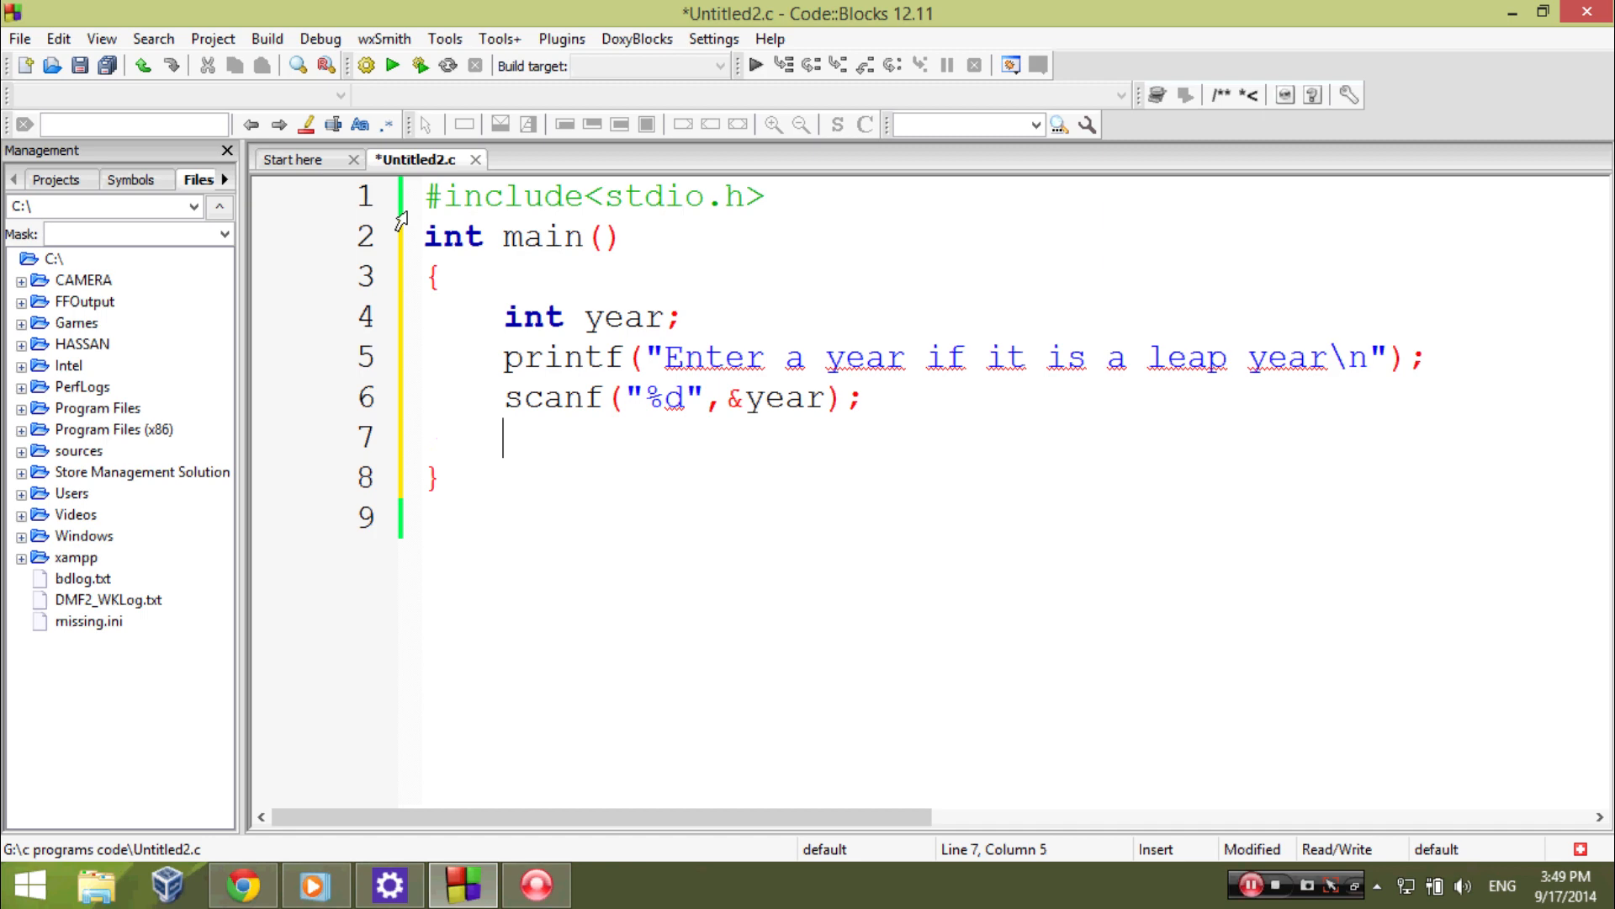
- Write if(year%400 == 0) printing "%d is a leap year" with year
text(if)
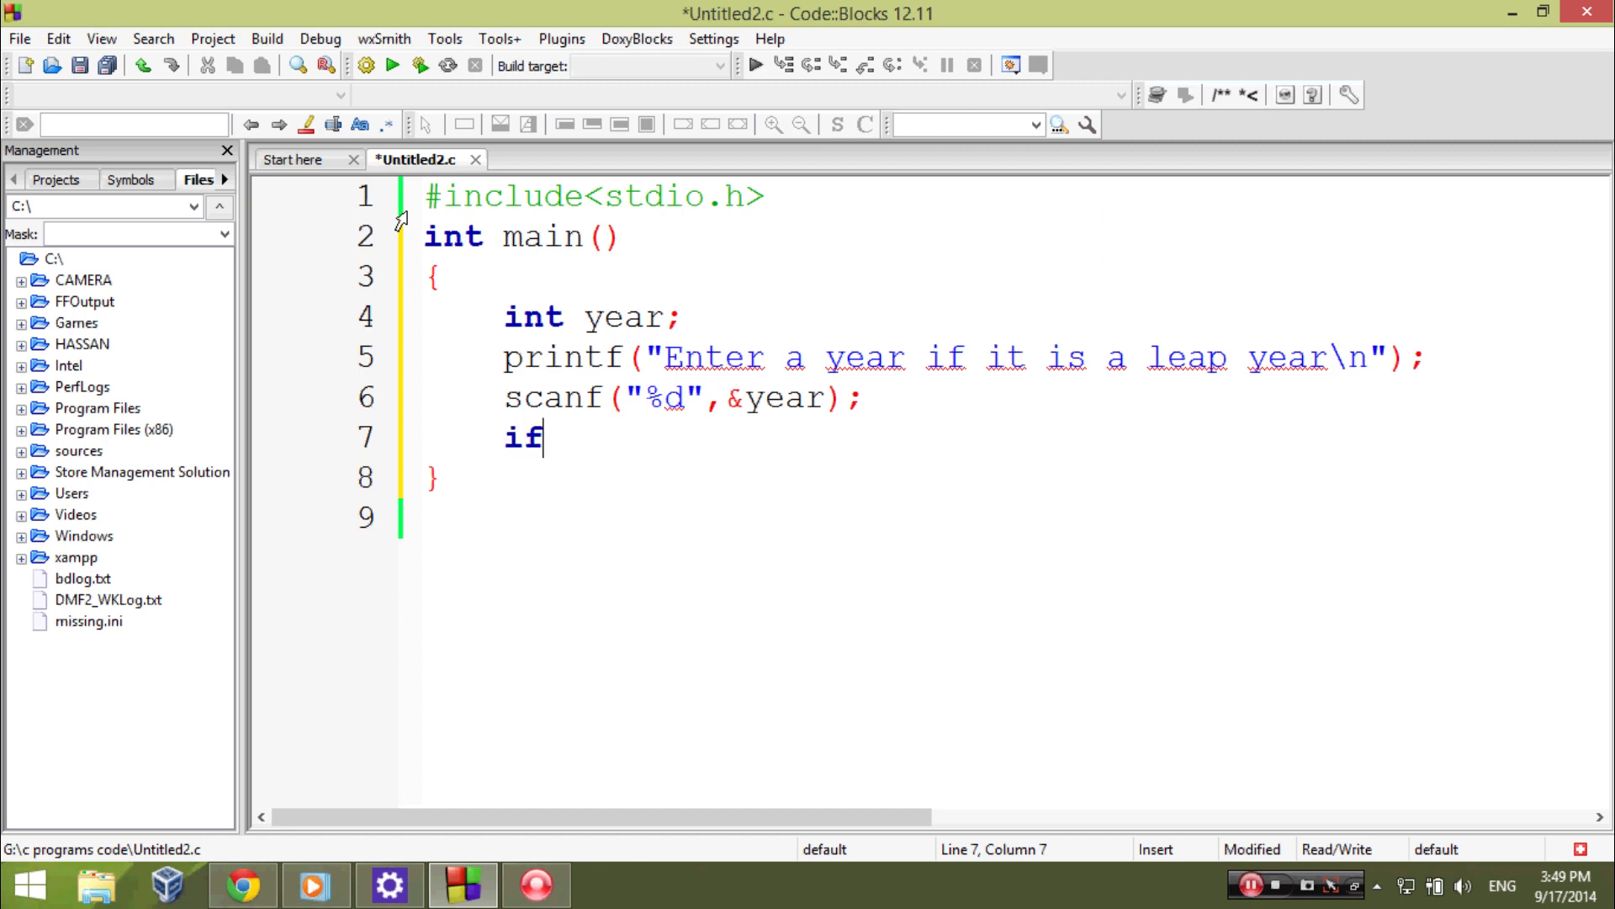
text(()
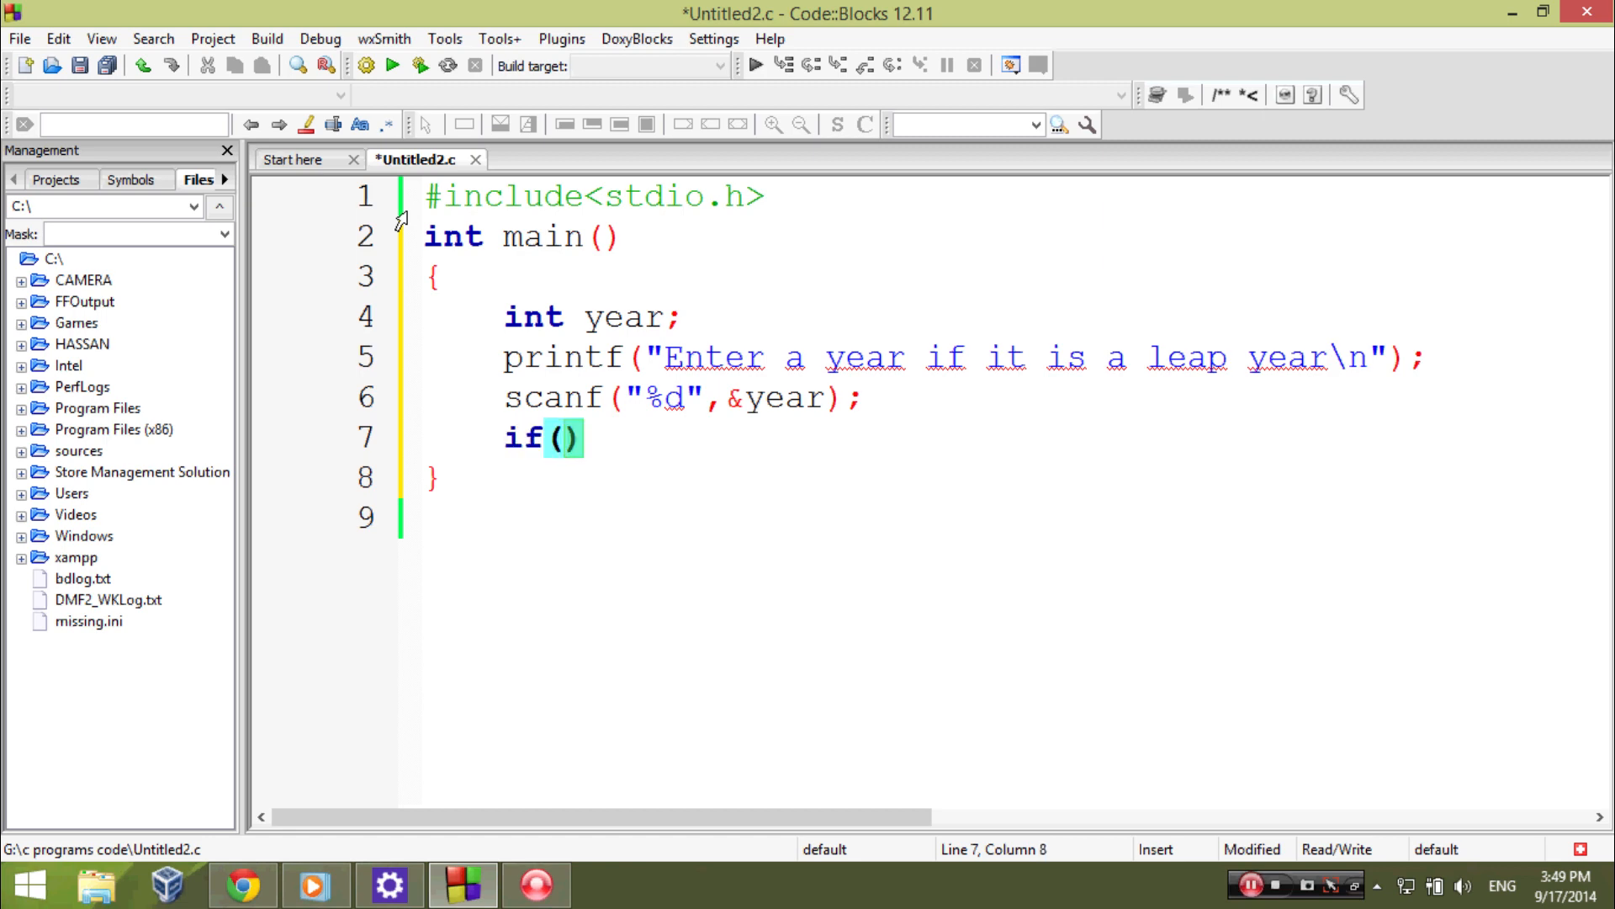
text(year)
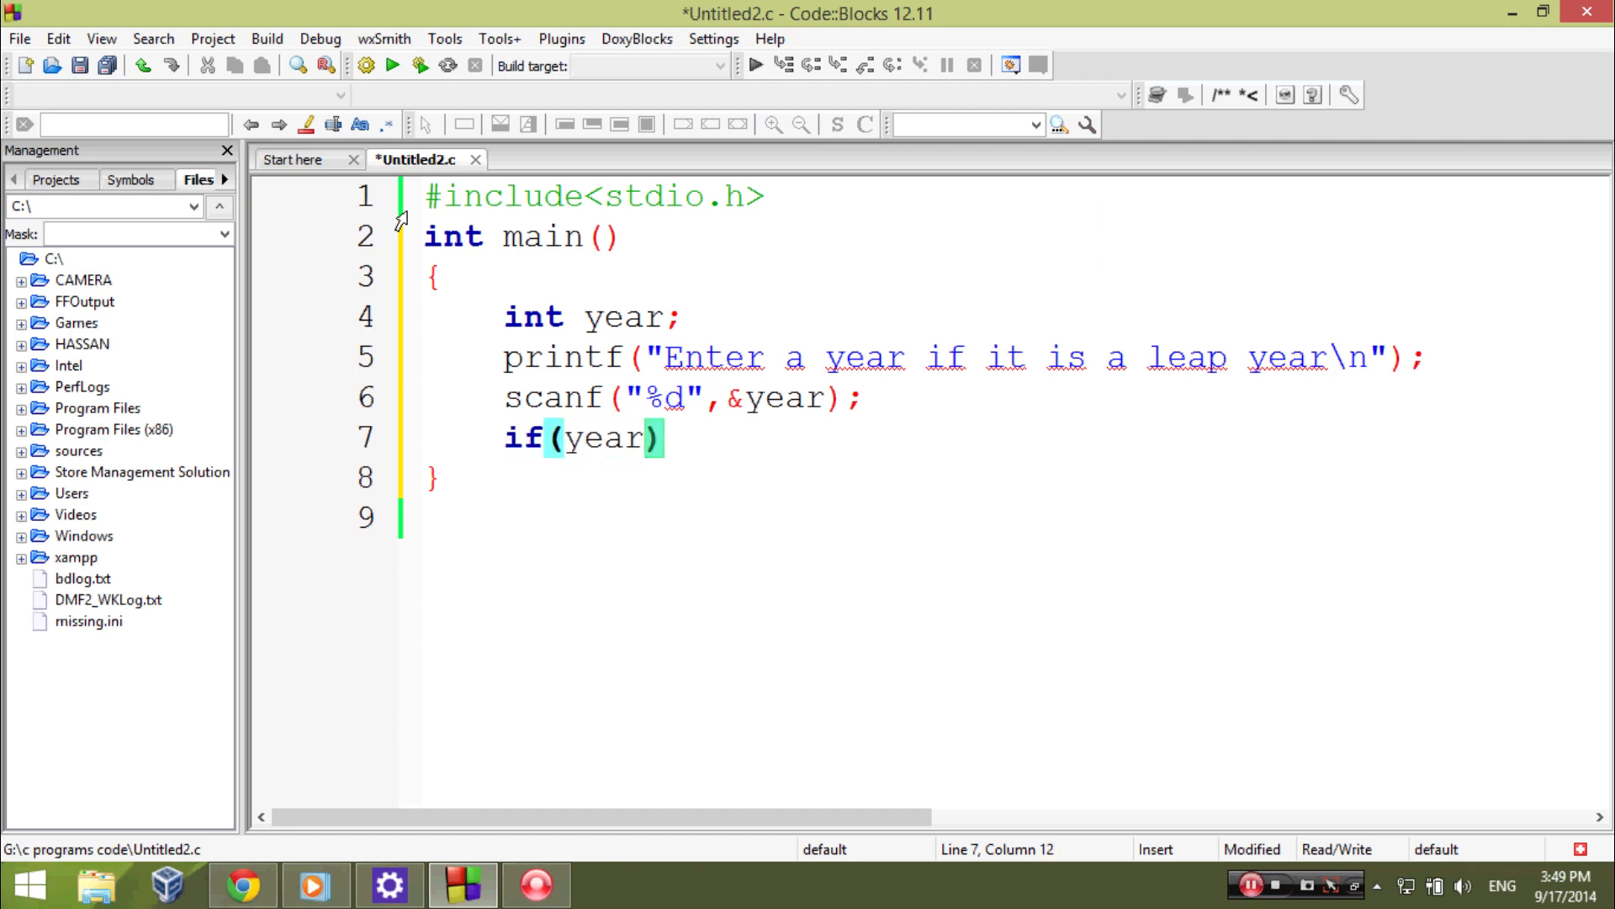
text(%)
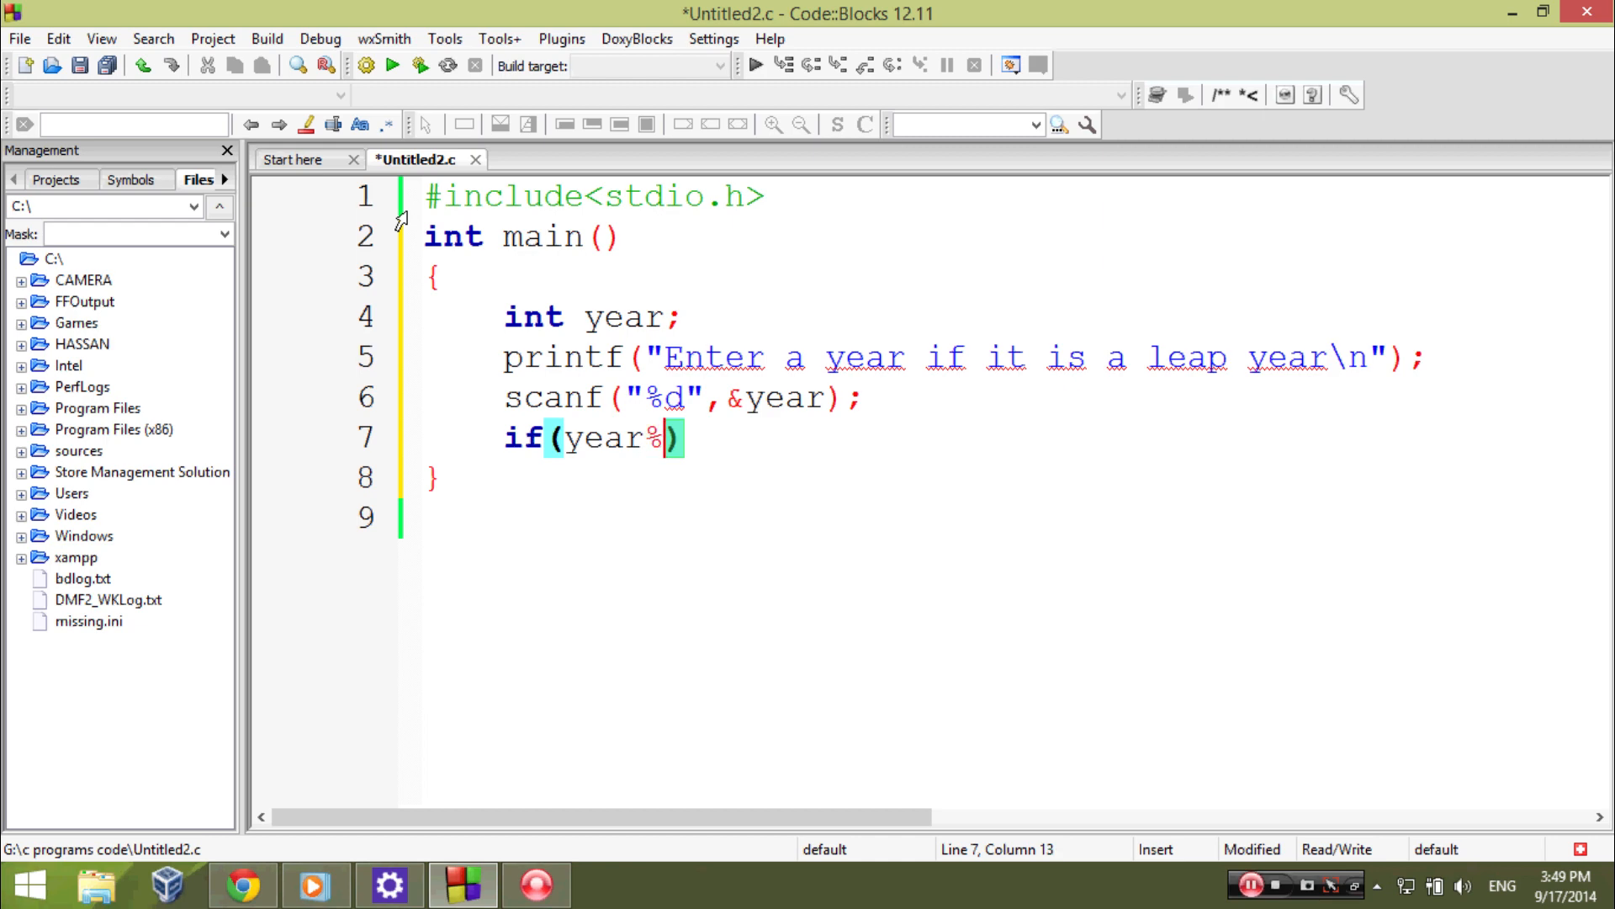
text(400 == 0)
text(p)
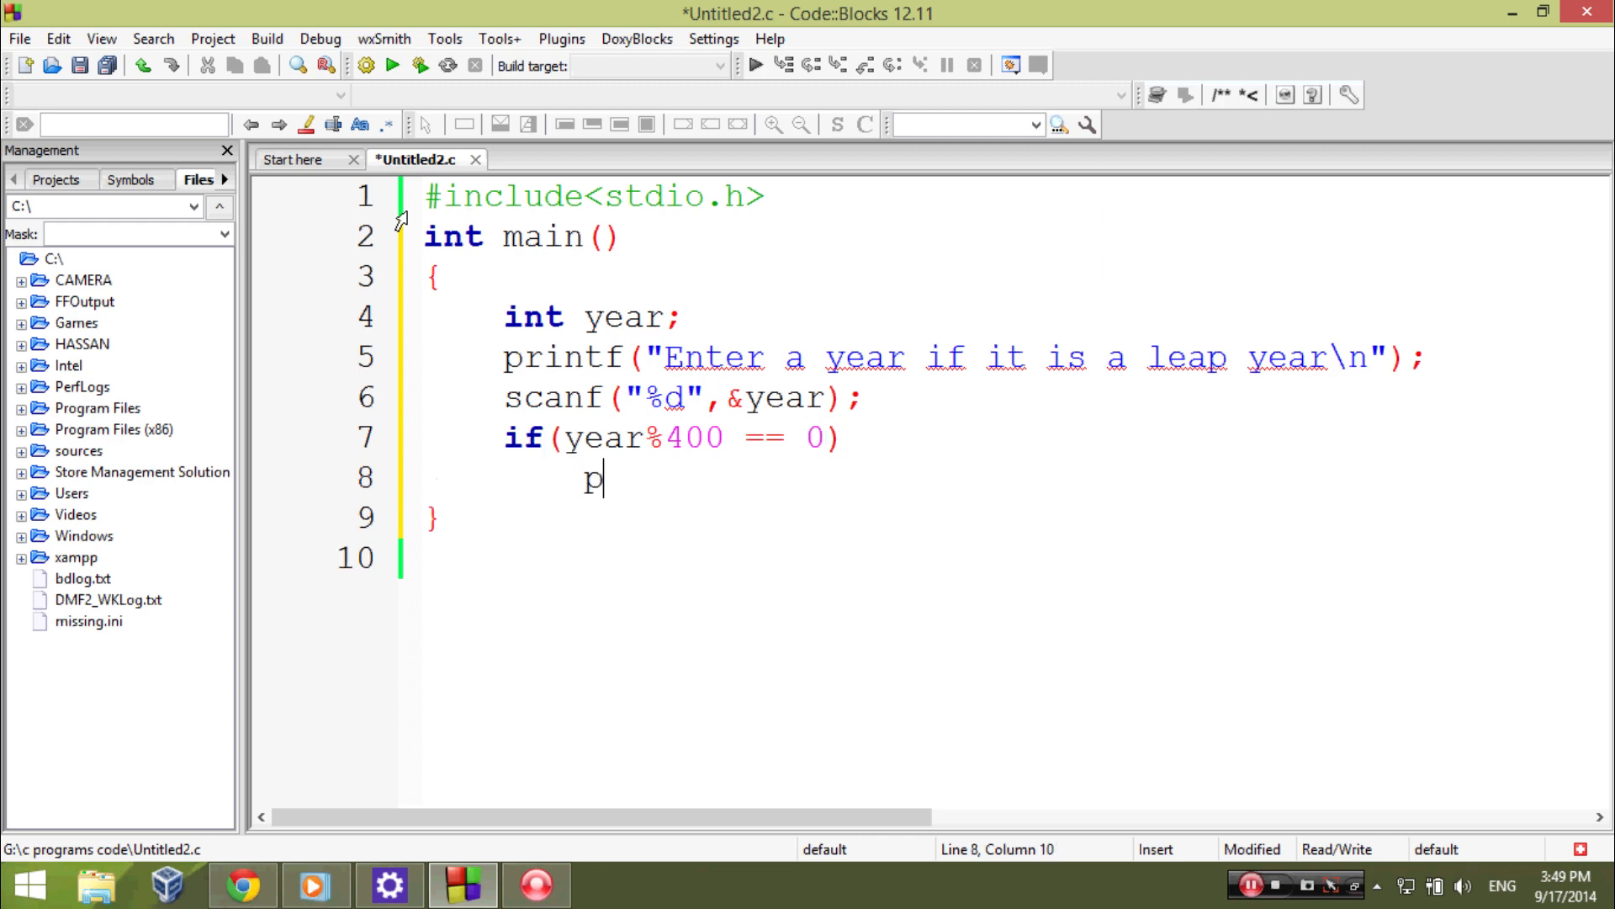
text(rintf(")
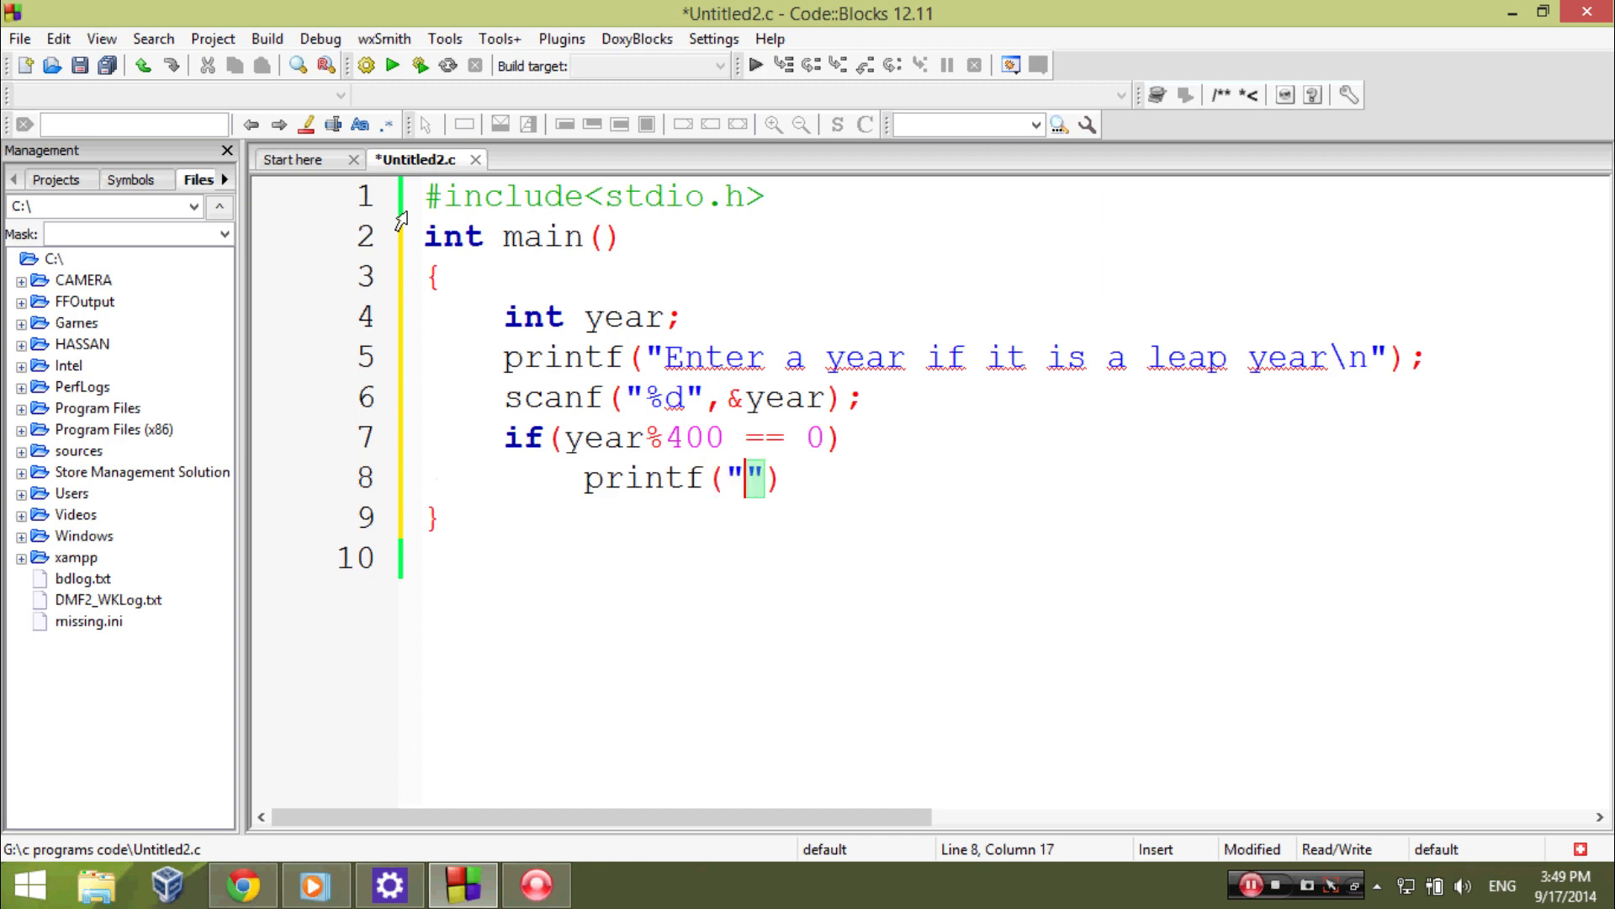
text(%d)
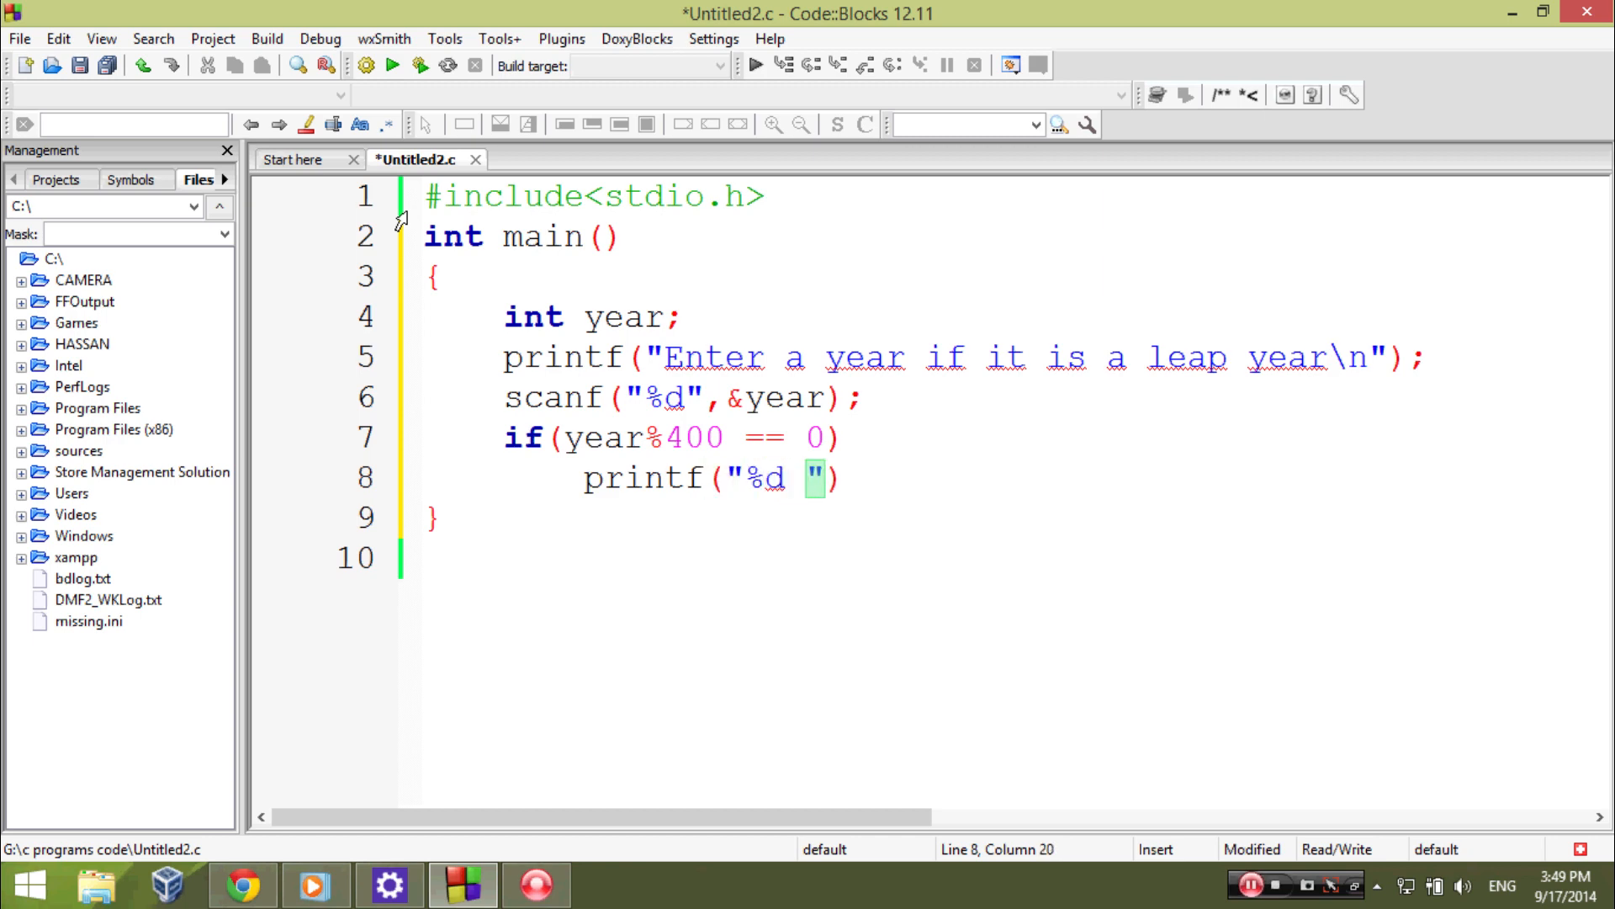
text(is a leap year)
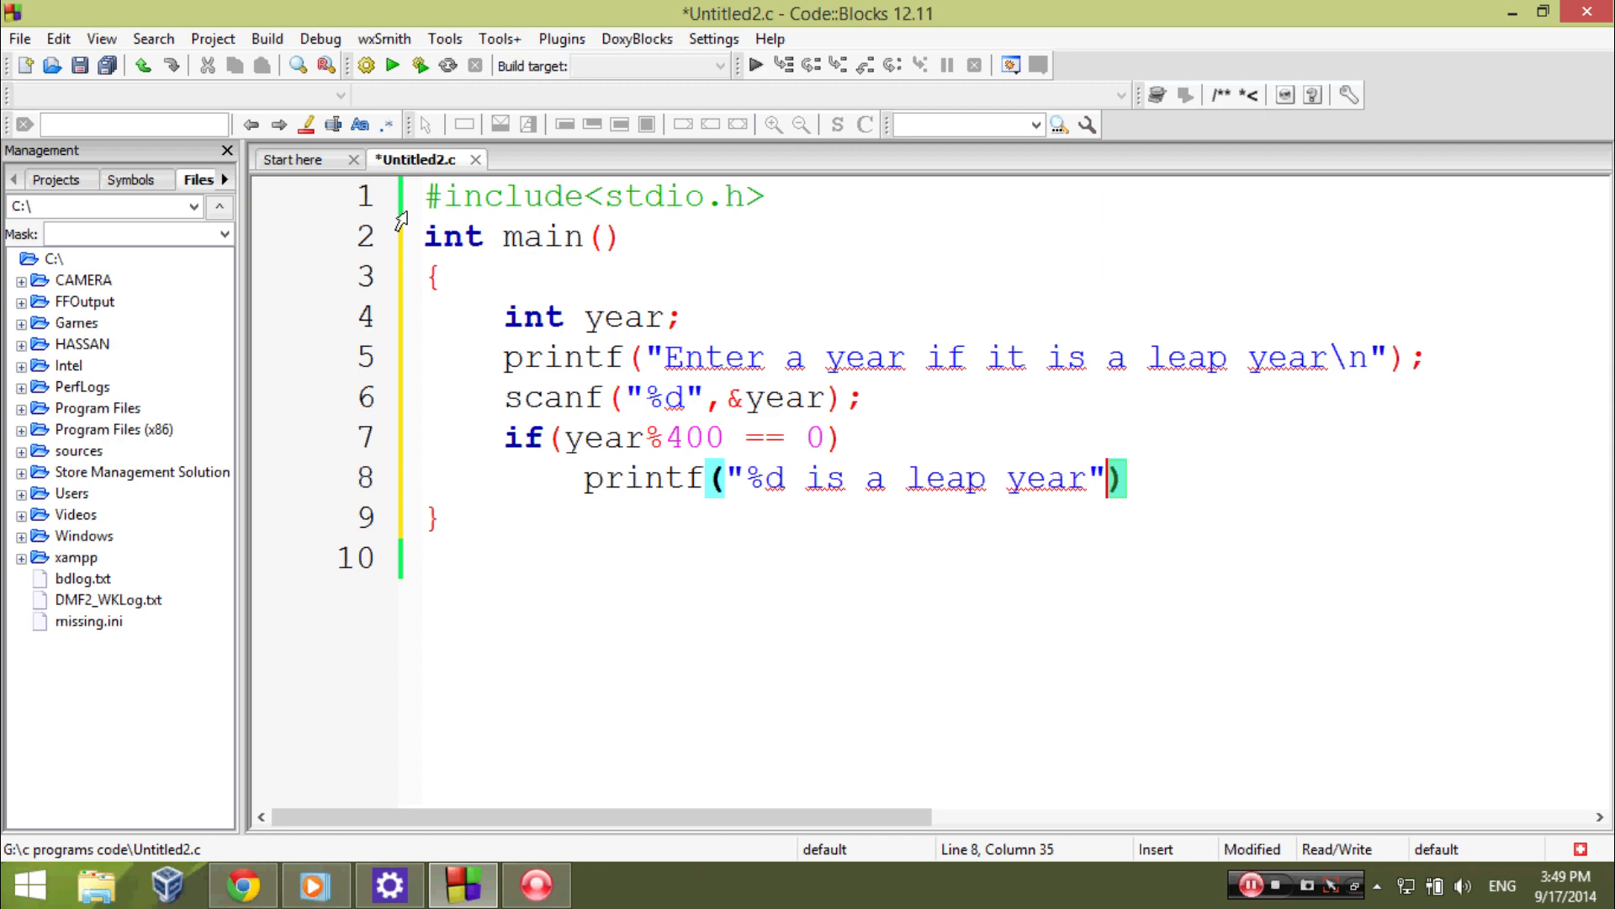
text(, year)
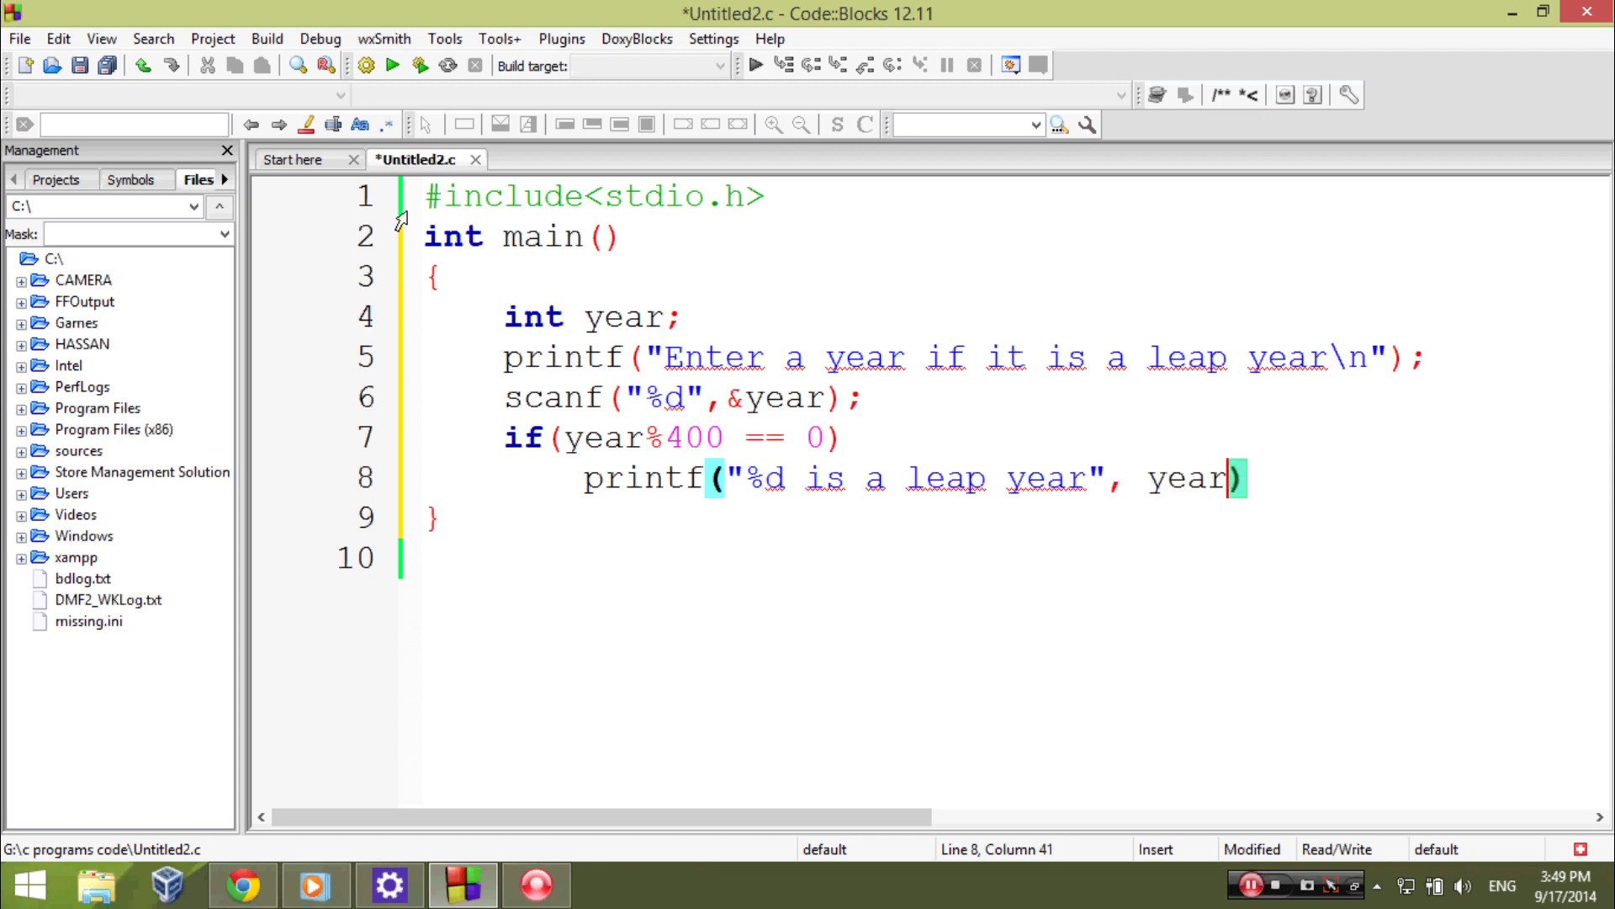
text(;)
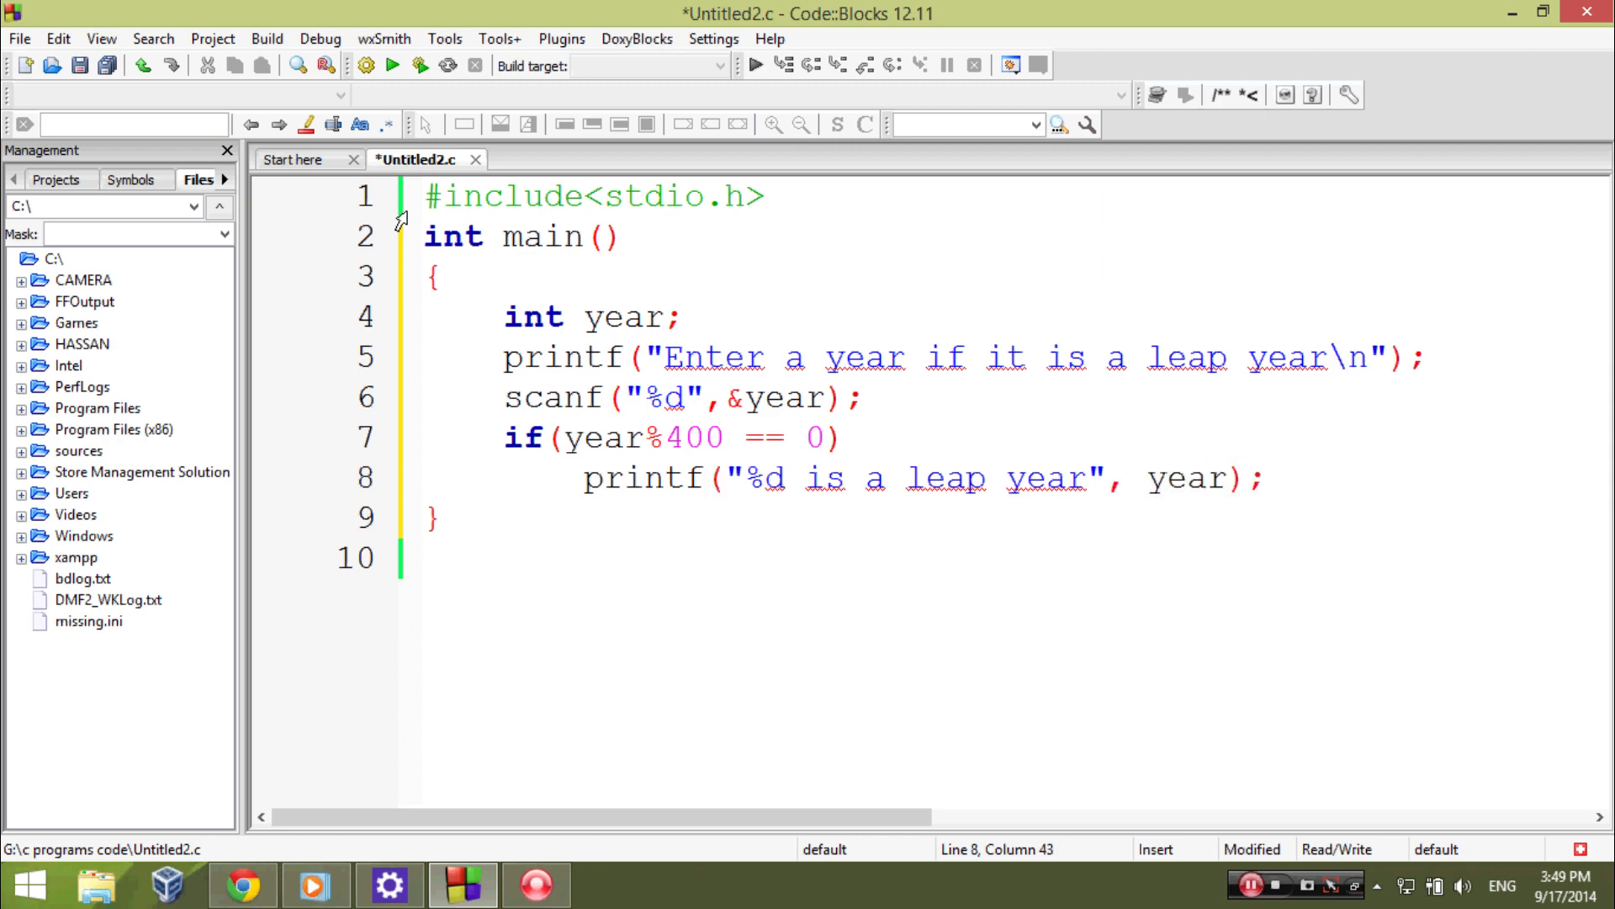
- Write else if(year%100 == 0) printing the %d not-a-leap-year message
text(else)
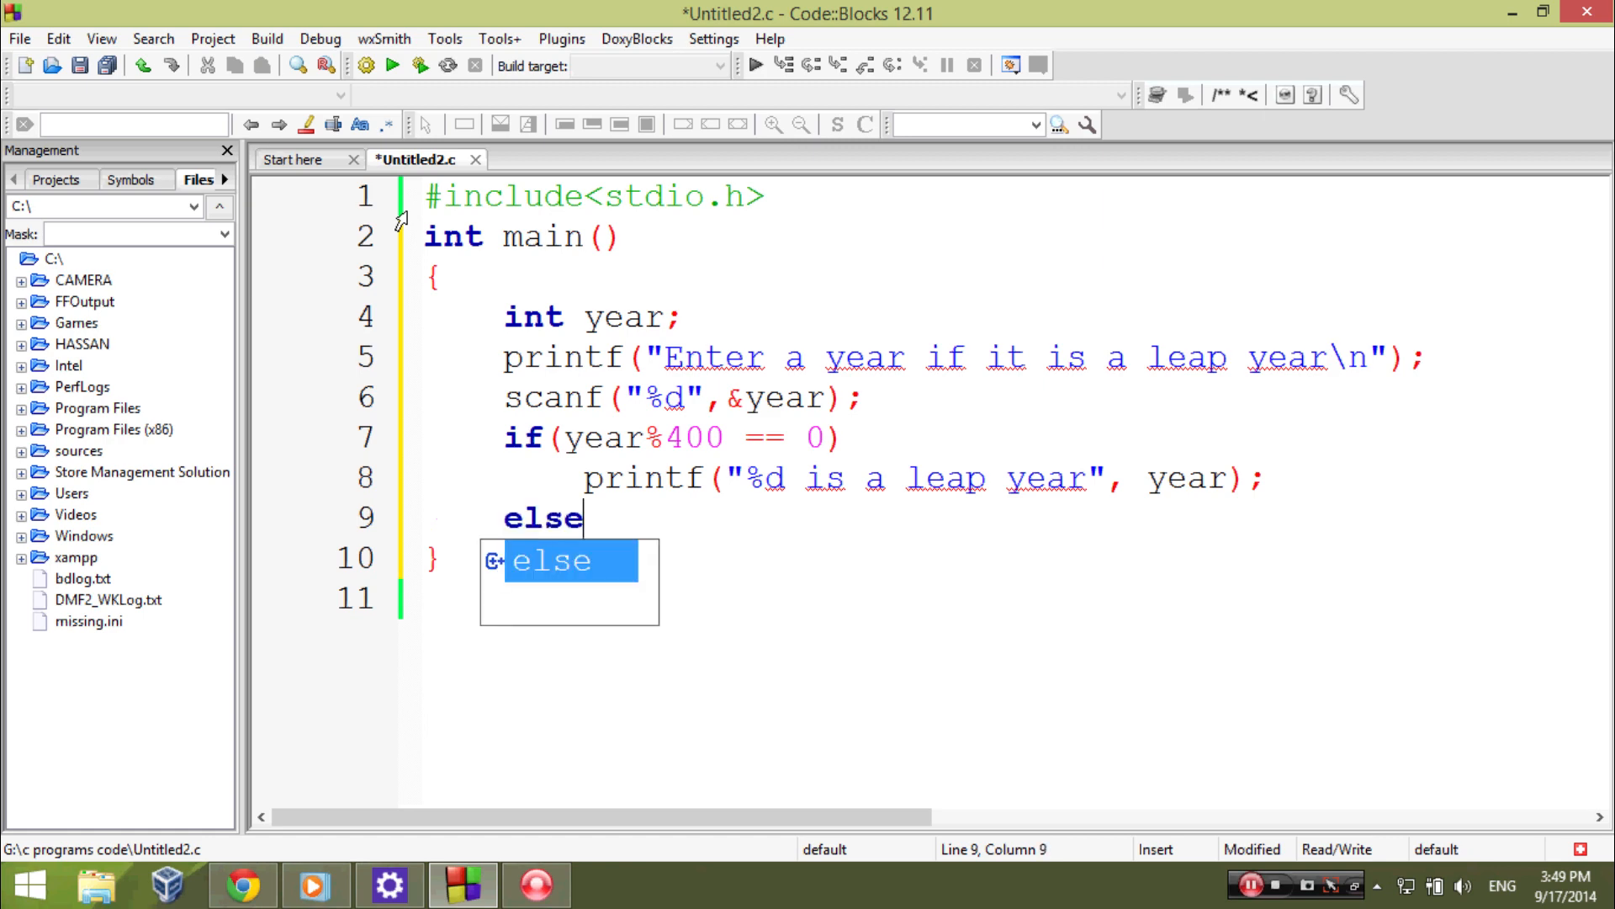
text(if())
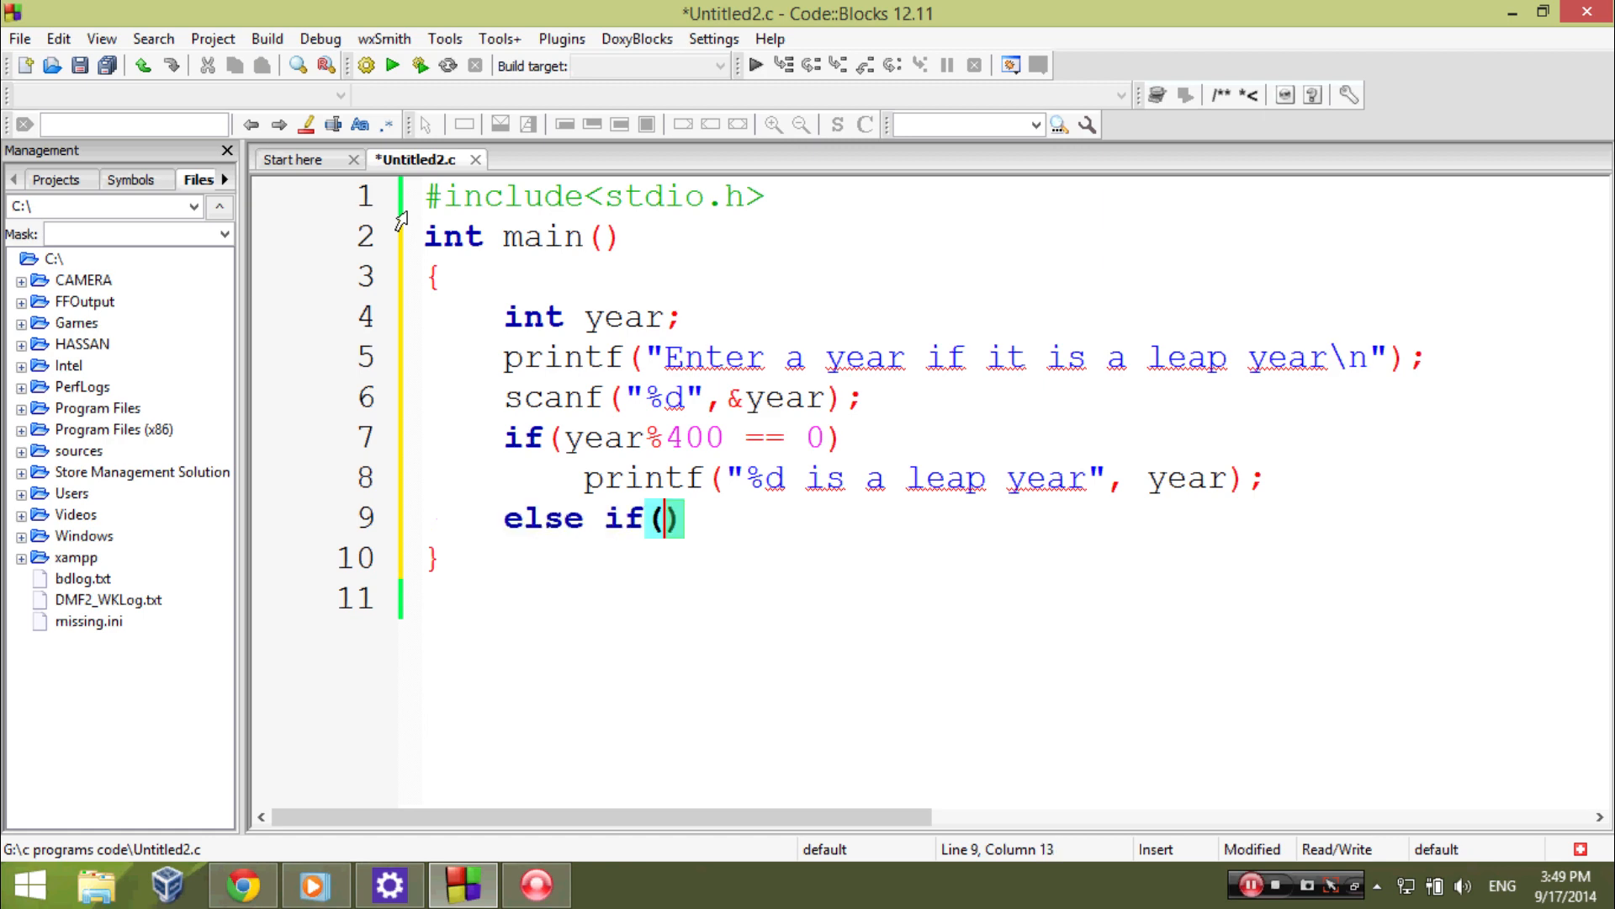
text(year)
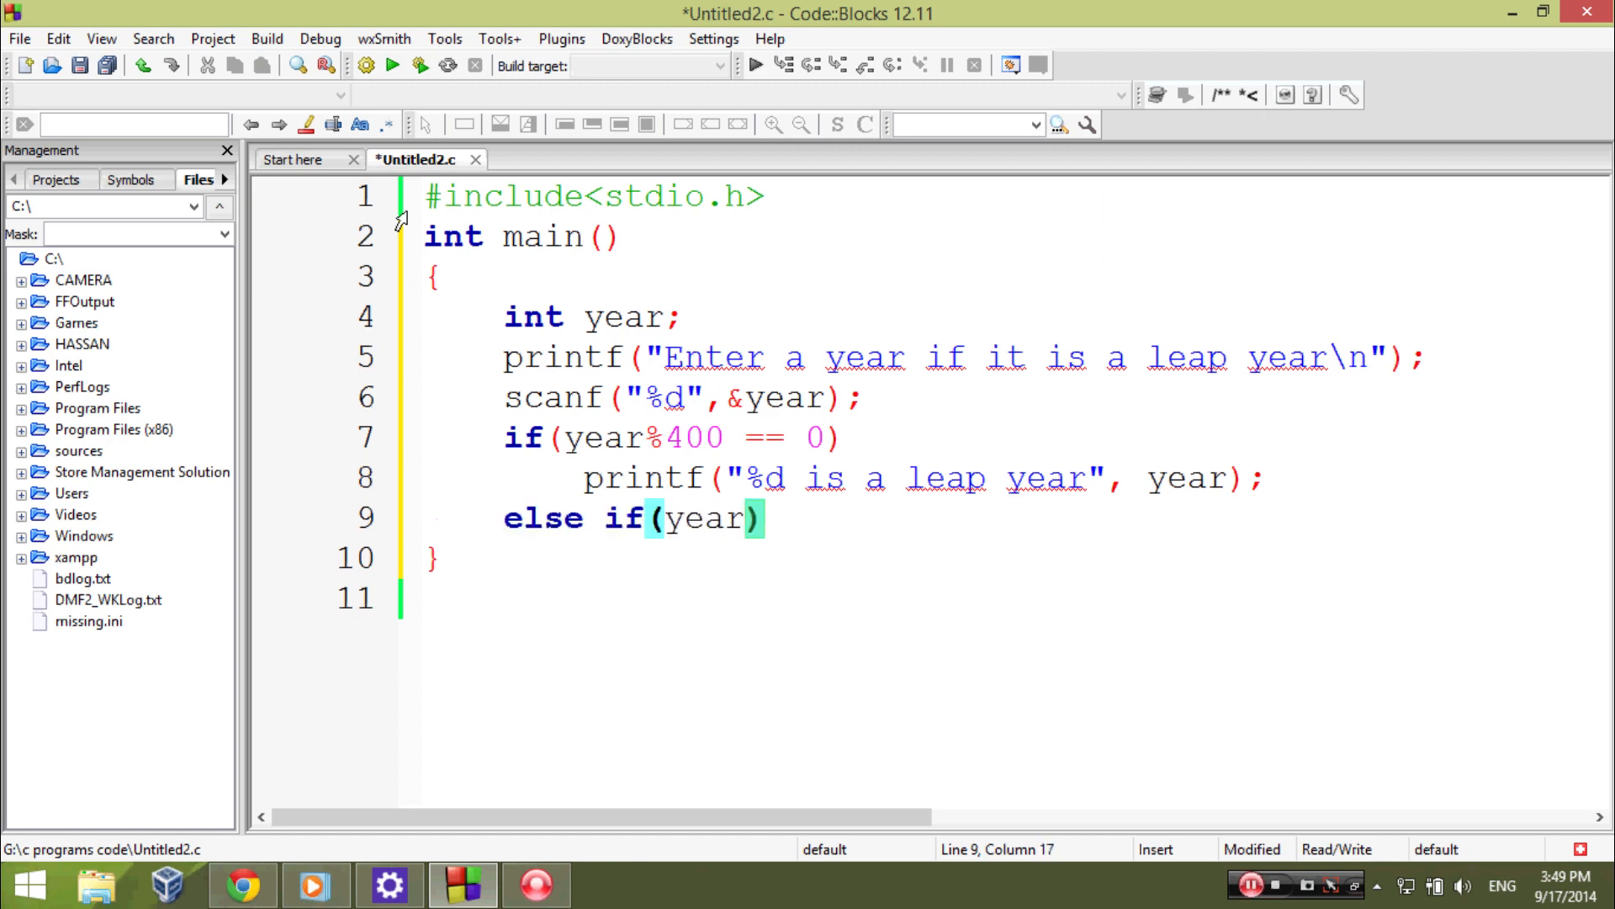
text(%10)
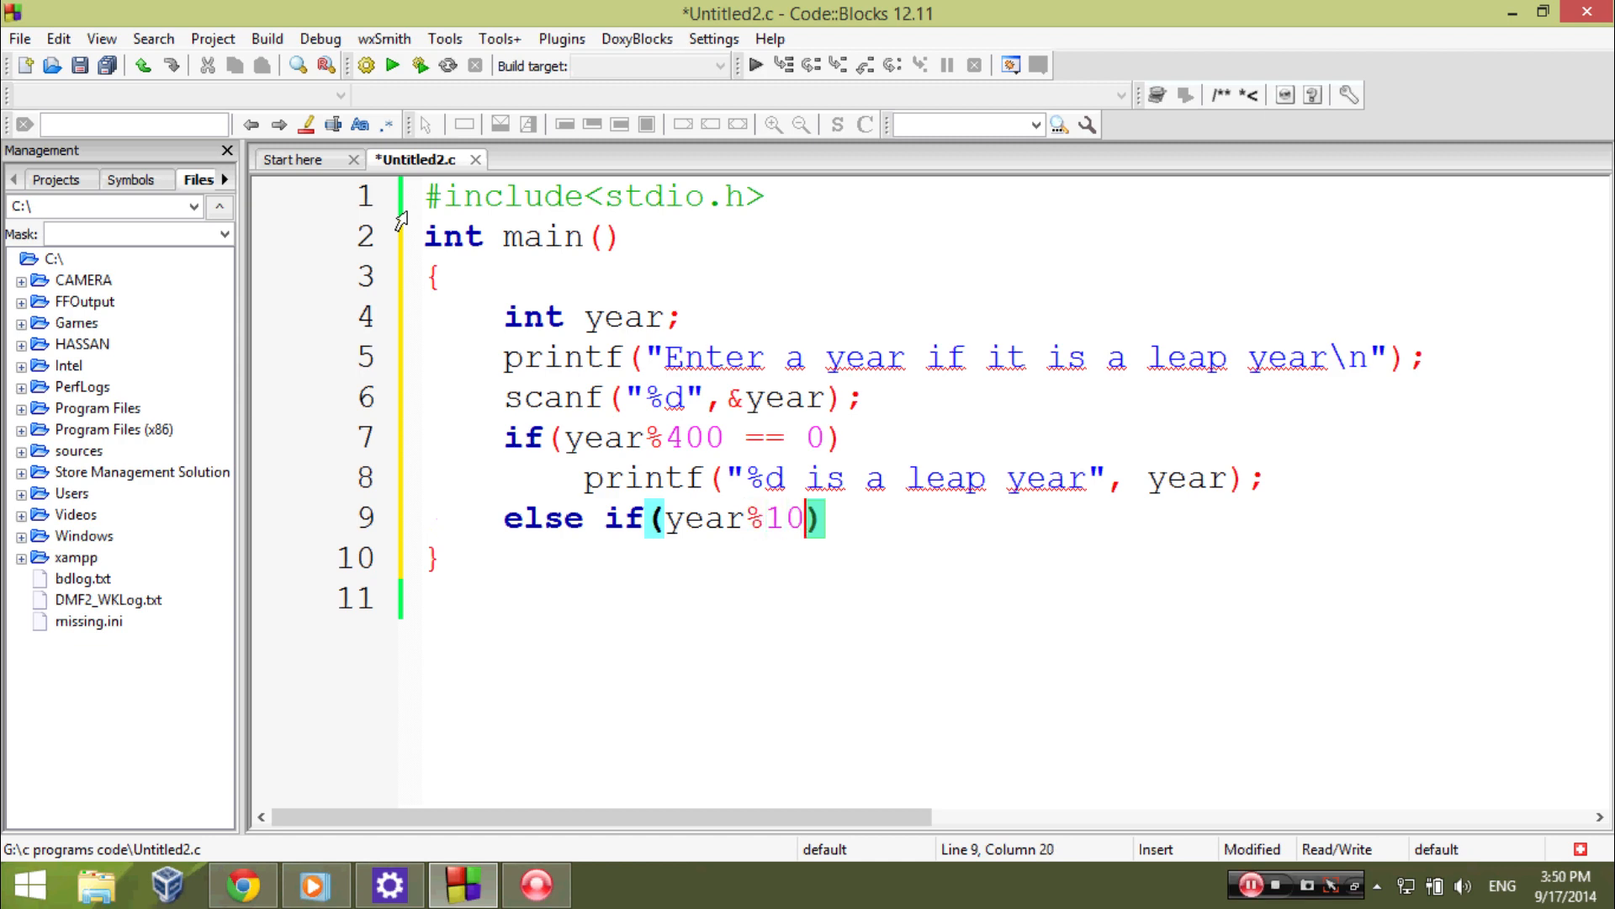
text(0 == 0)
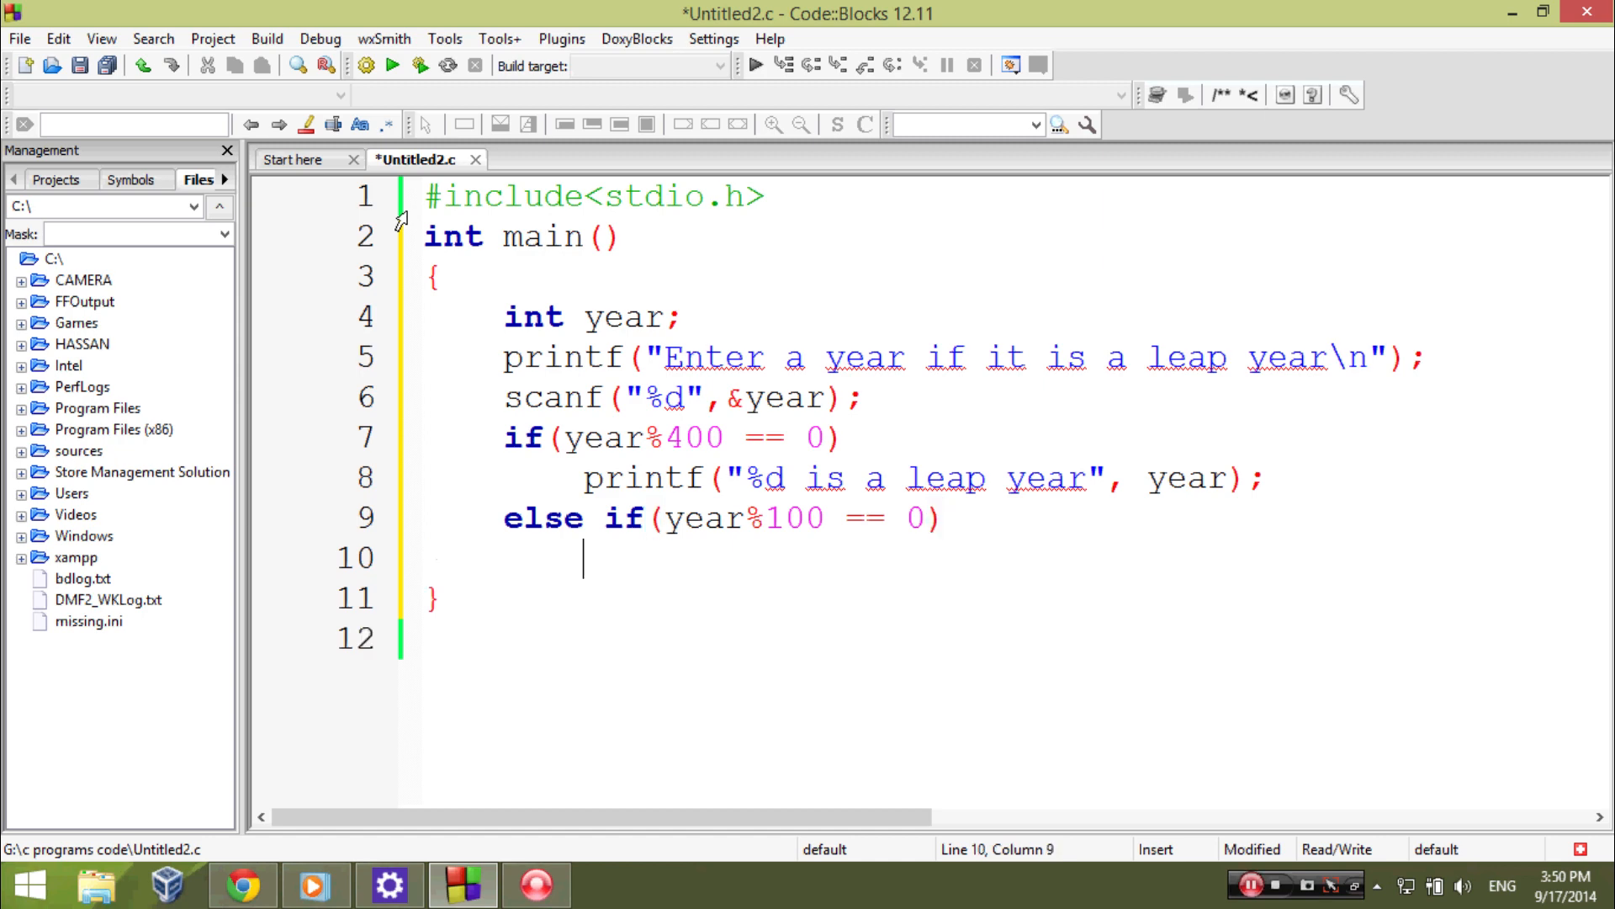
text(printf(")
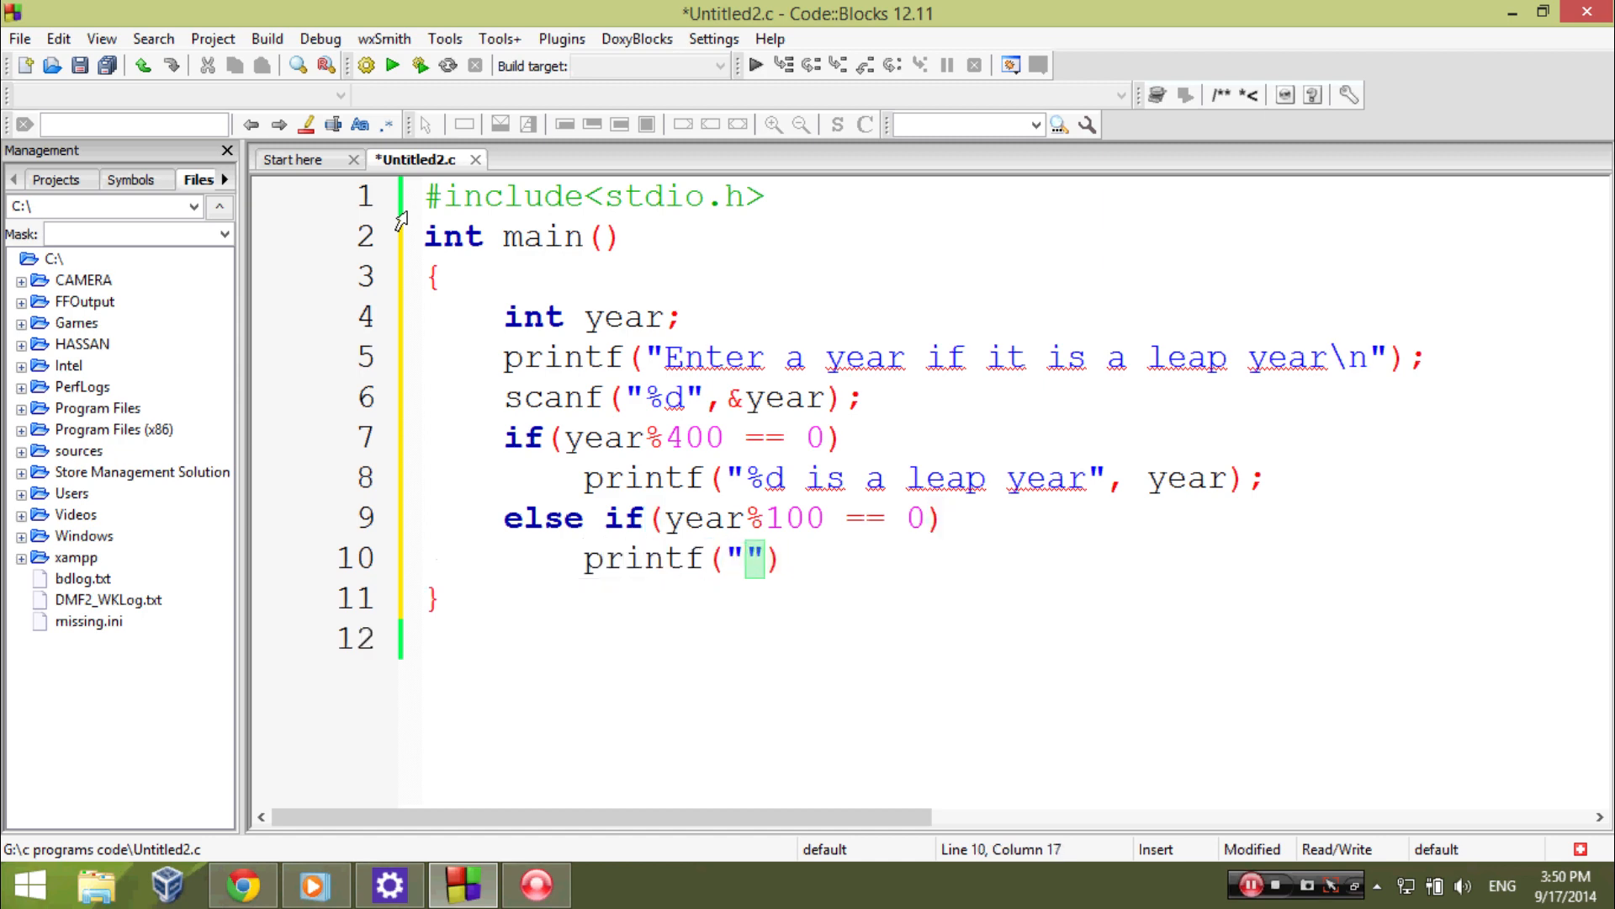
text(%d is not)
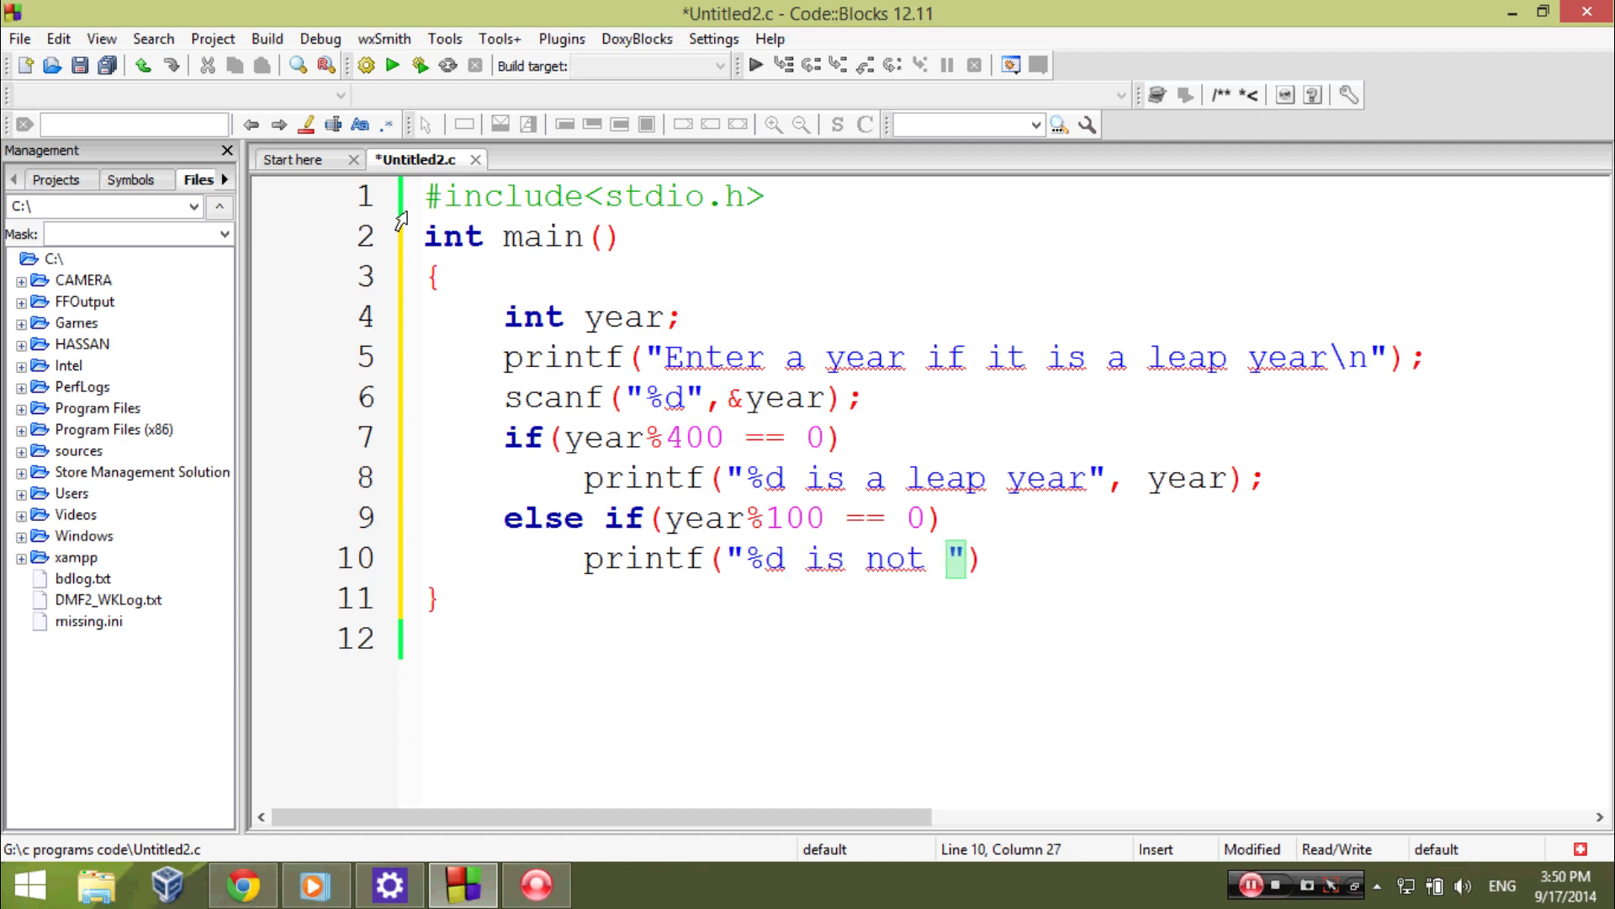
text(a leap)
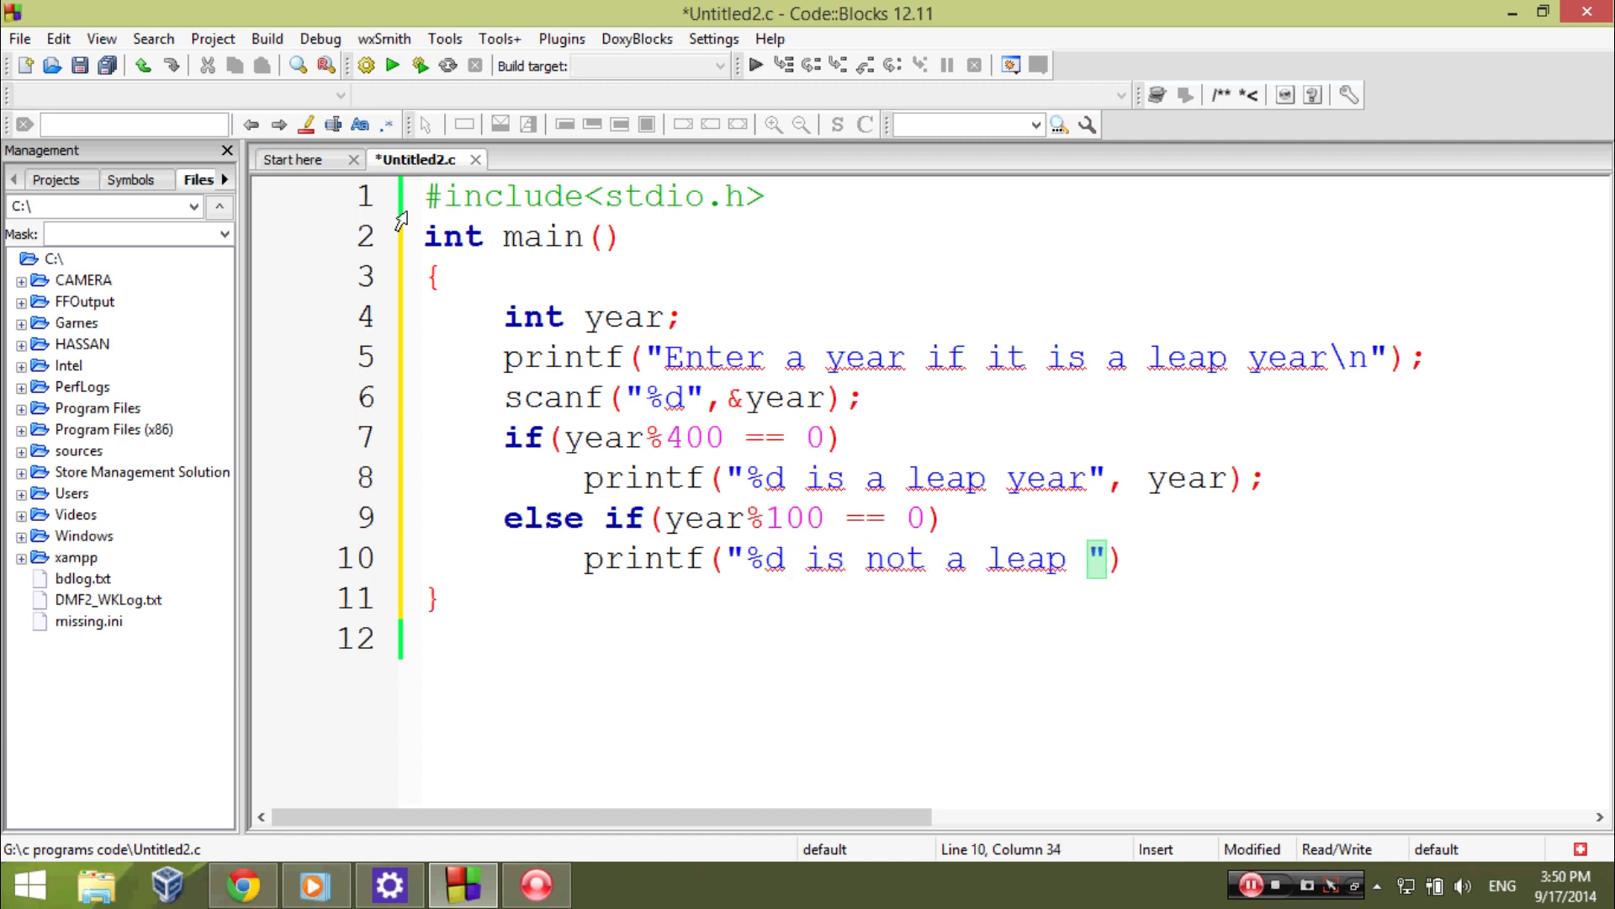
text(year)
text(else if)
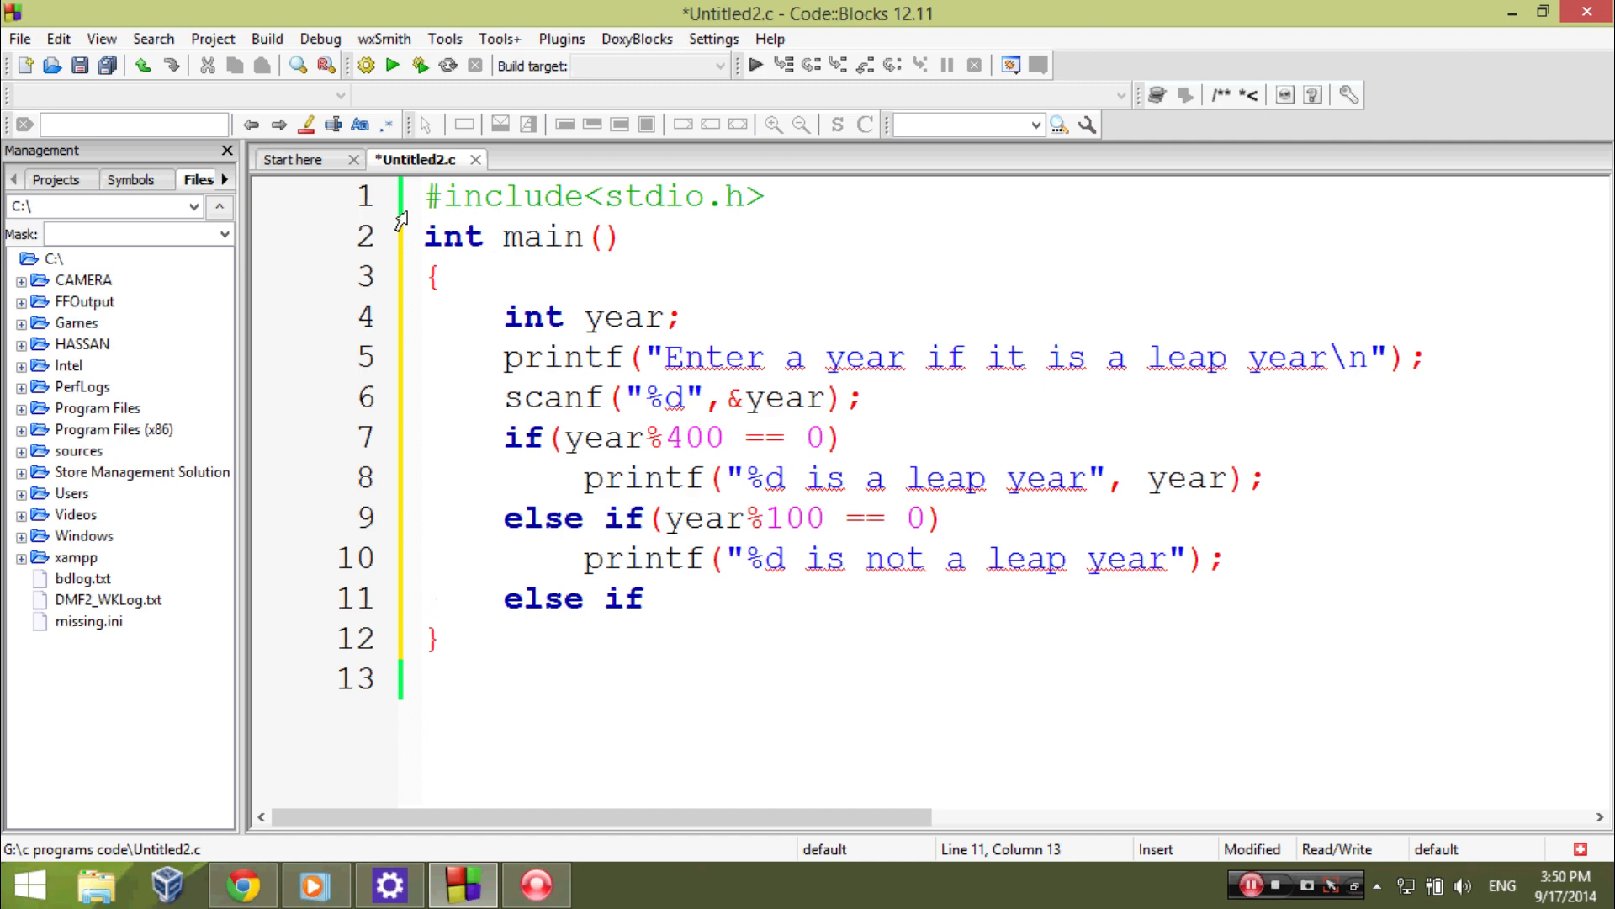
- Write the else if(year%4 == 0) condition on its own line
text(())
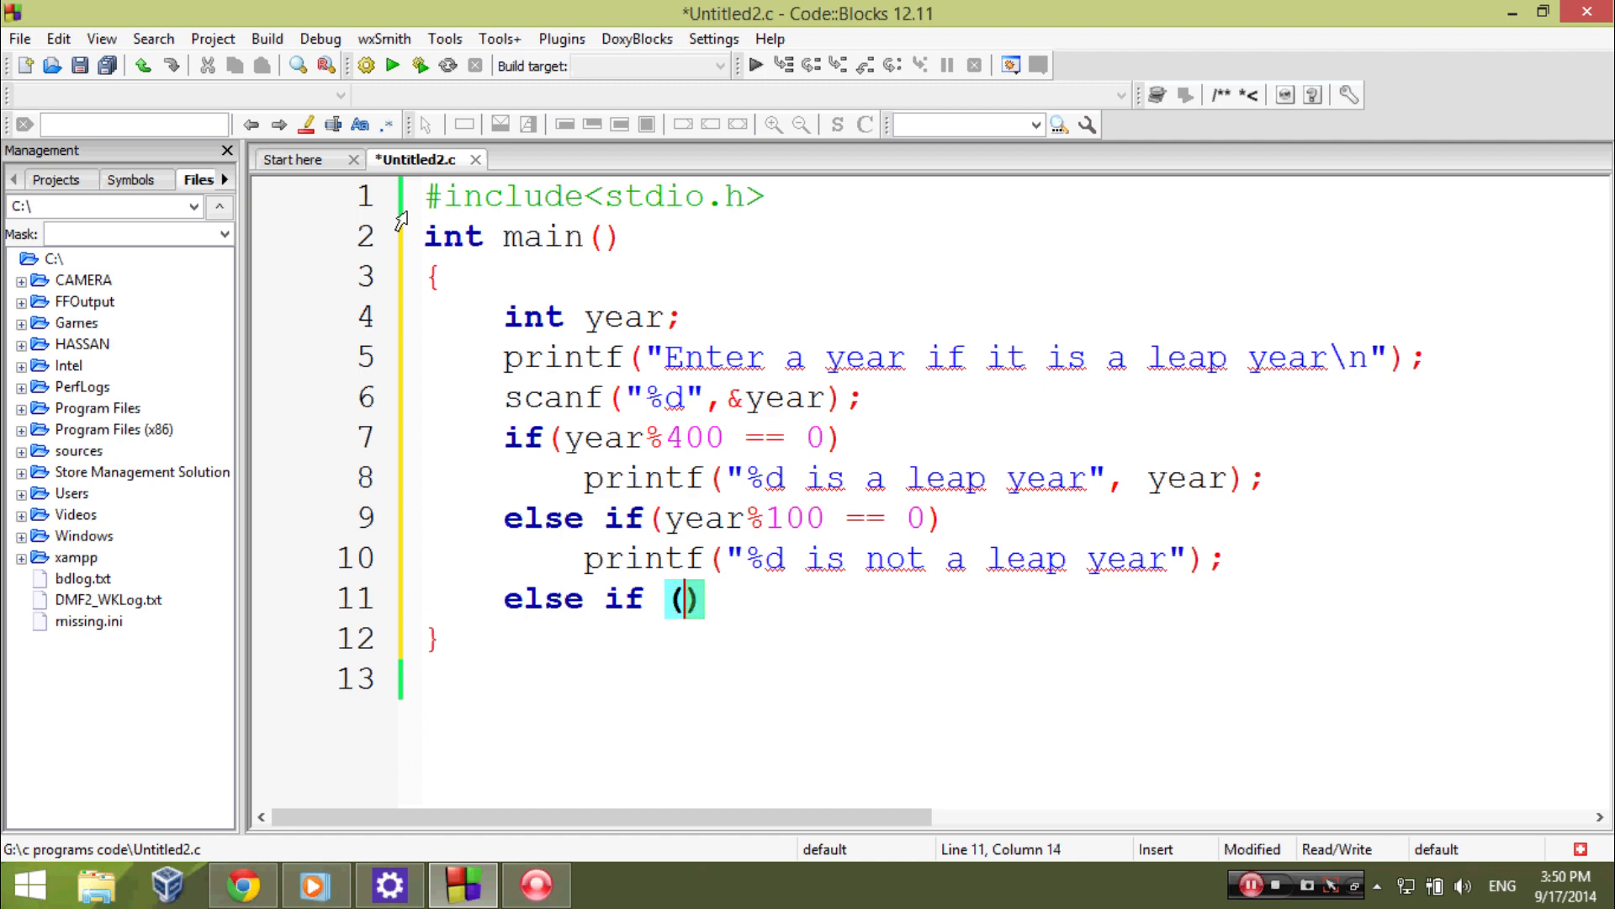
text(year)
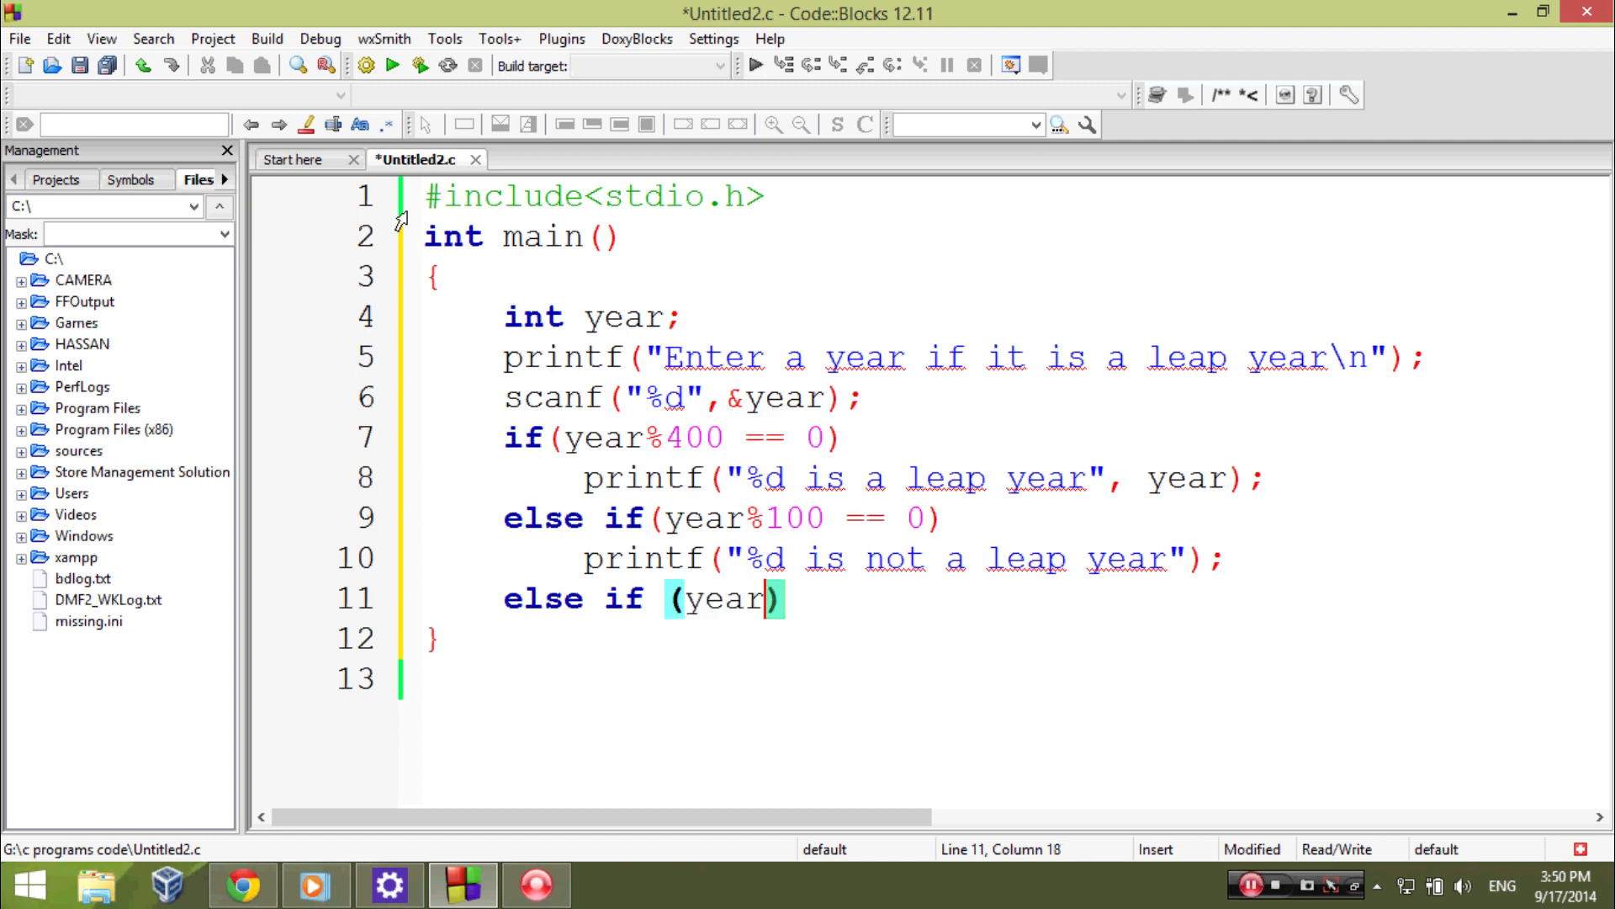
text(%4 ==)
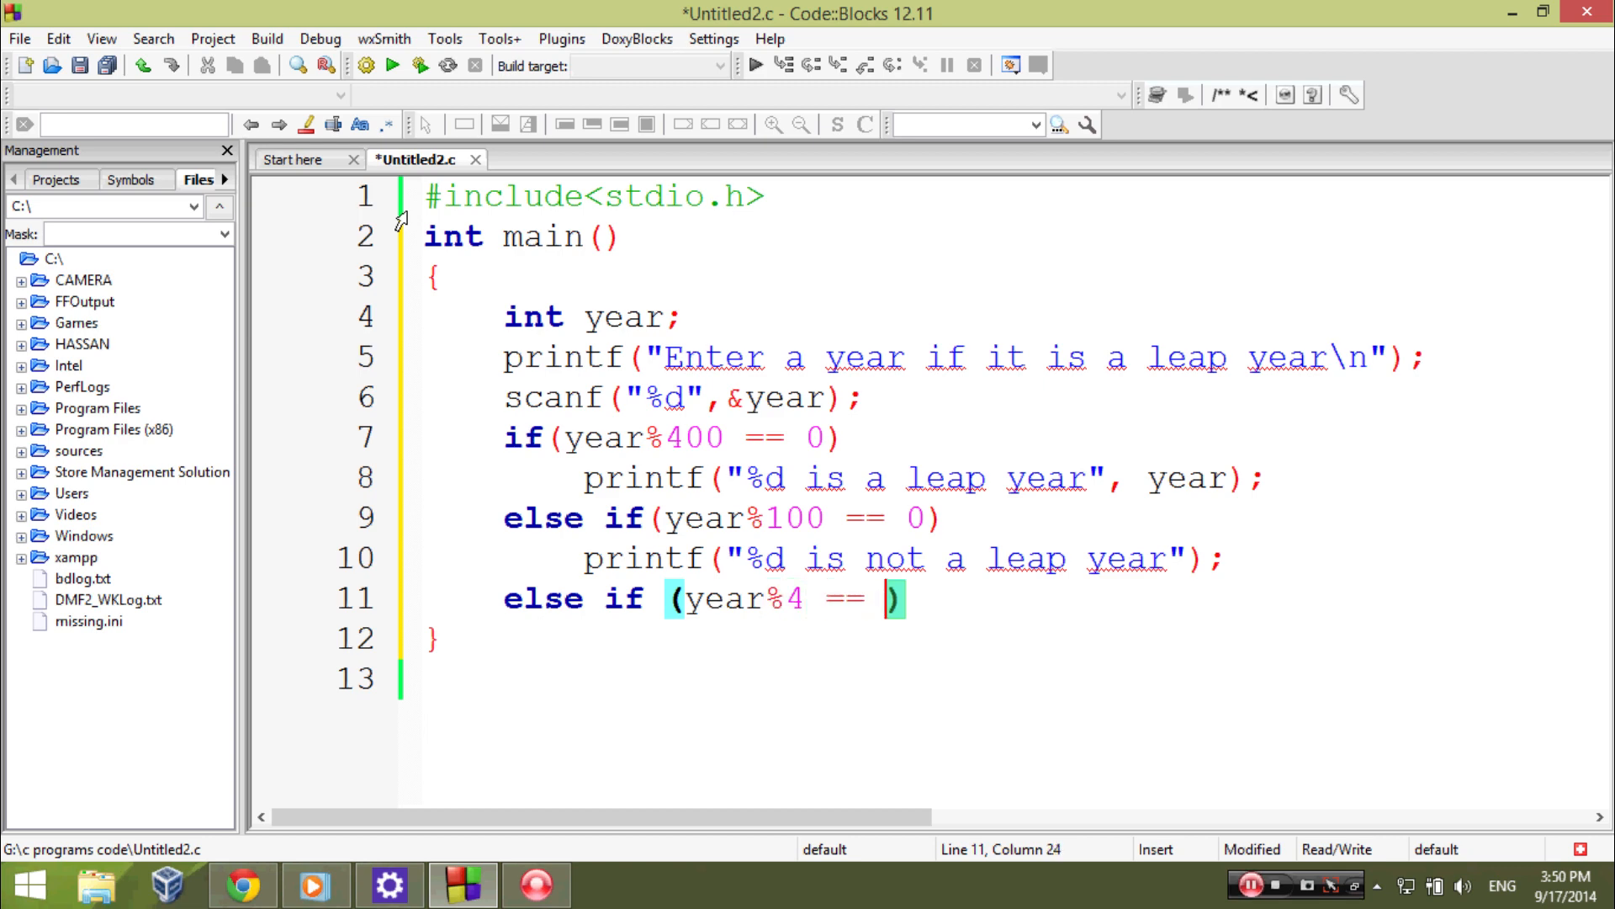
text(0)
key(Enter)
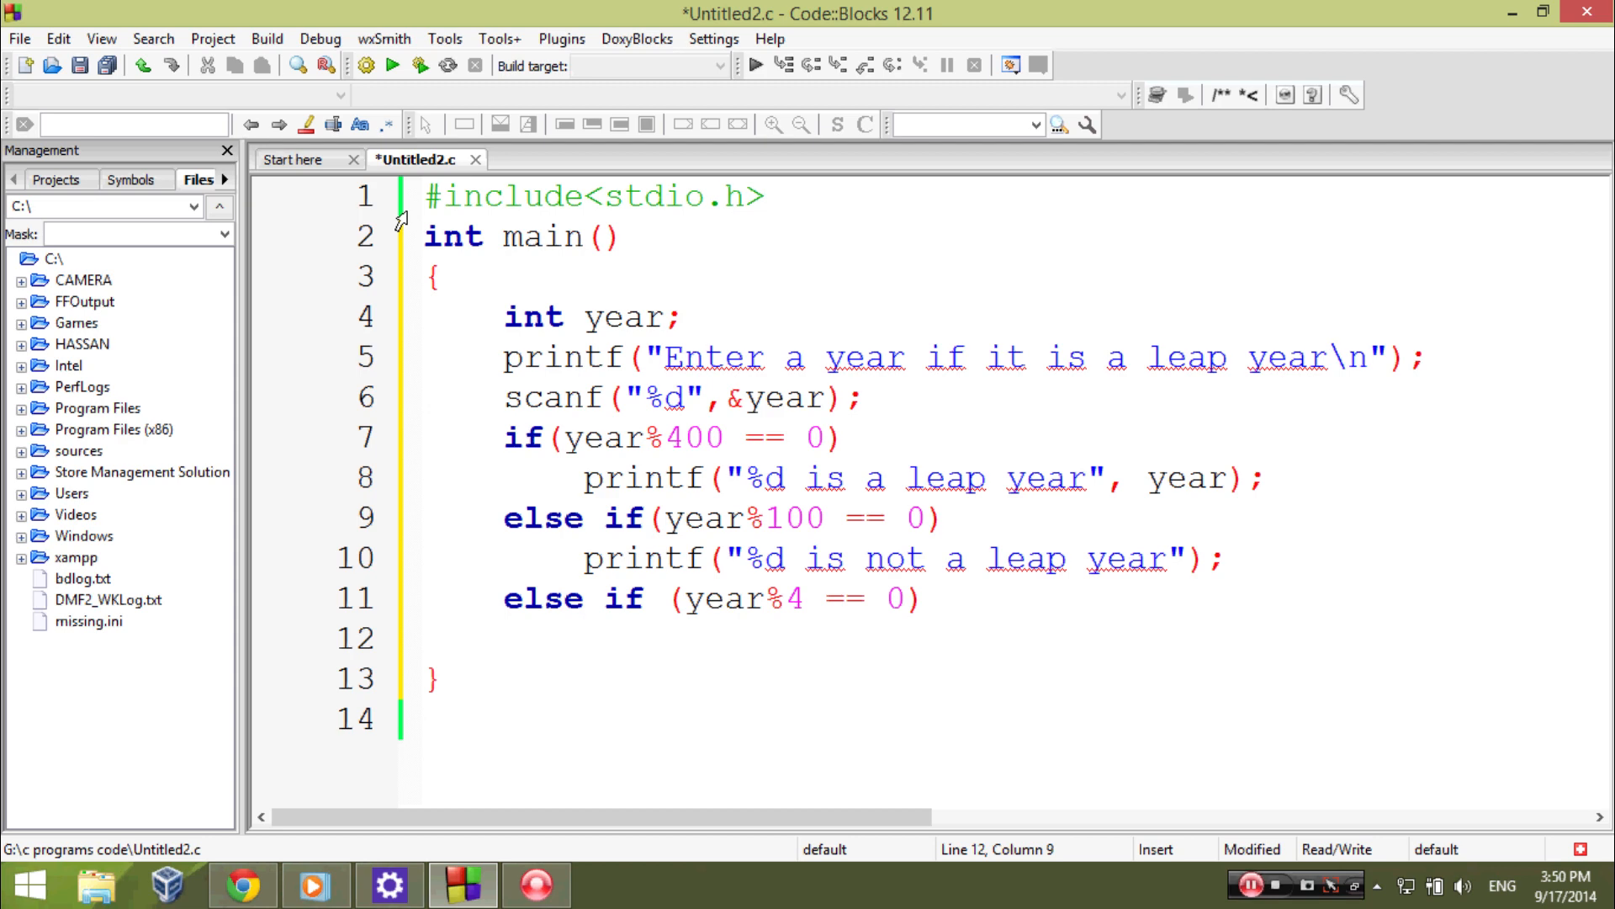
- Add printf("%d is a leap year", year); and pass year to the line 10 message
text(print)
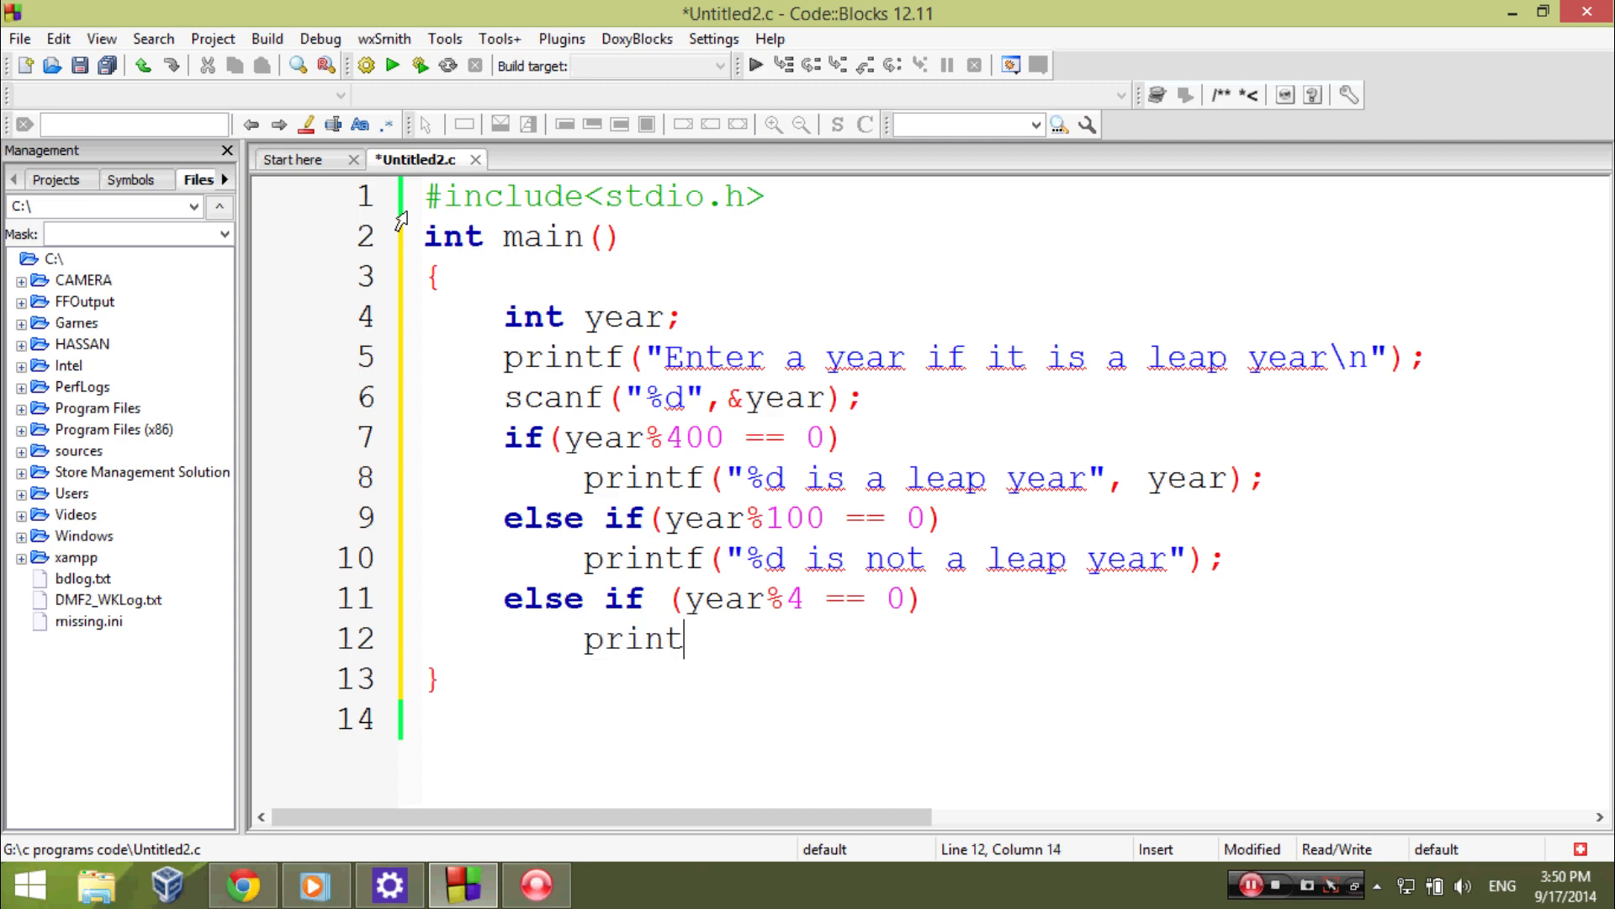
text(f()
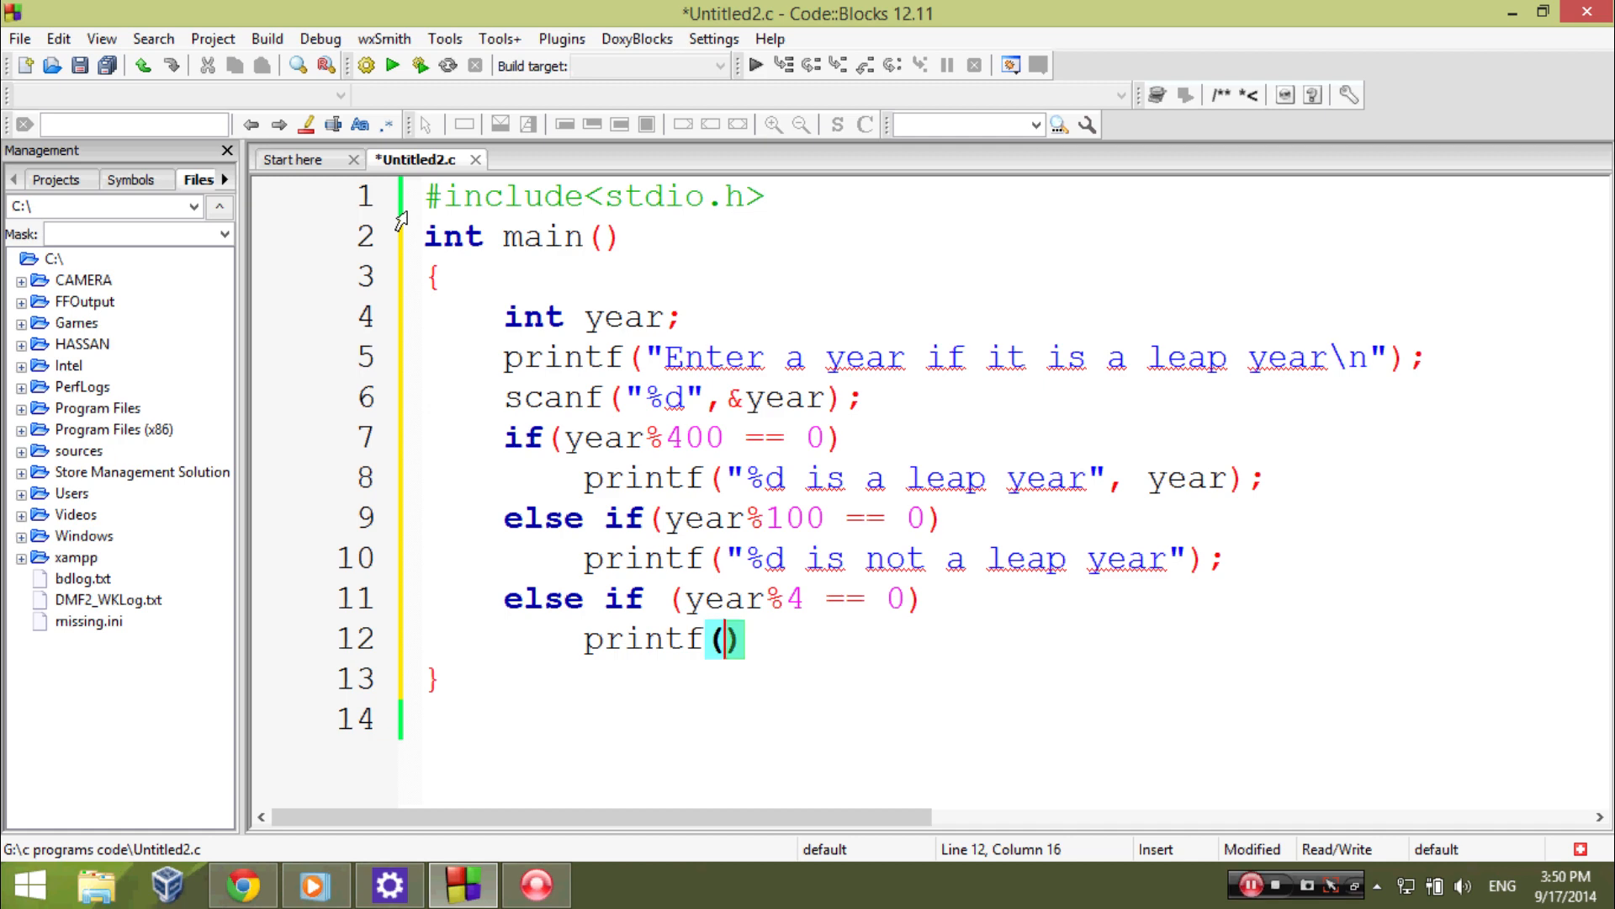
text("%")
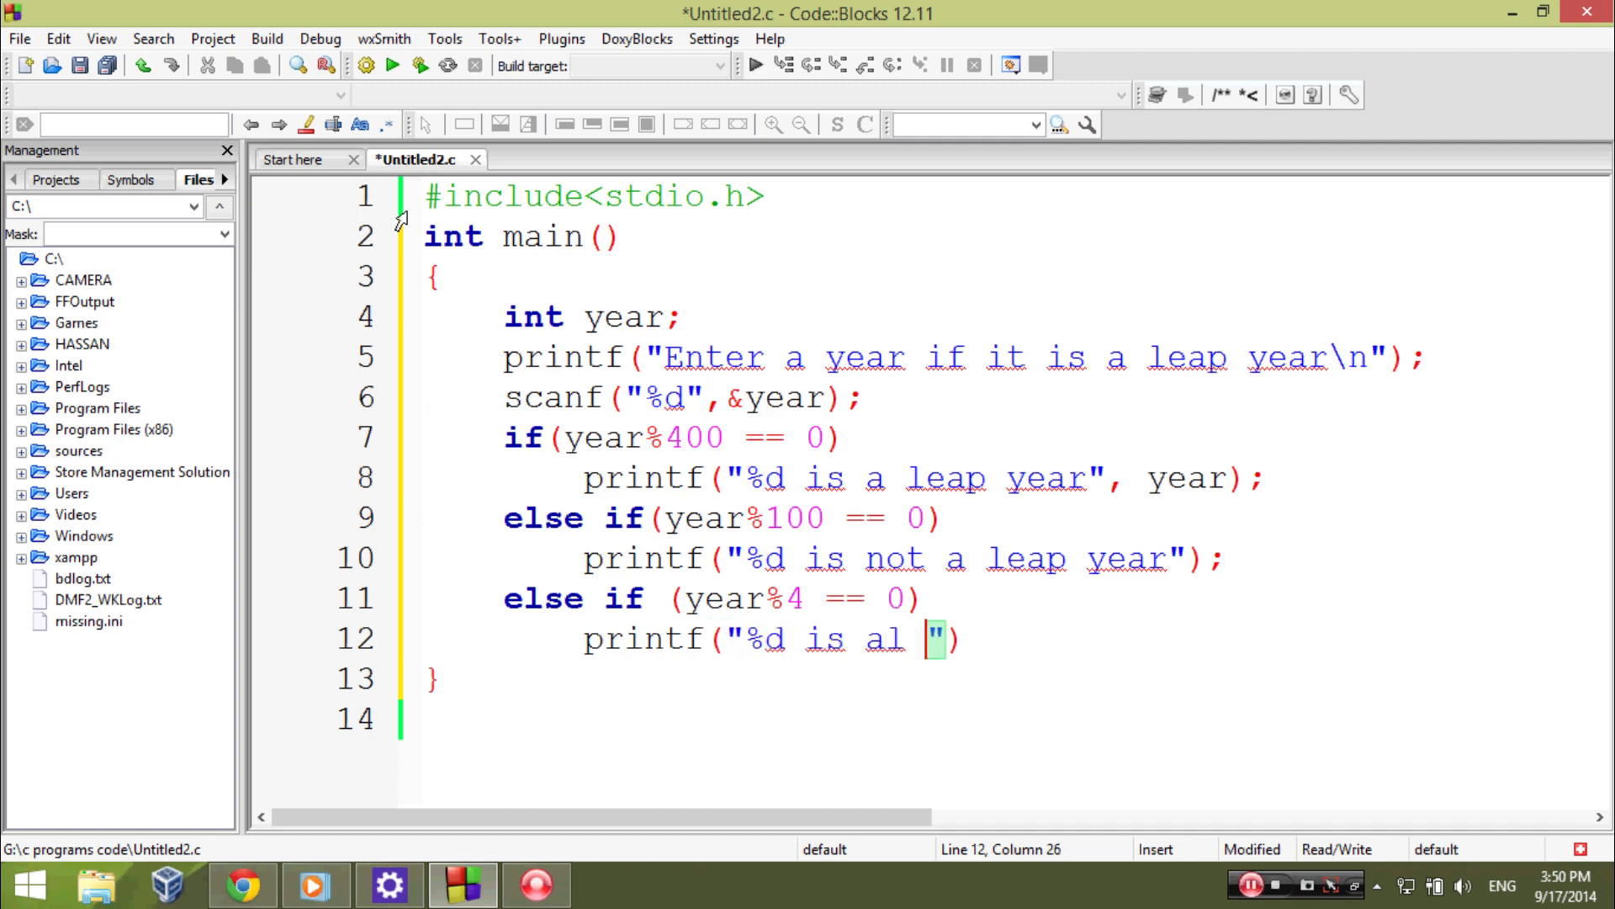
text(leap)
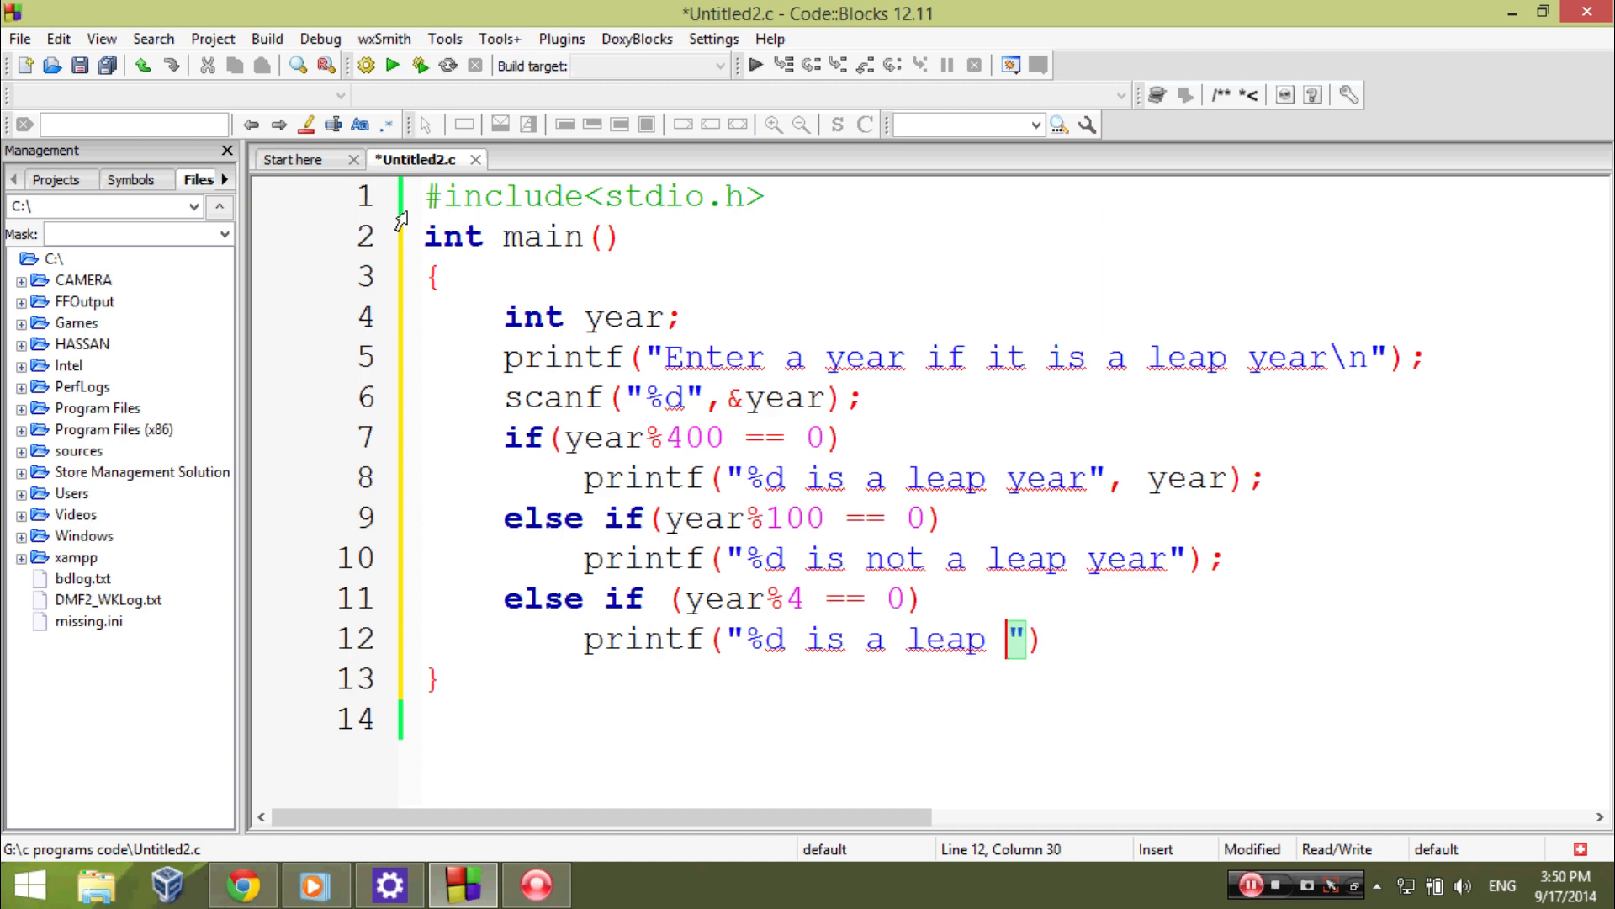
text(year",)
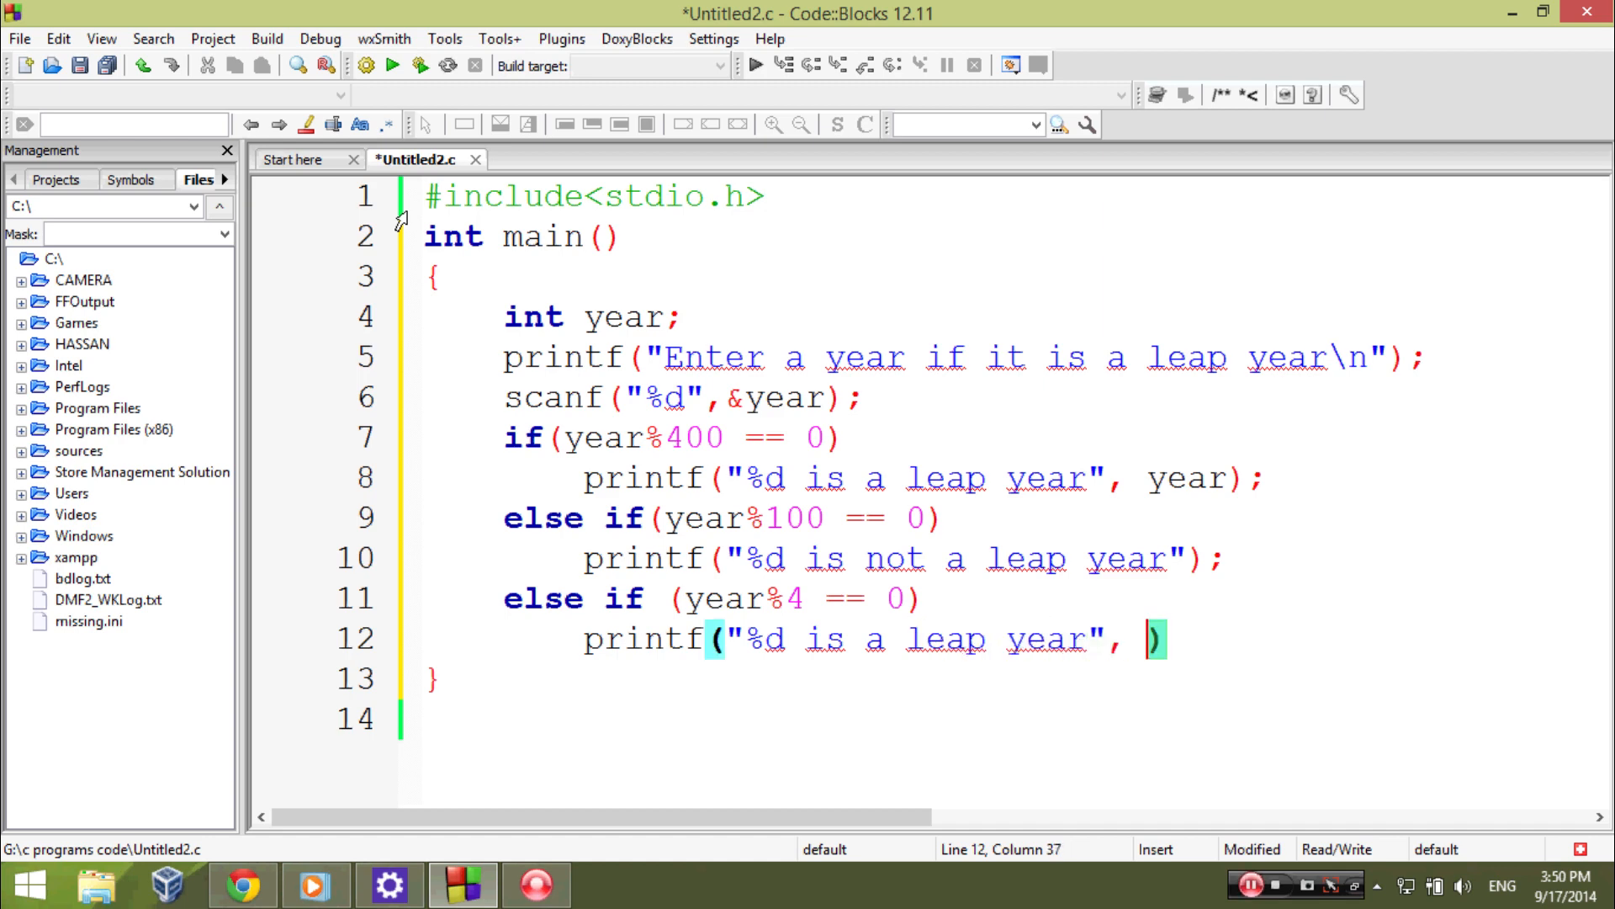
text(year)
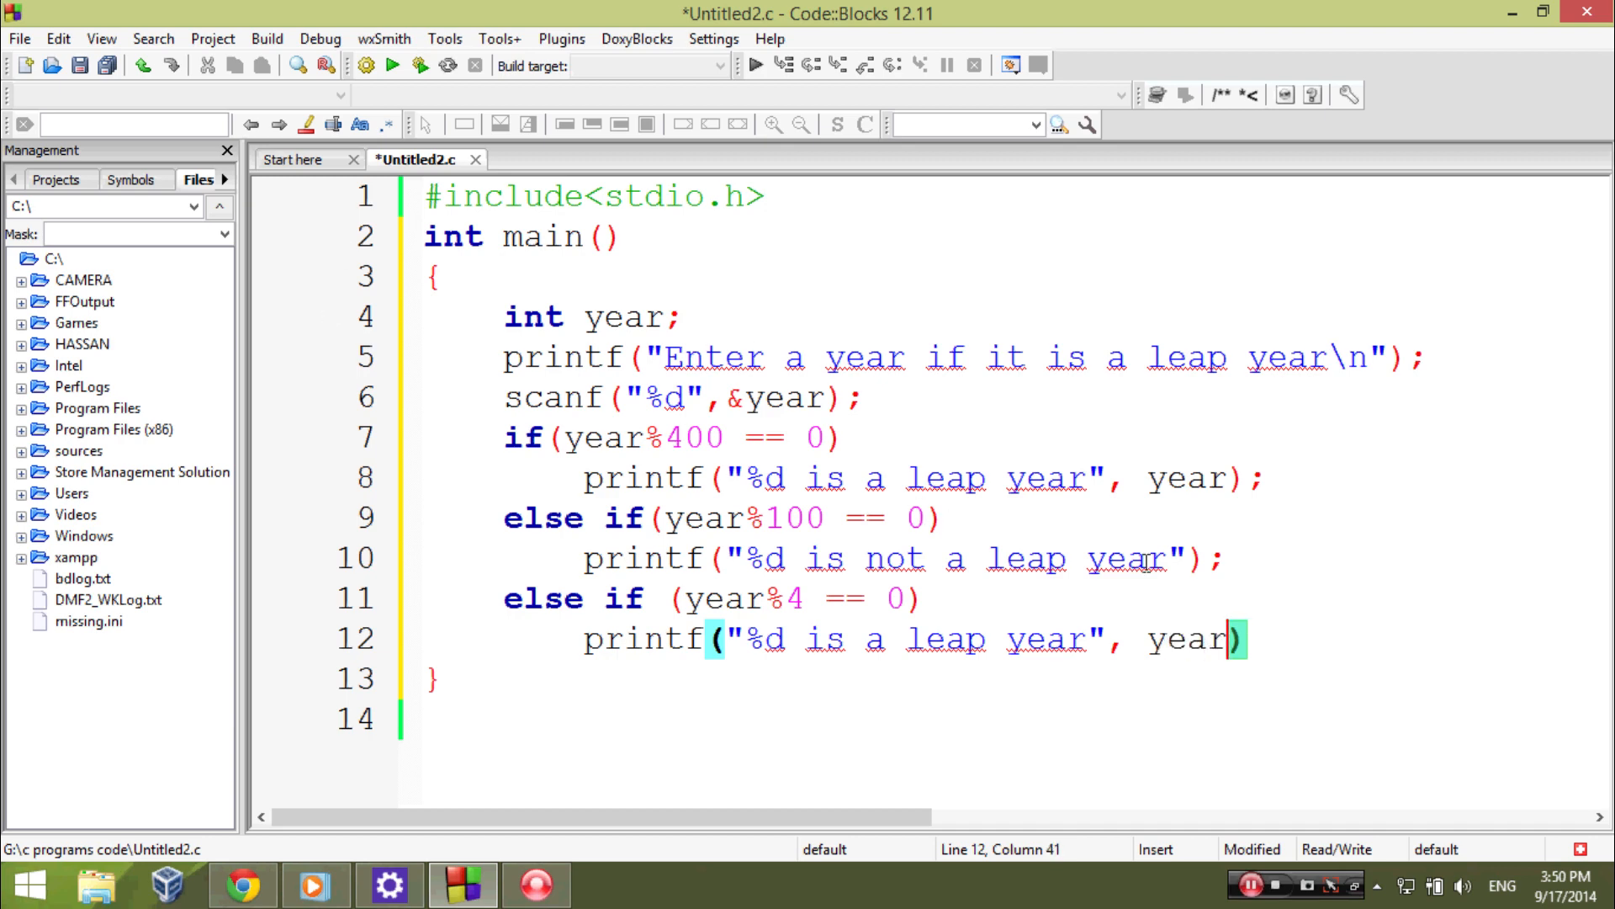
click(1187, 559)
text(, year)
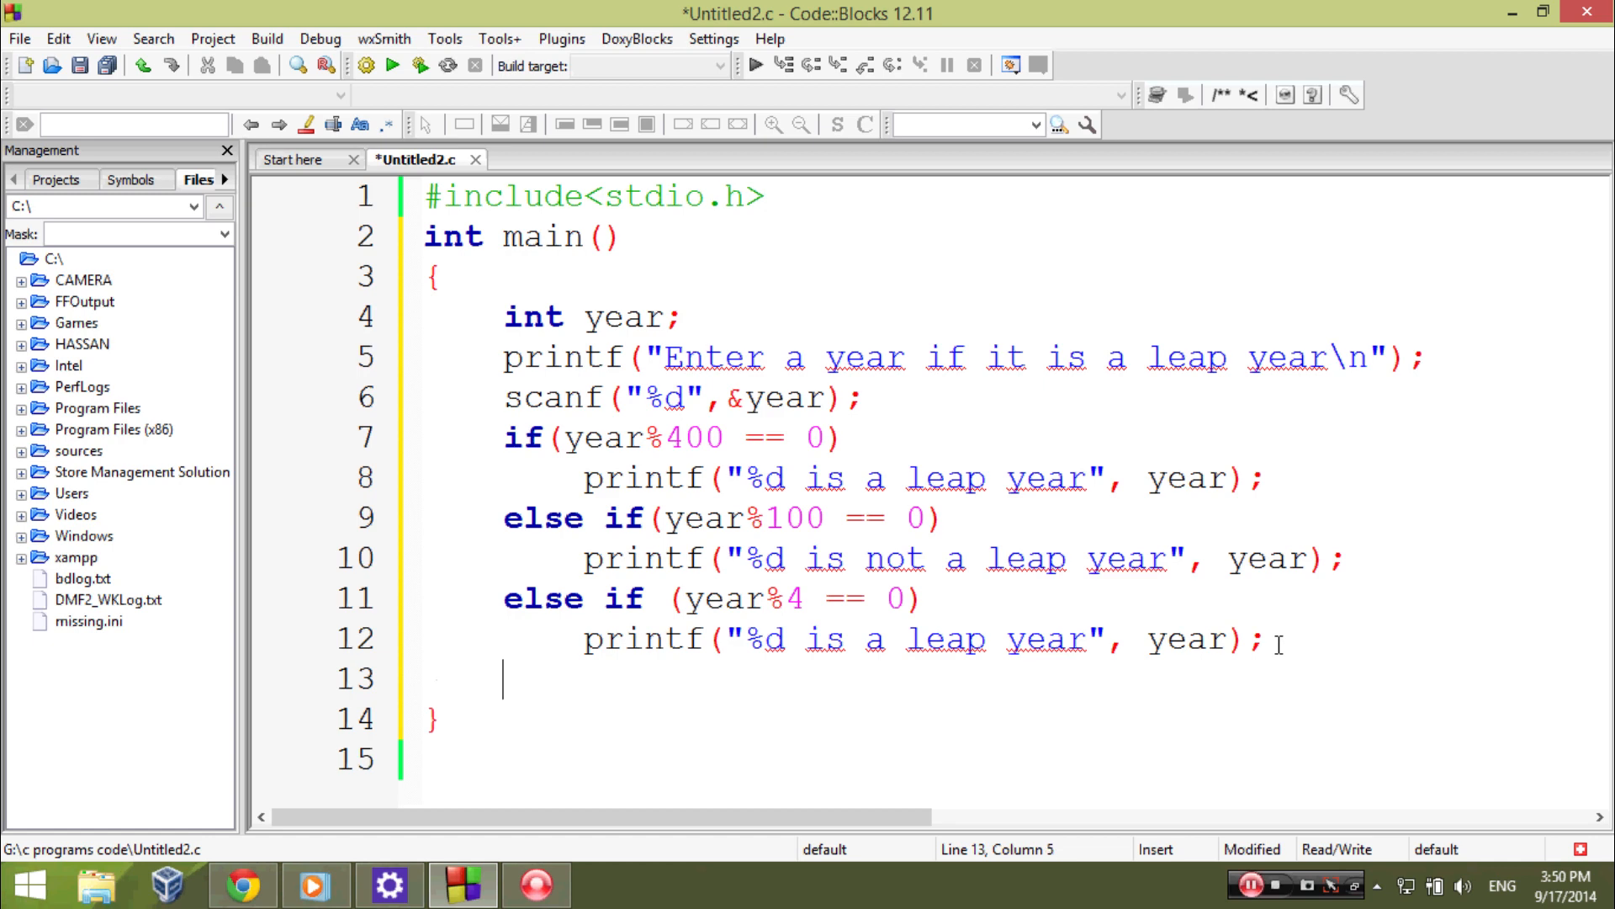
- Add a final else printing "%d is not a leap year" with year, and save Untitled2.c
text(else)
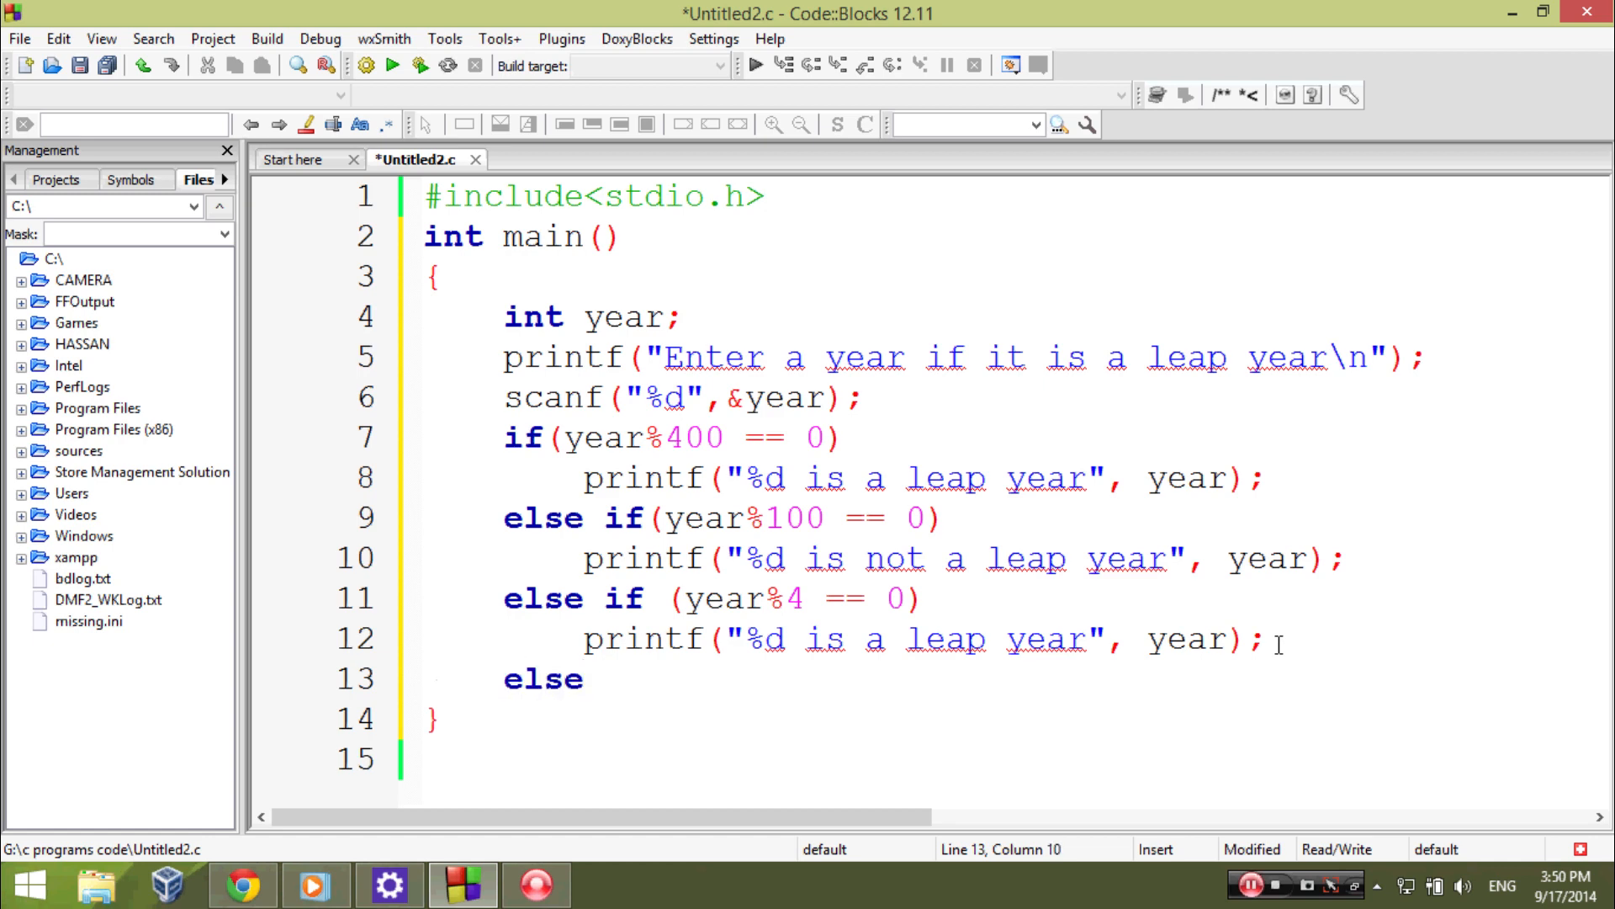
text(p)
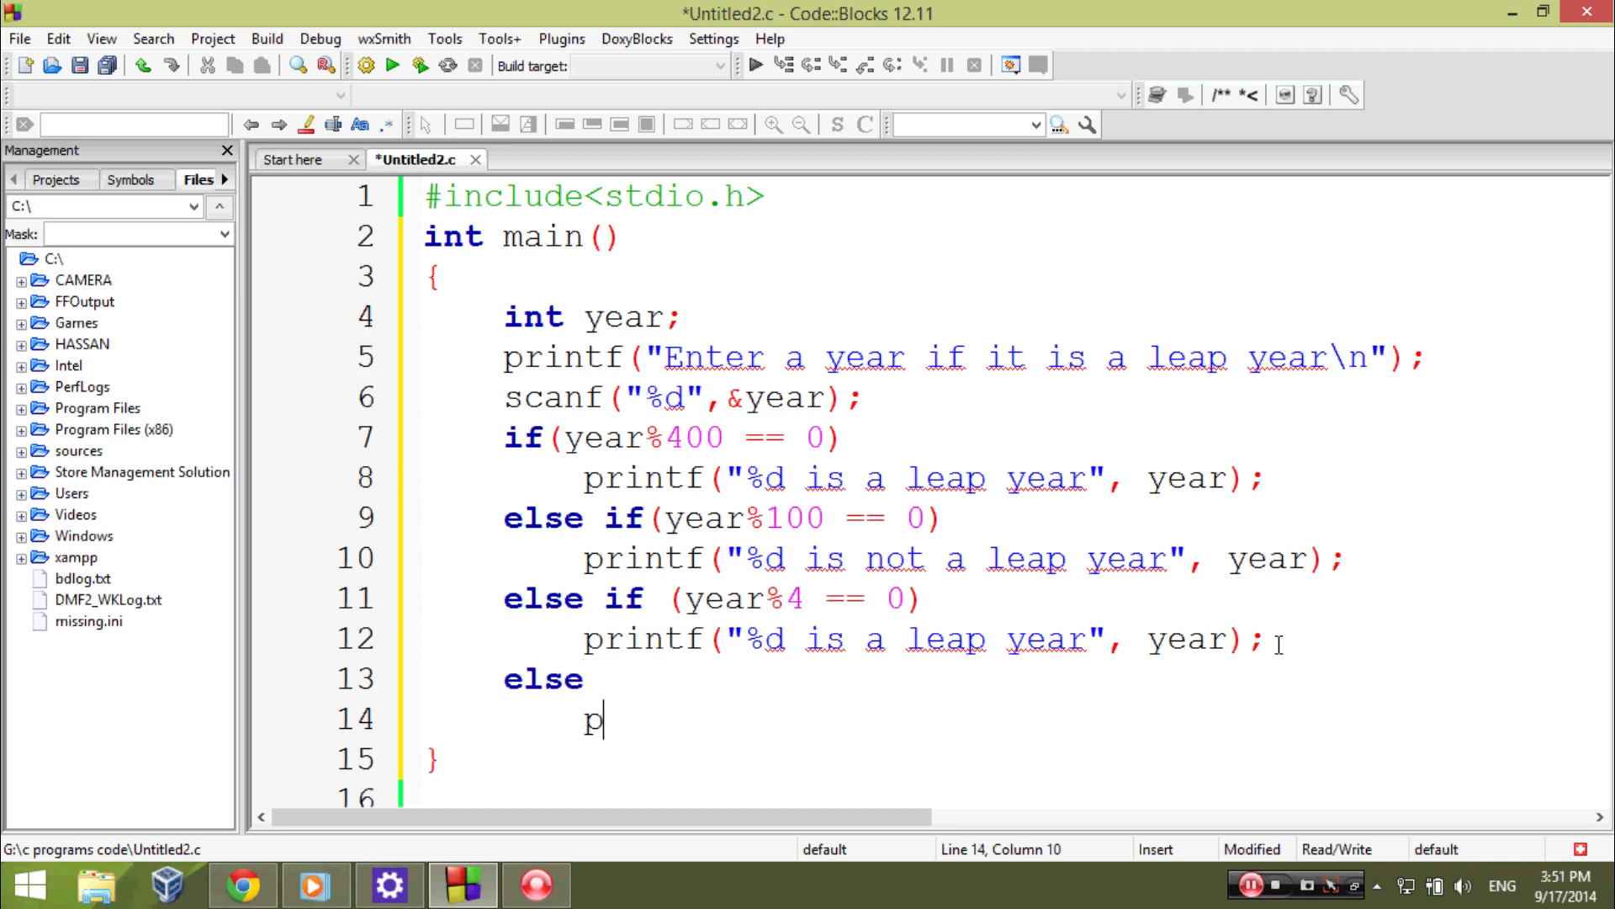
text(rintf(")
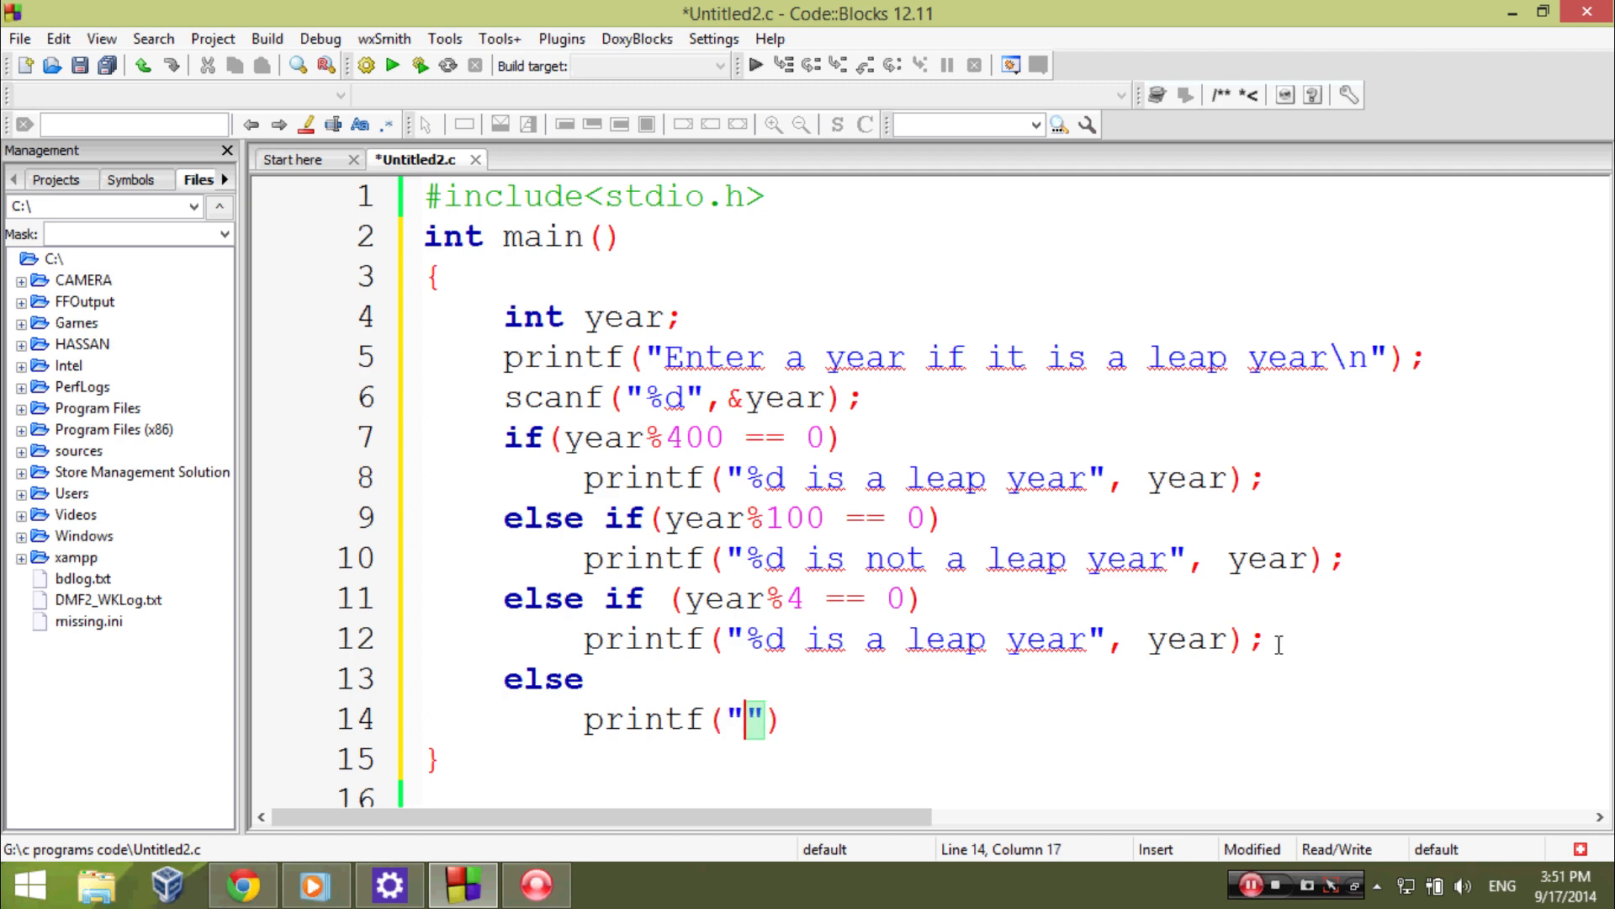
text(%)
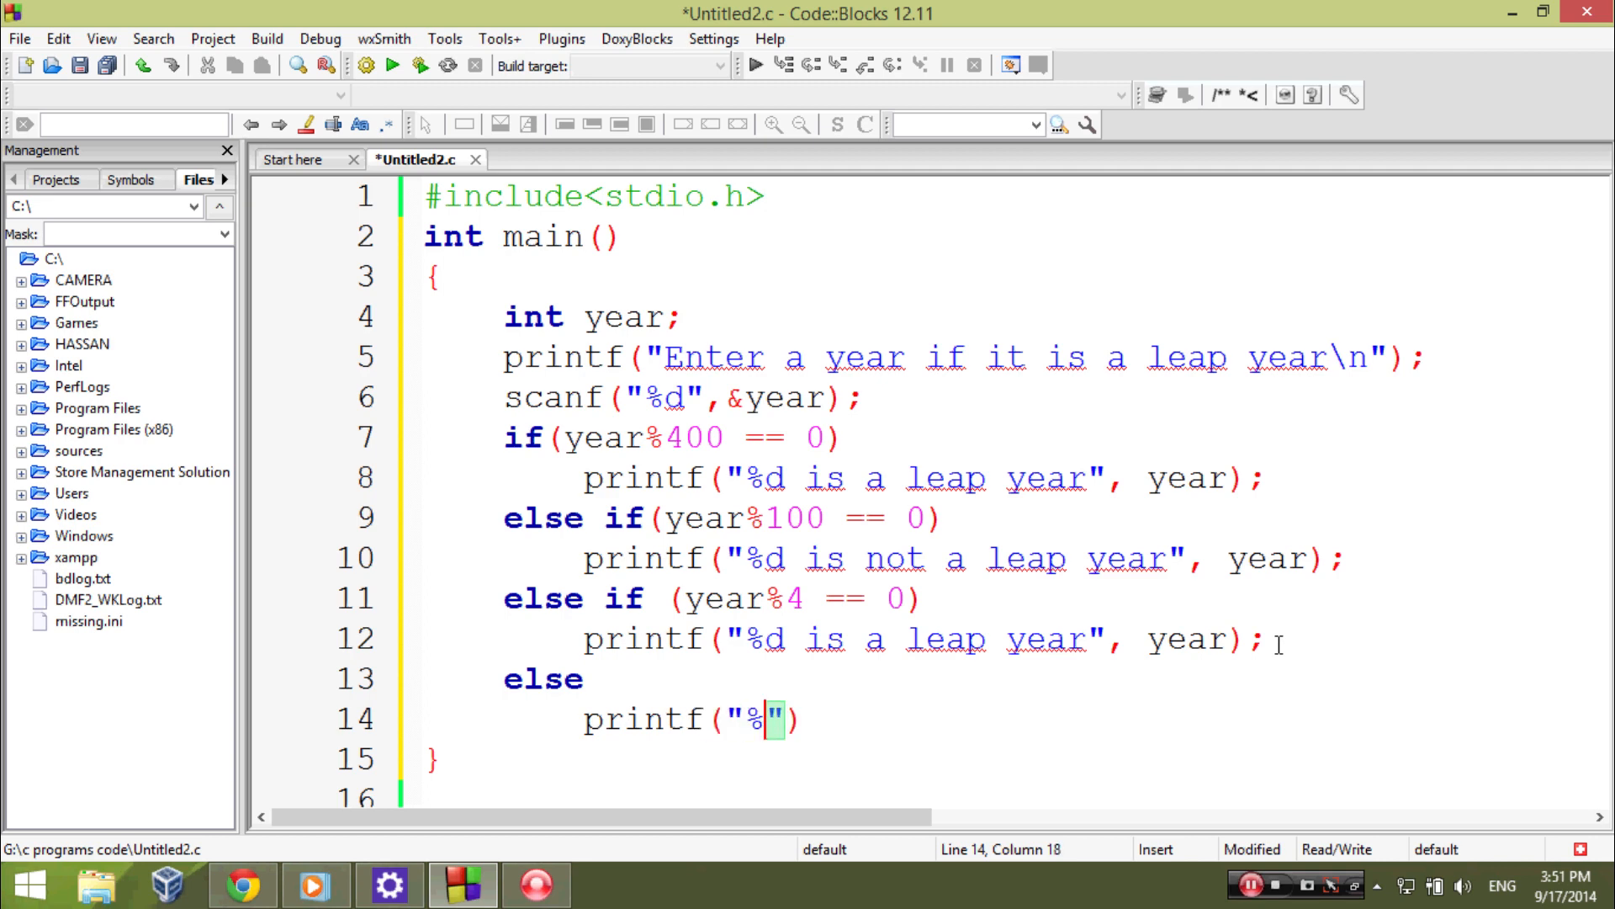
text(d is not a)
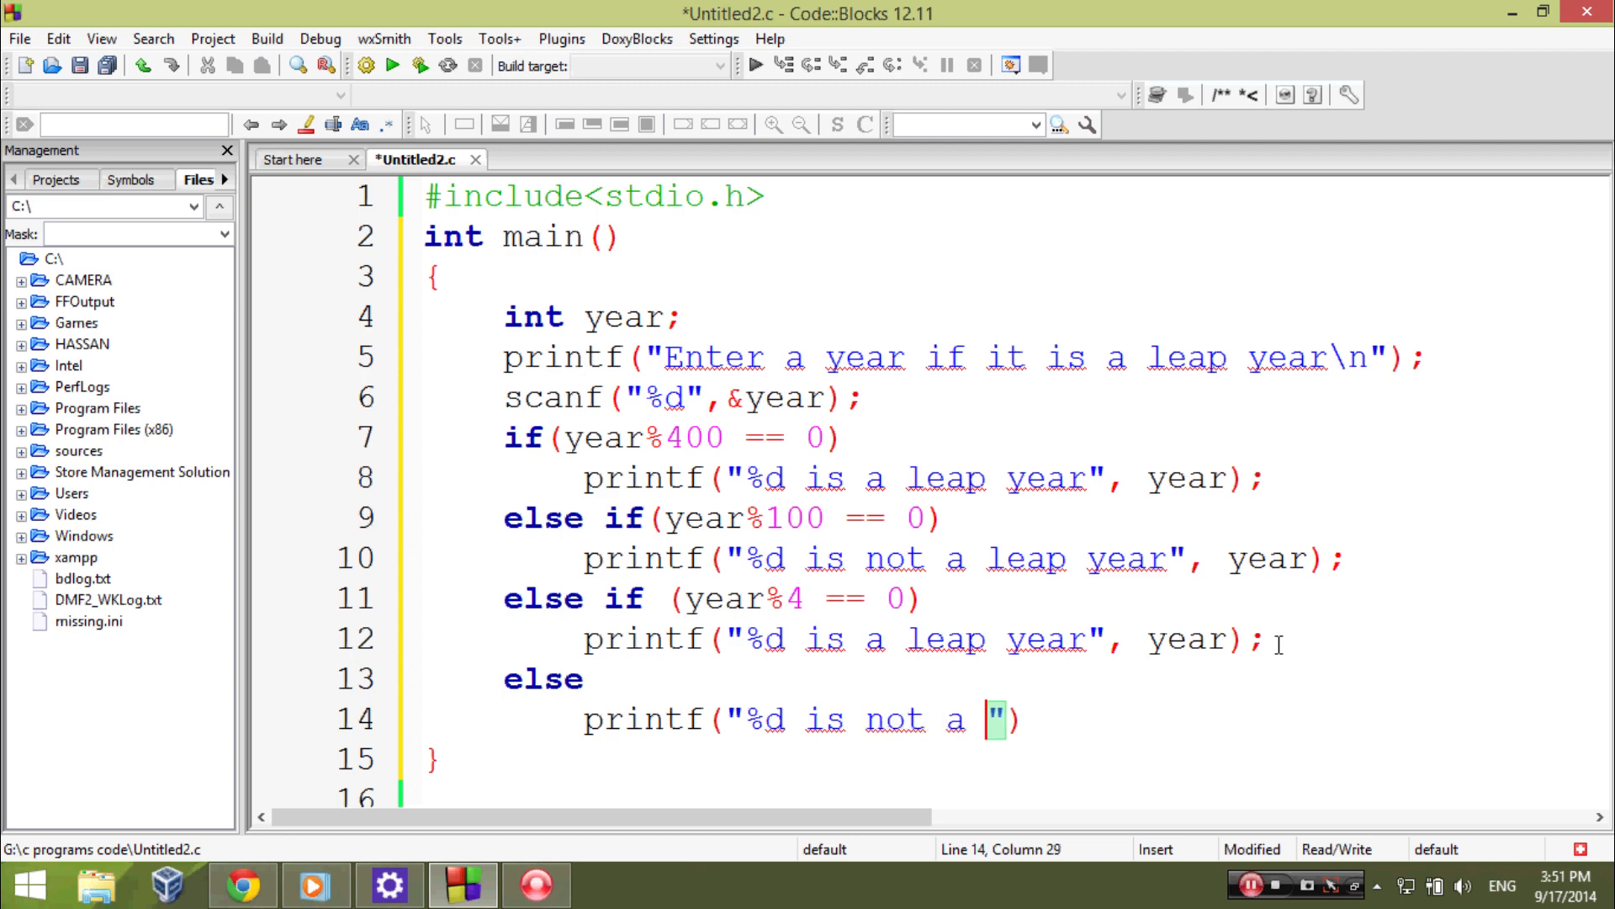
text(leap)
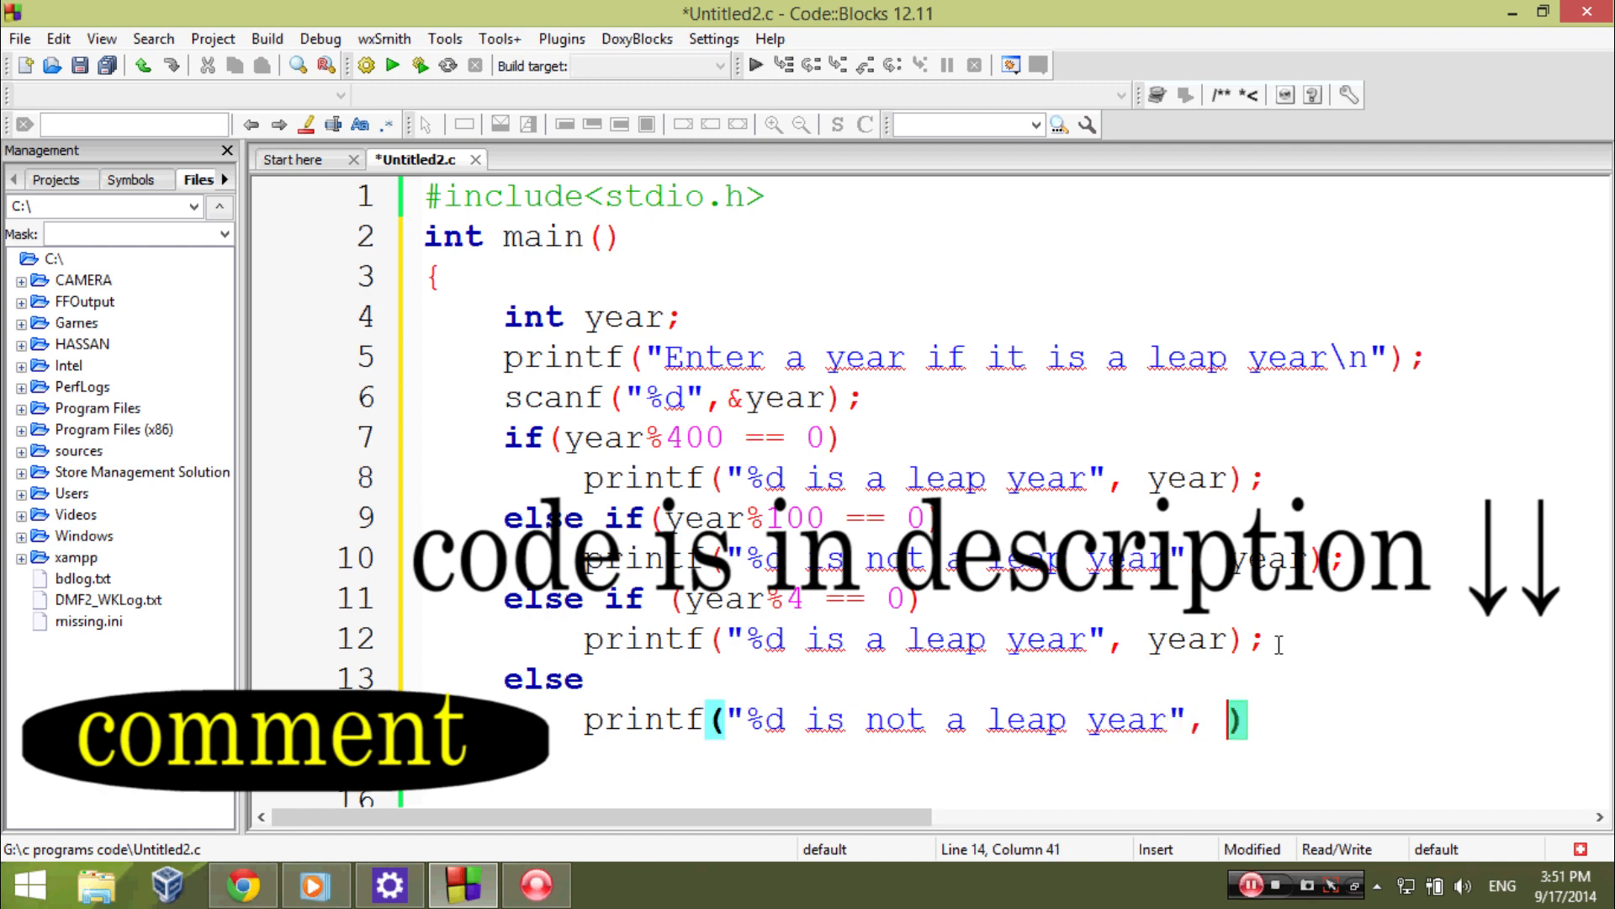
text(year)
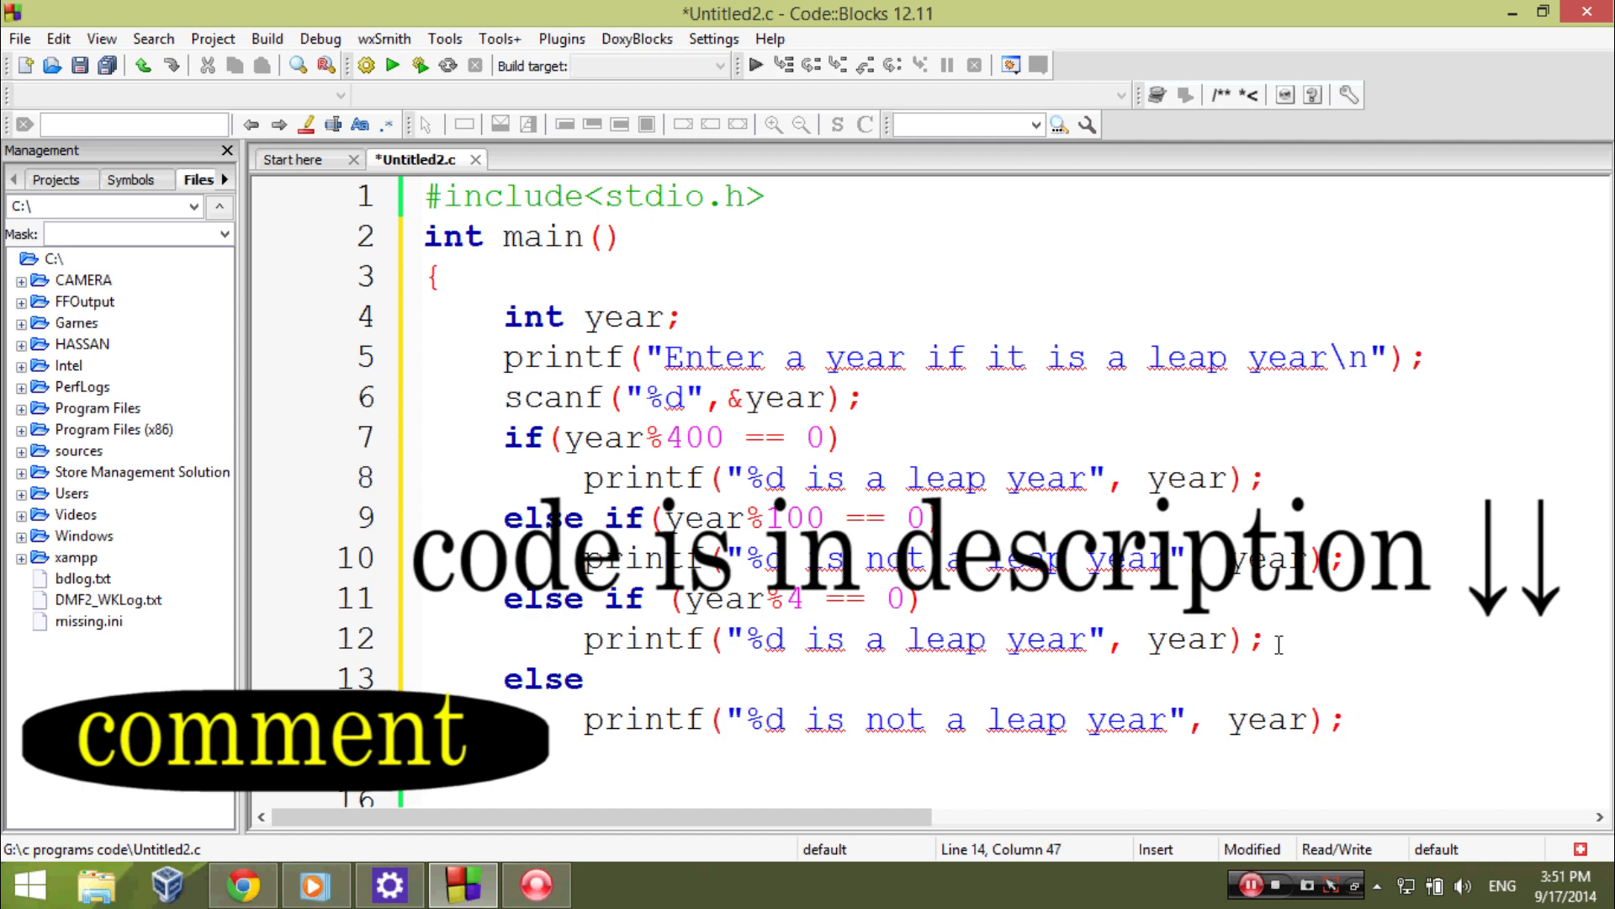
key(ctrl+s)
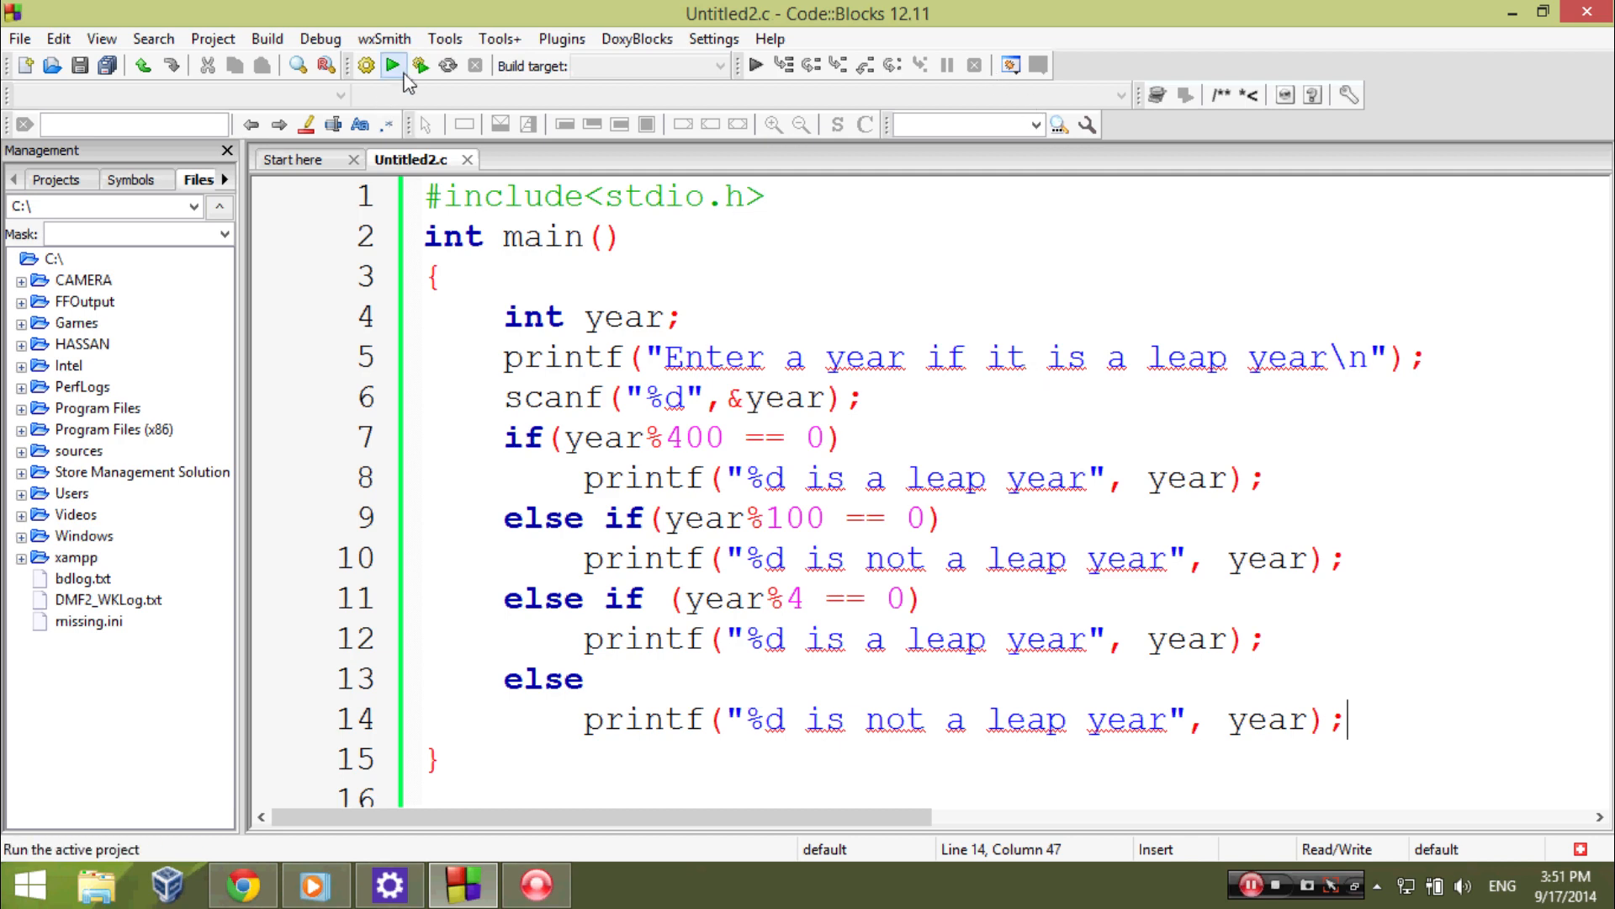
- Build and run, testing 2012 (leap) and 2013 (not leap), then close the console
click(394, 66)
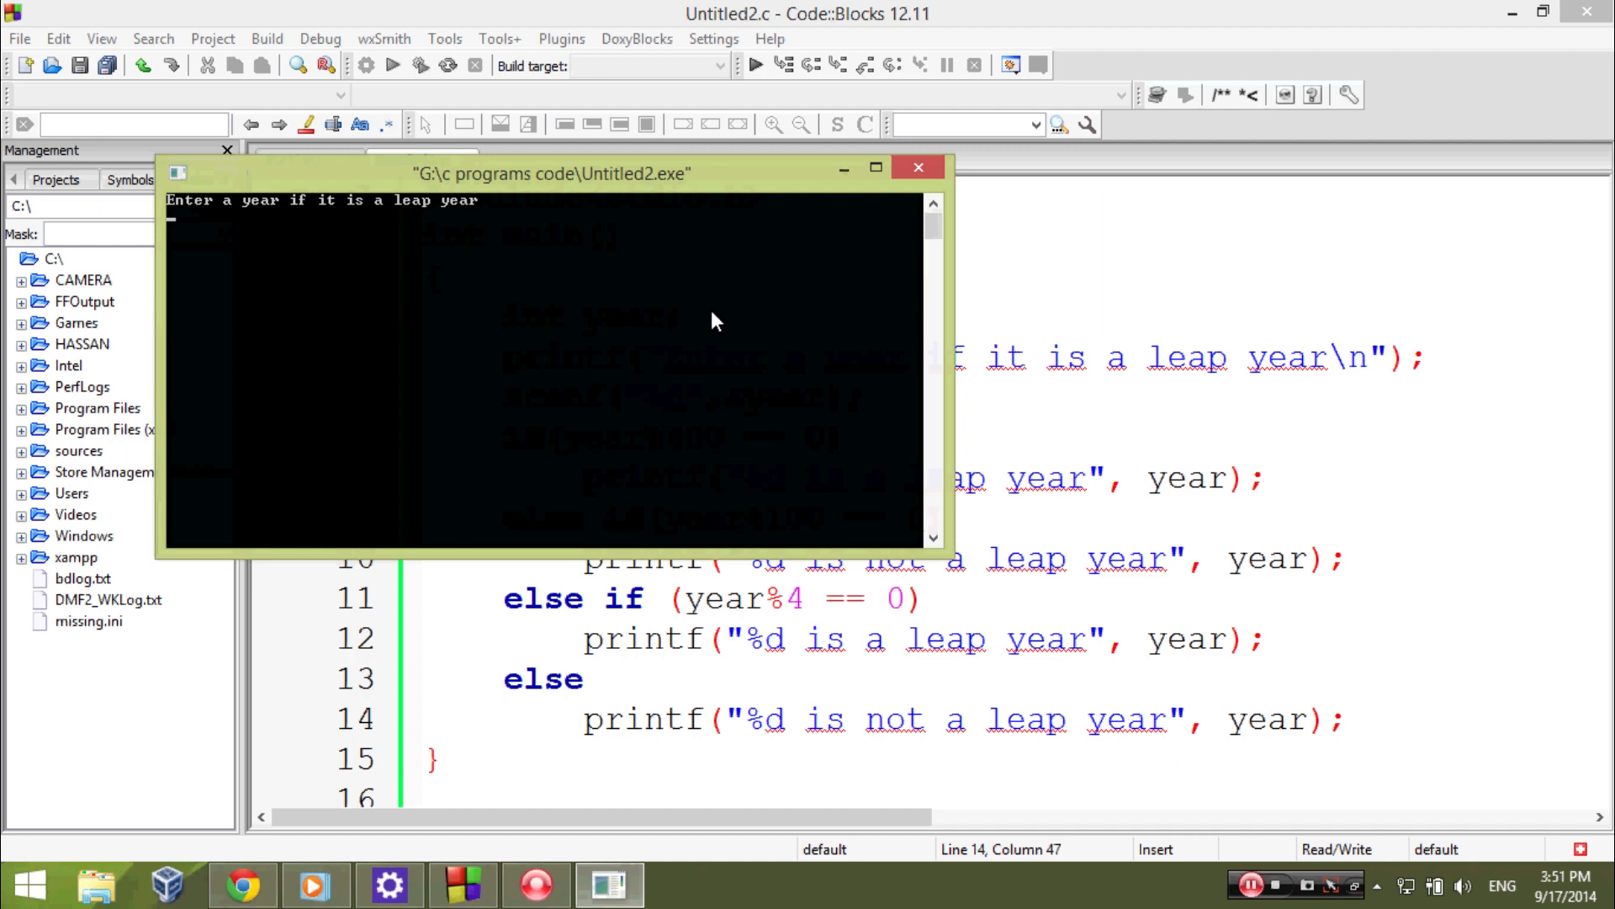
text(20)
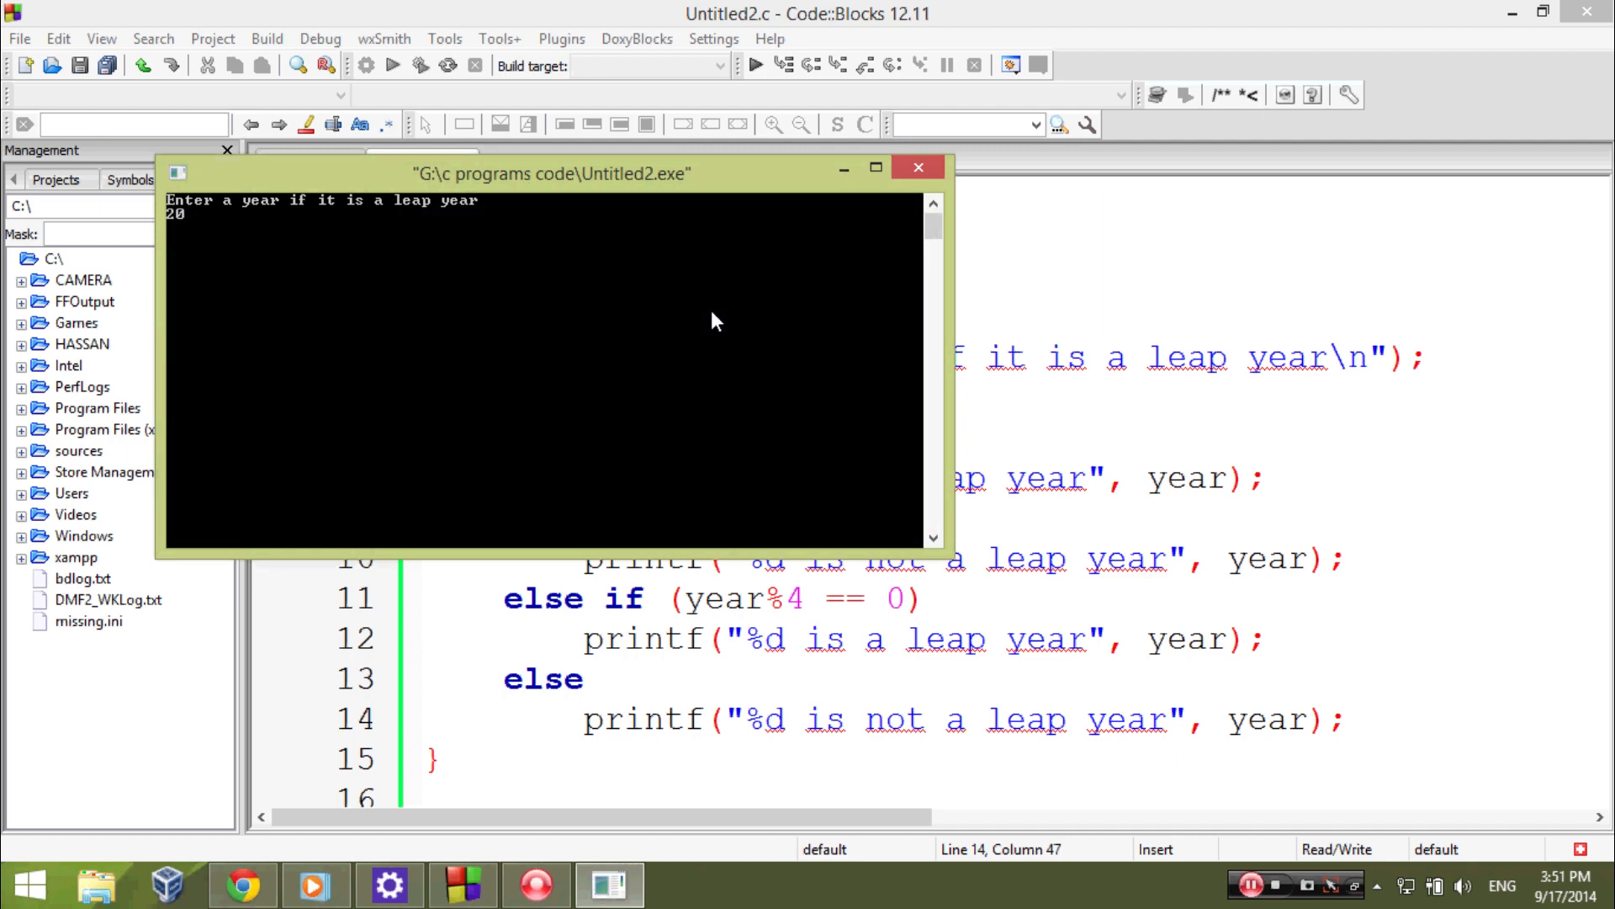
text(2012)
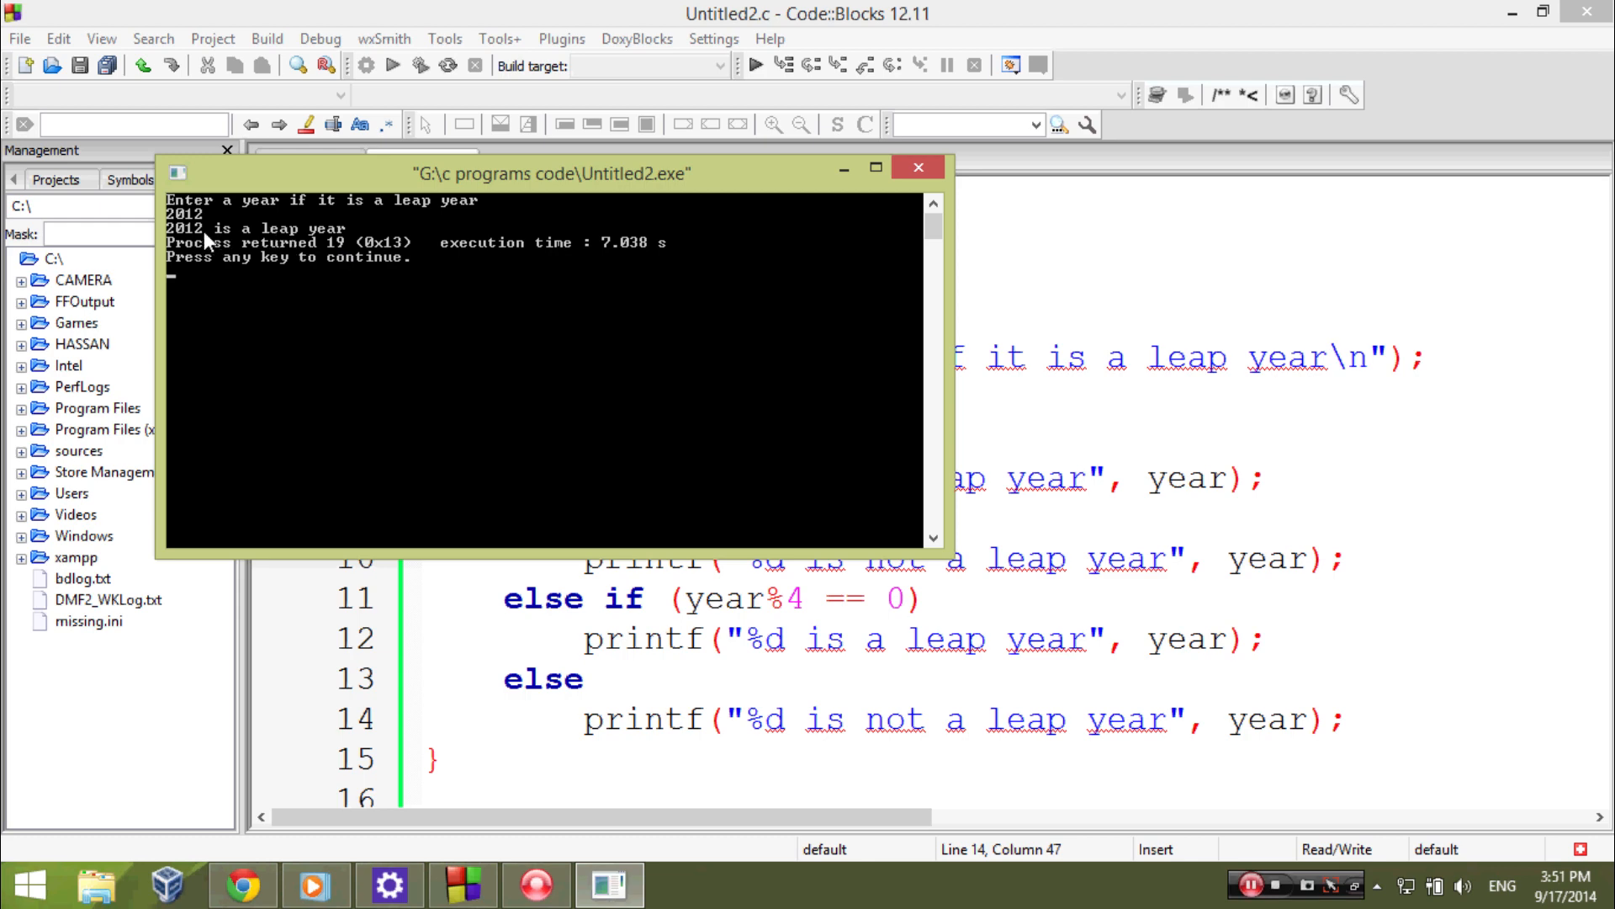
mouse_move(222, 246)
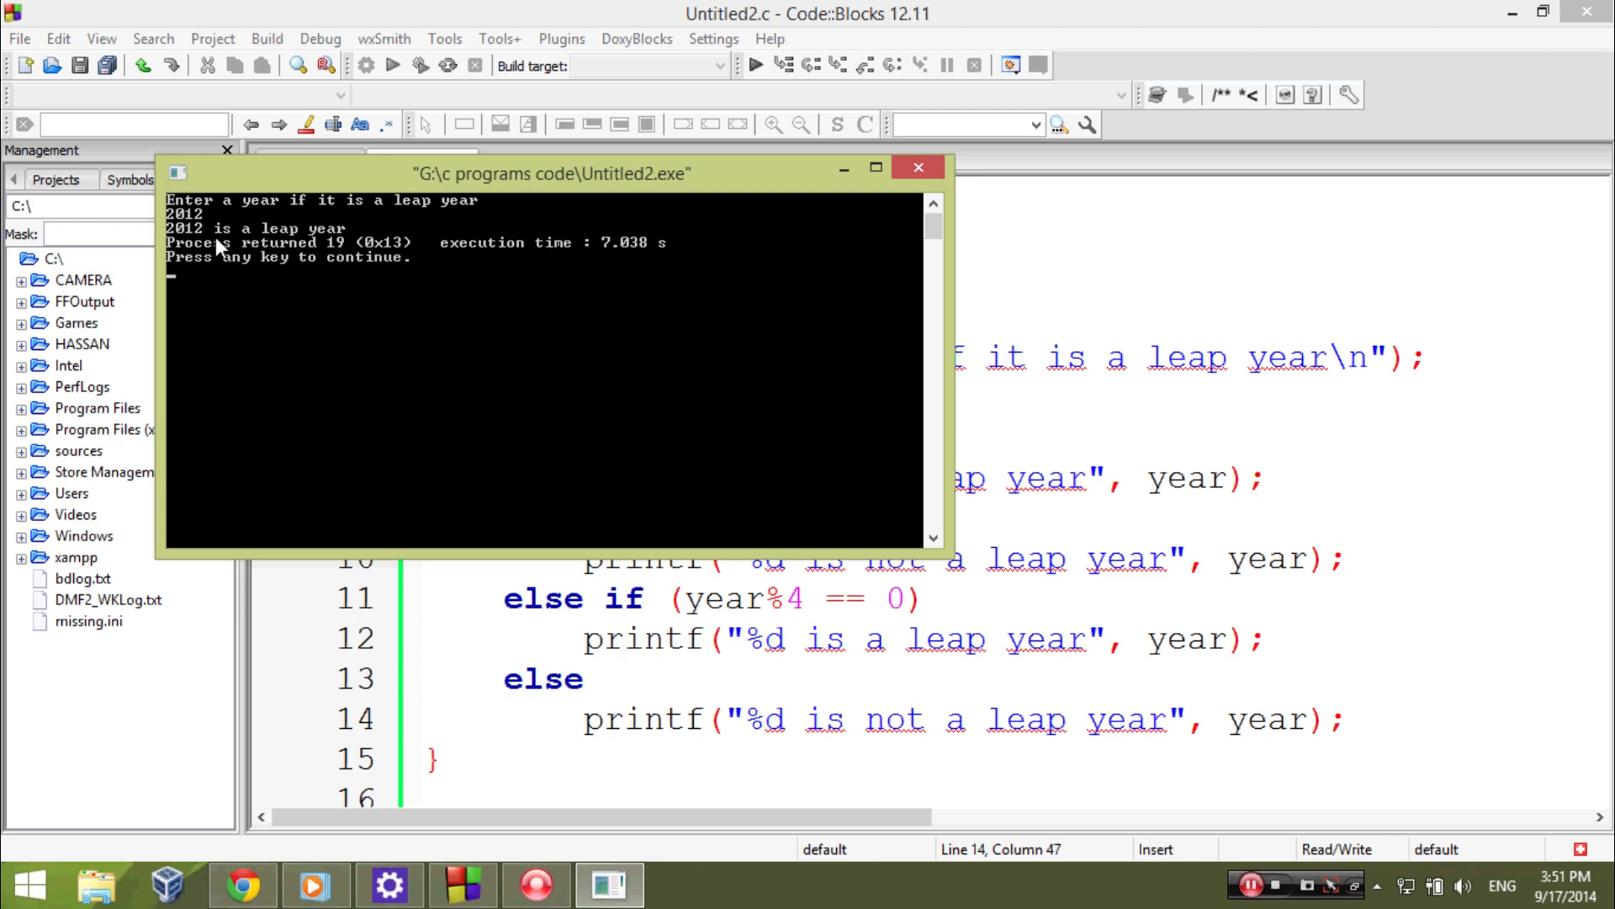
mouse_move(377, 278)
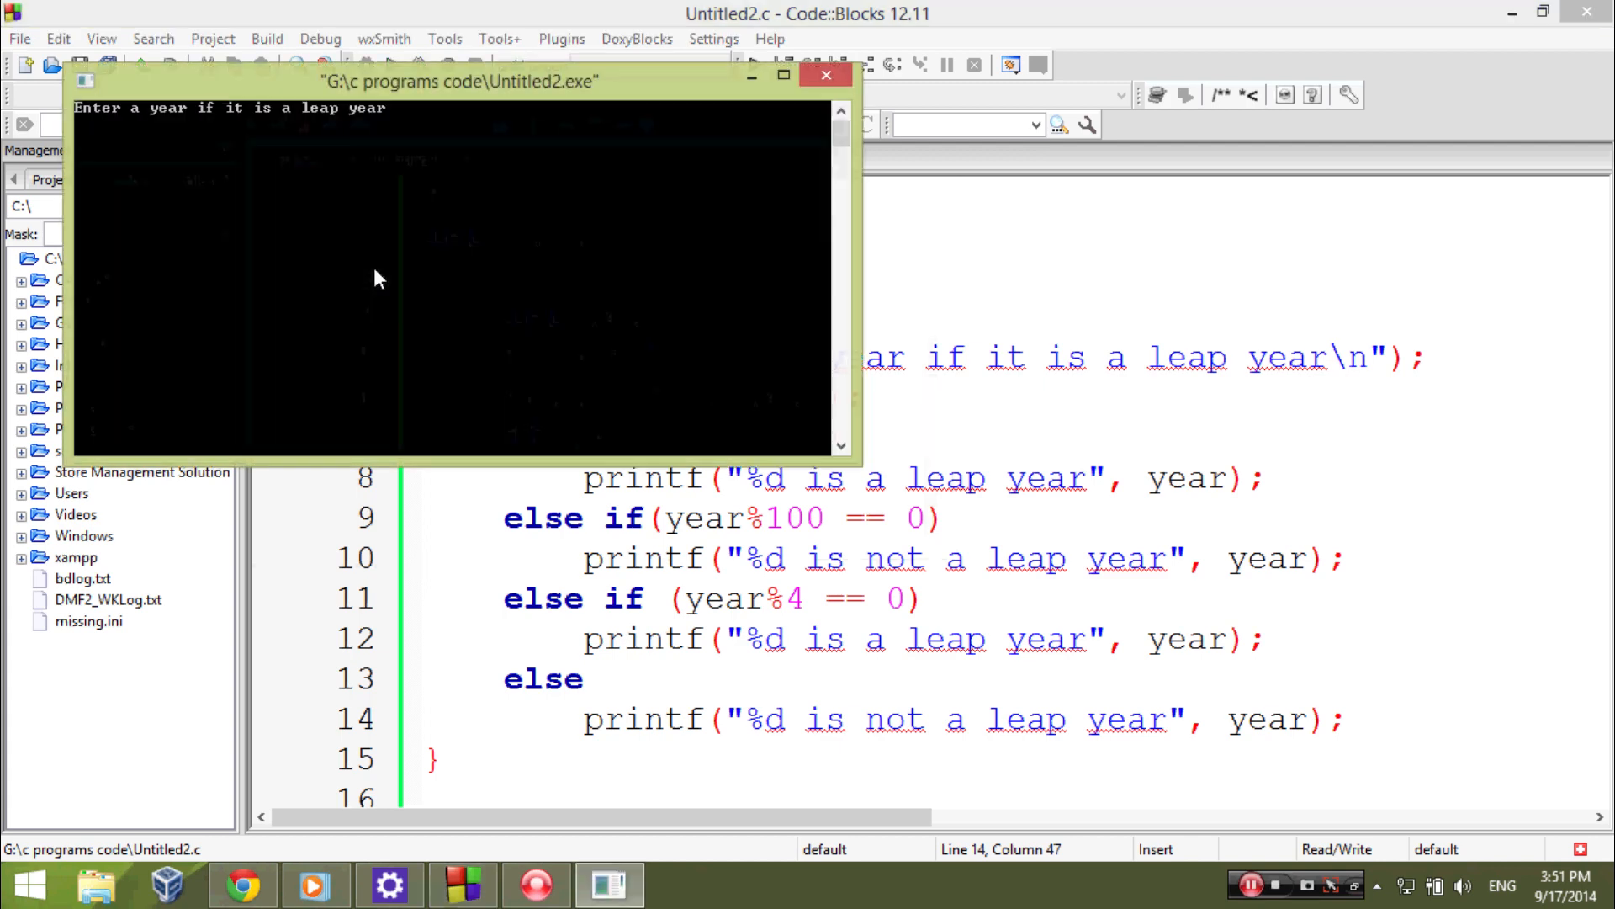
text(2)
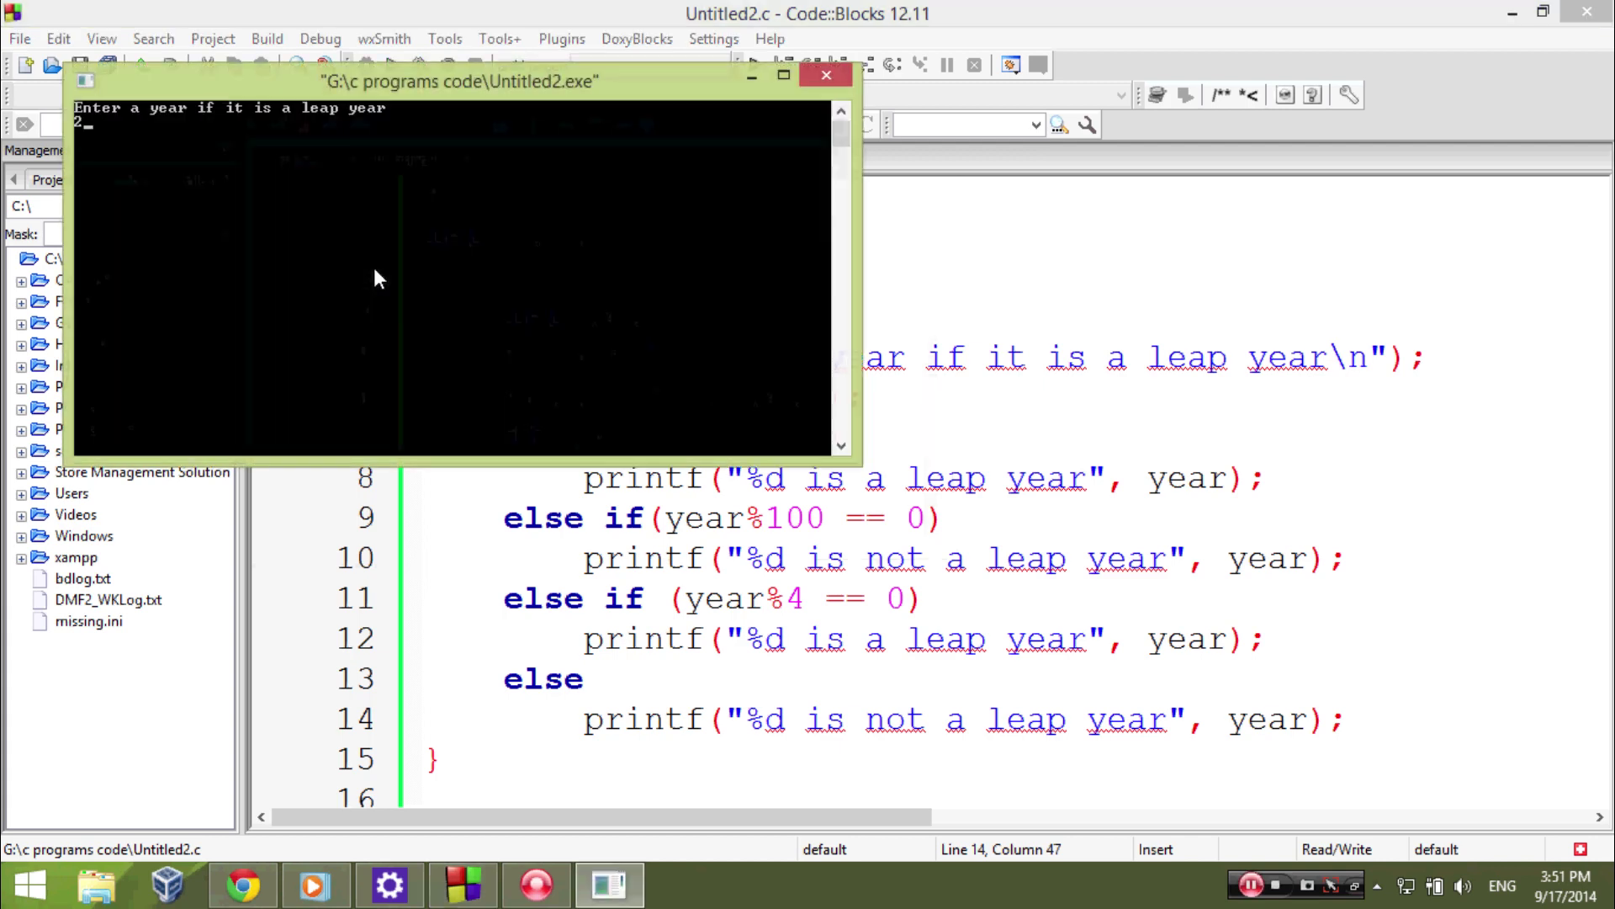
text(013)
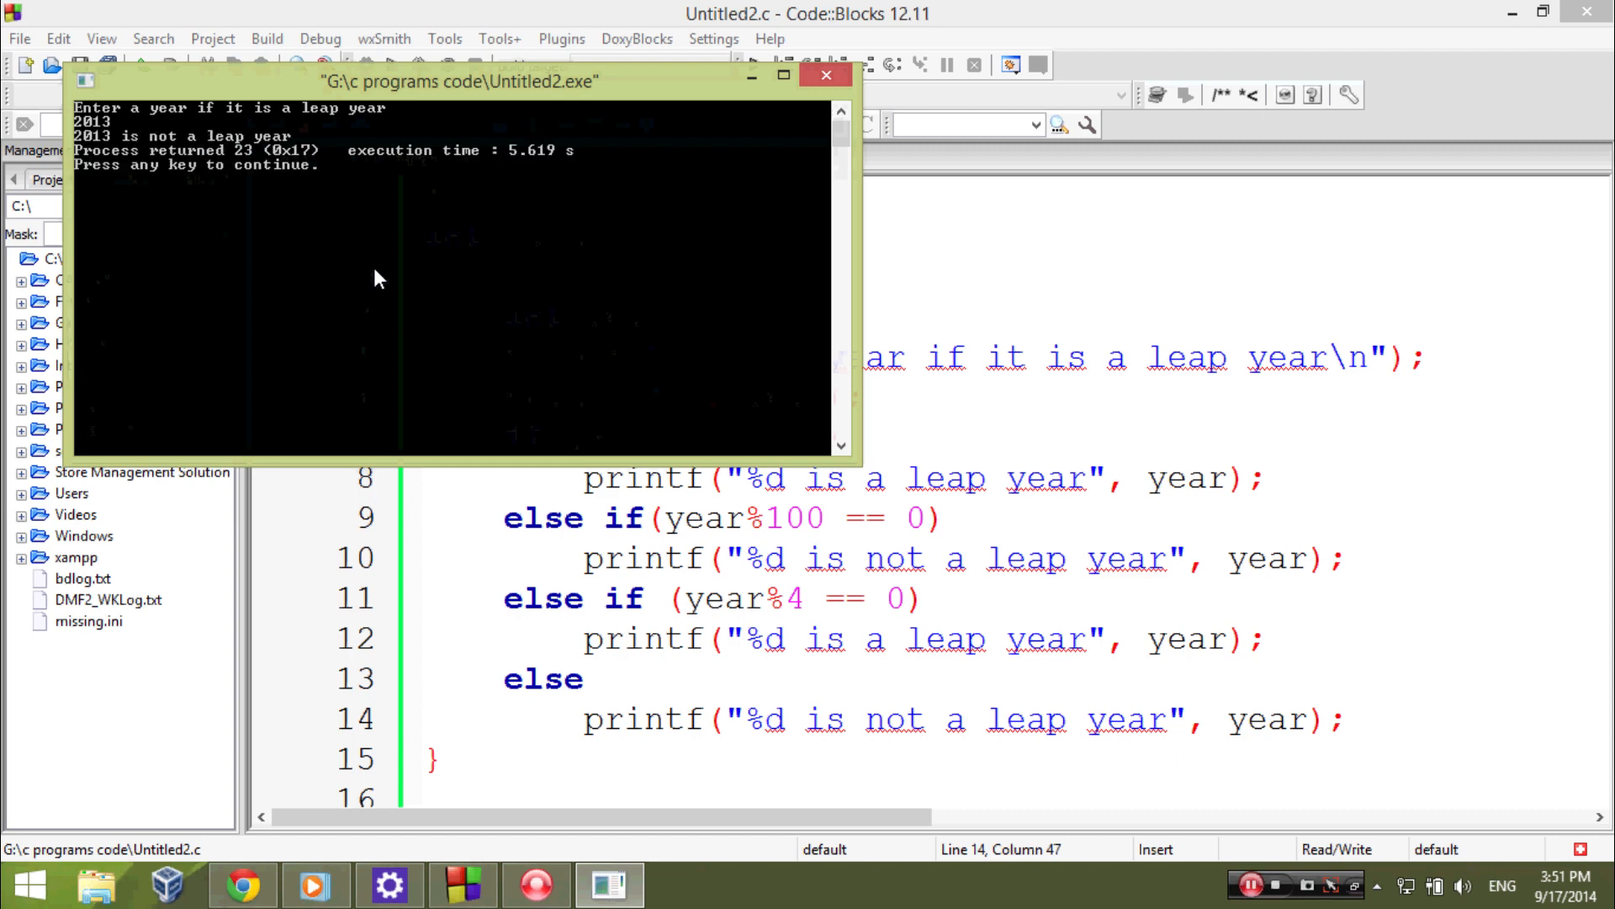
click(826, 76)
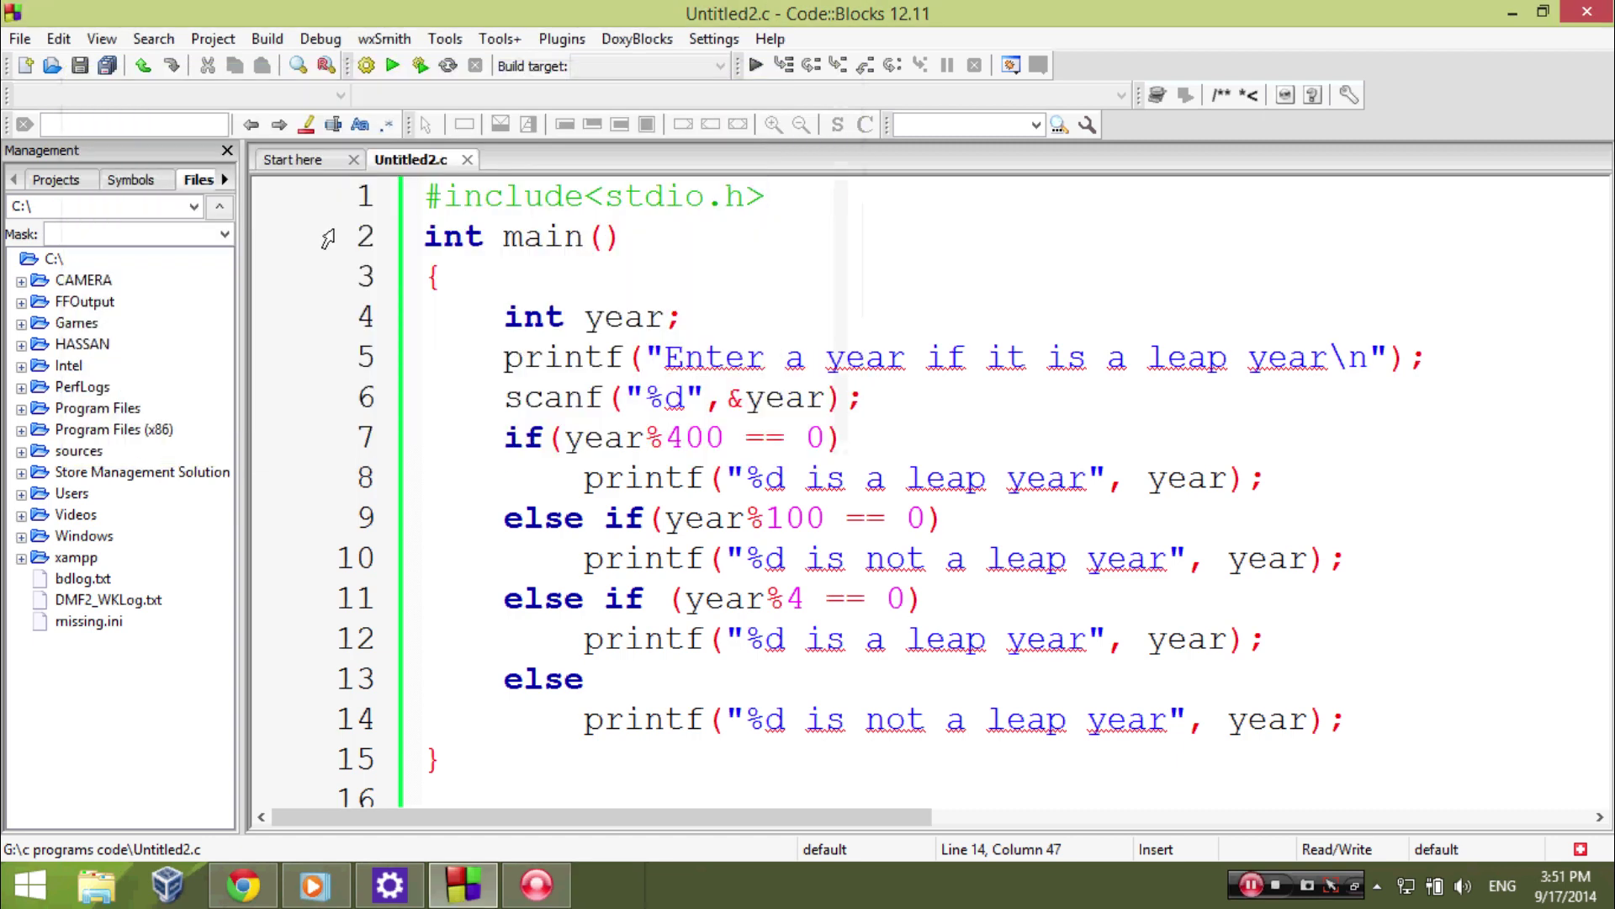
- Run again with 4, reported as a leap year, then close the console
click(1346, 733)
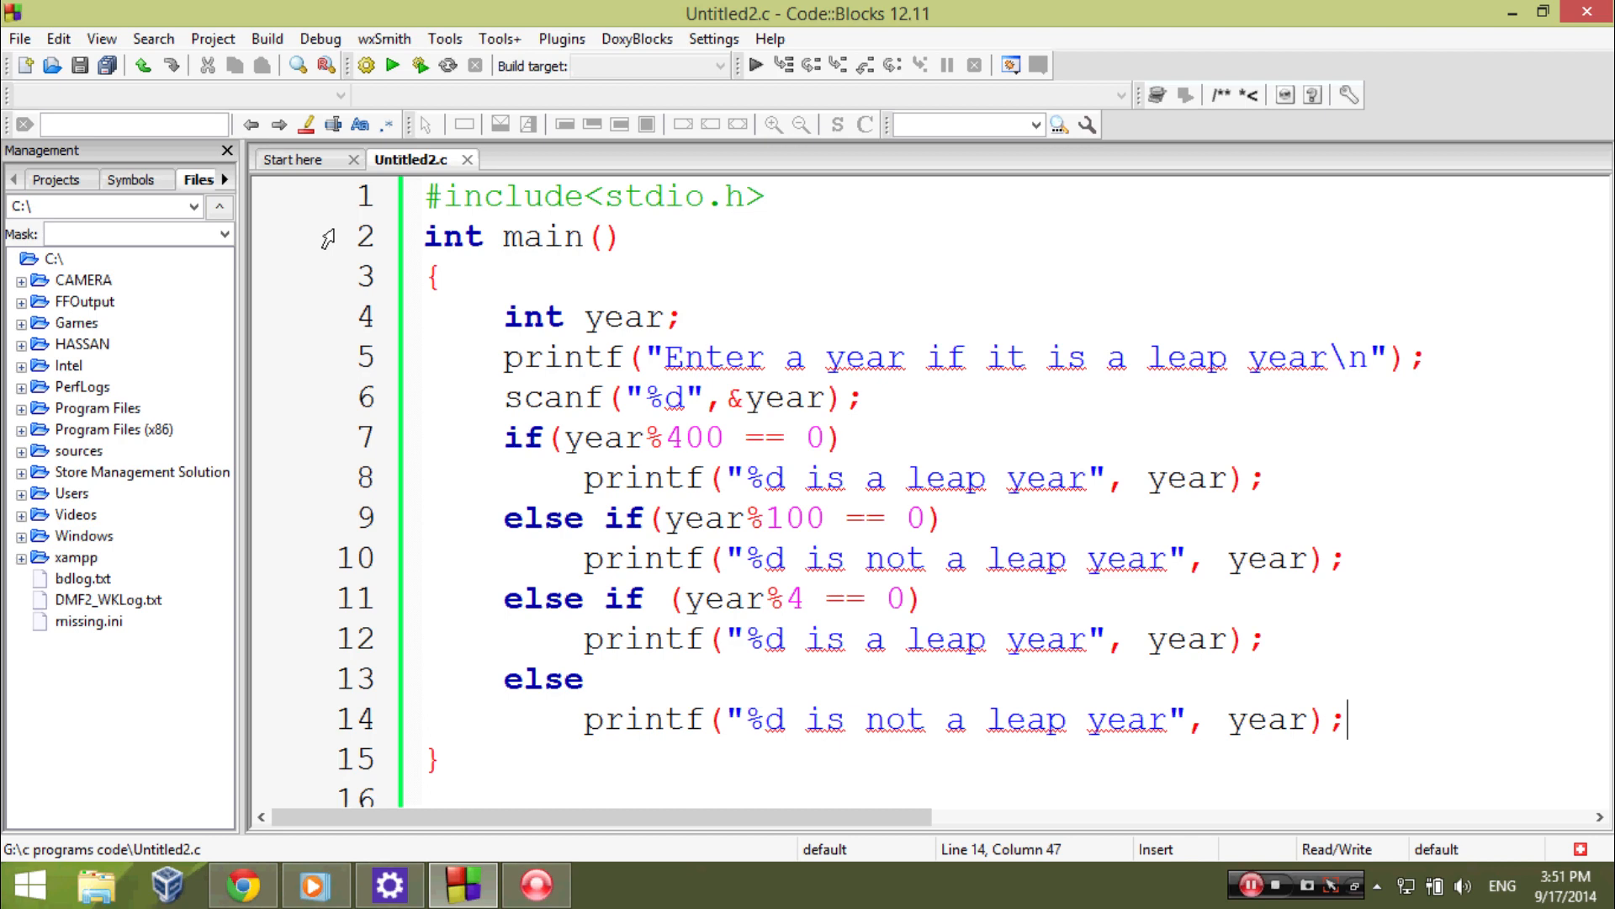
click(394, 66)
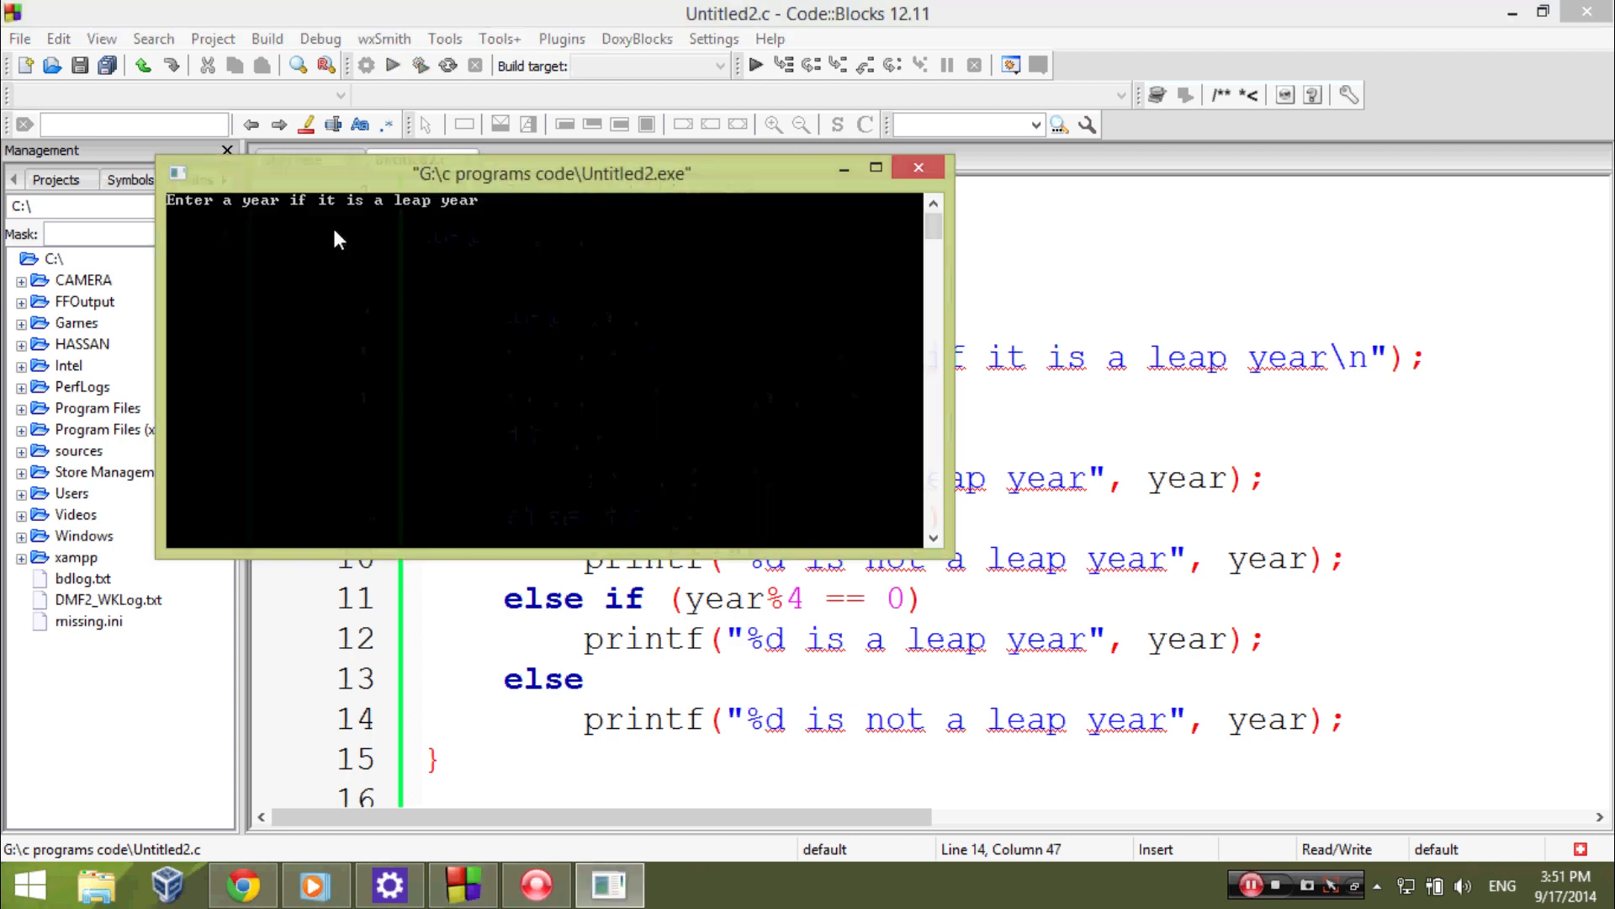
text(4)
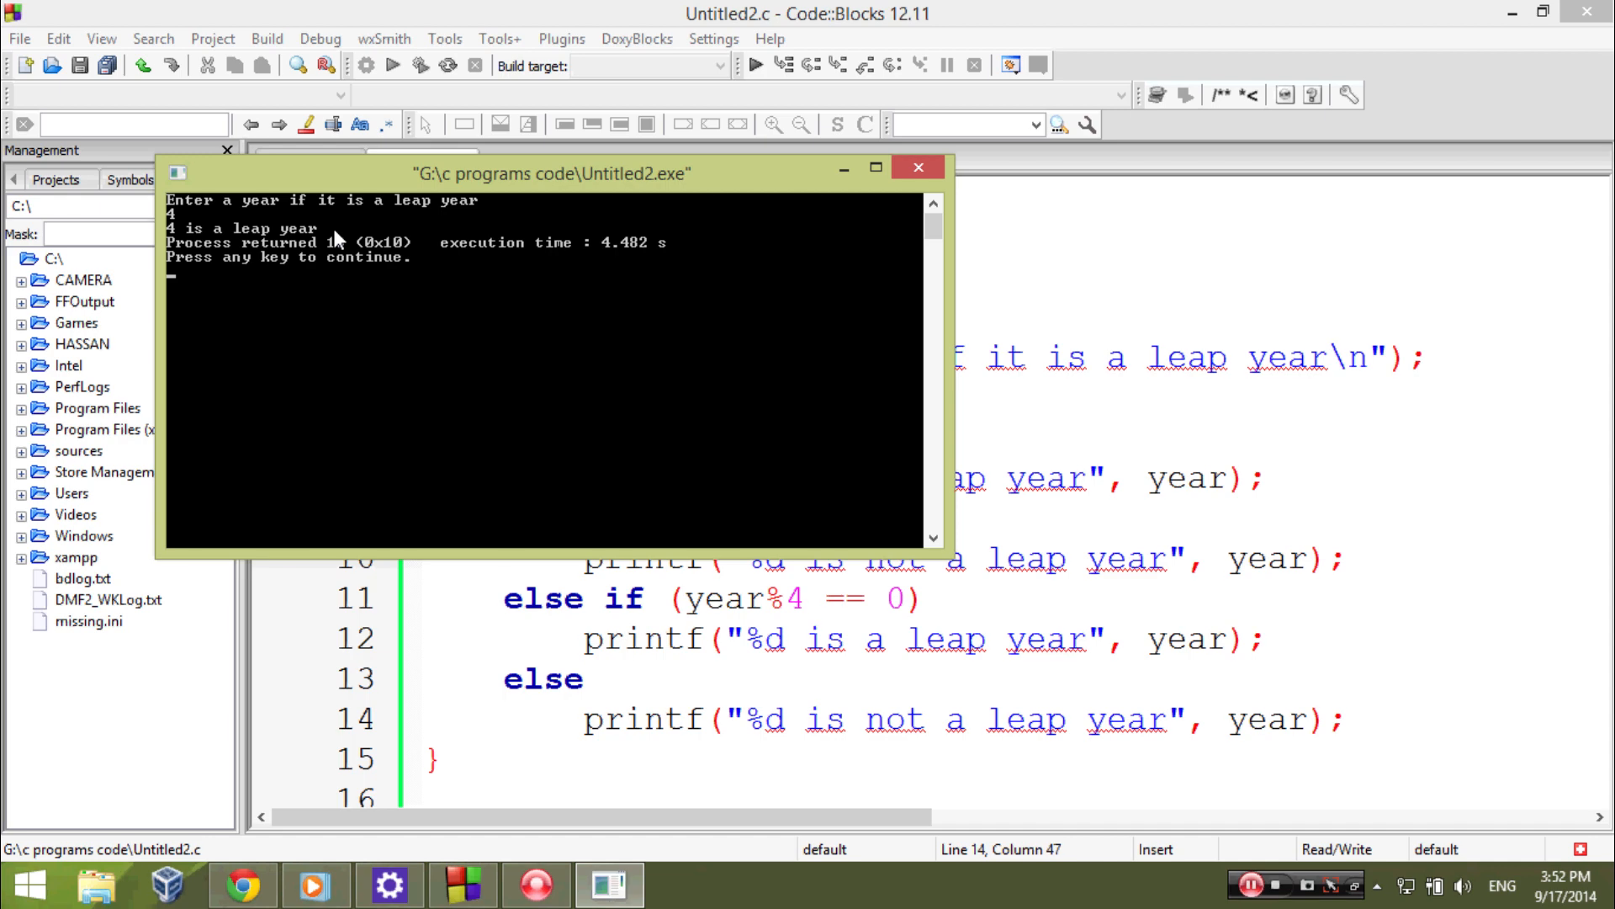
click(917, 167)
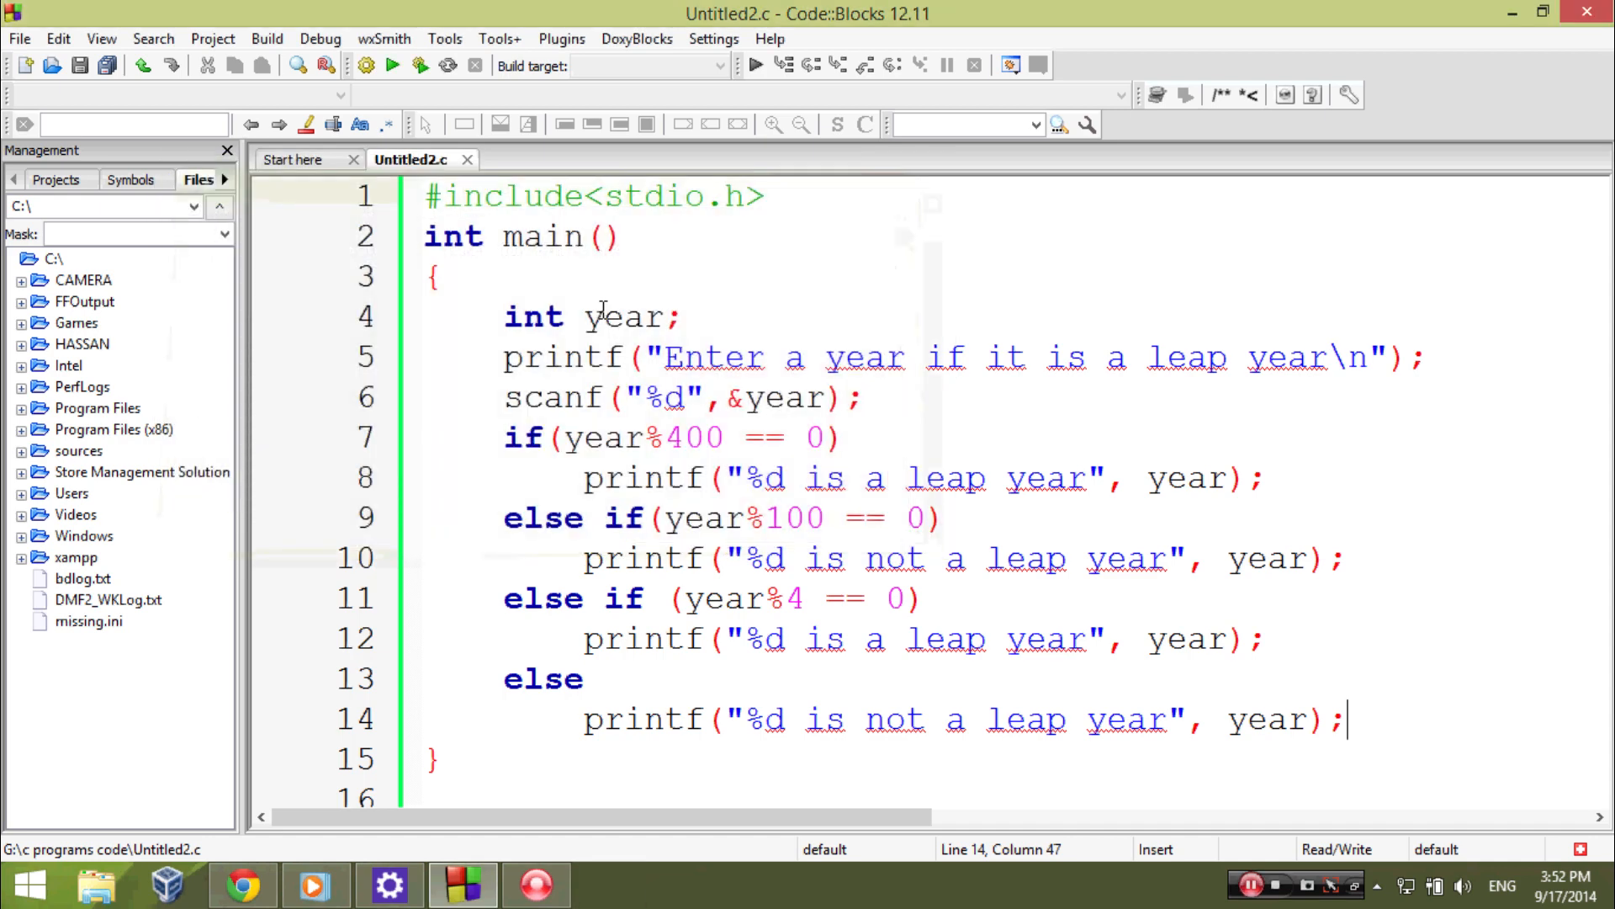